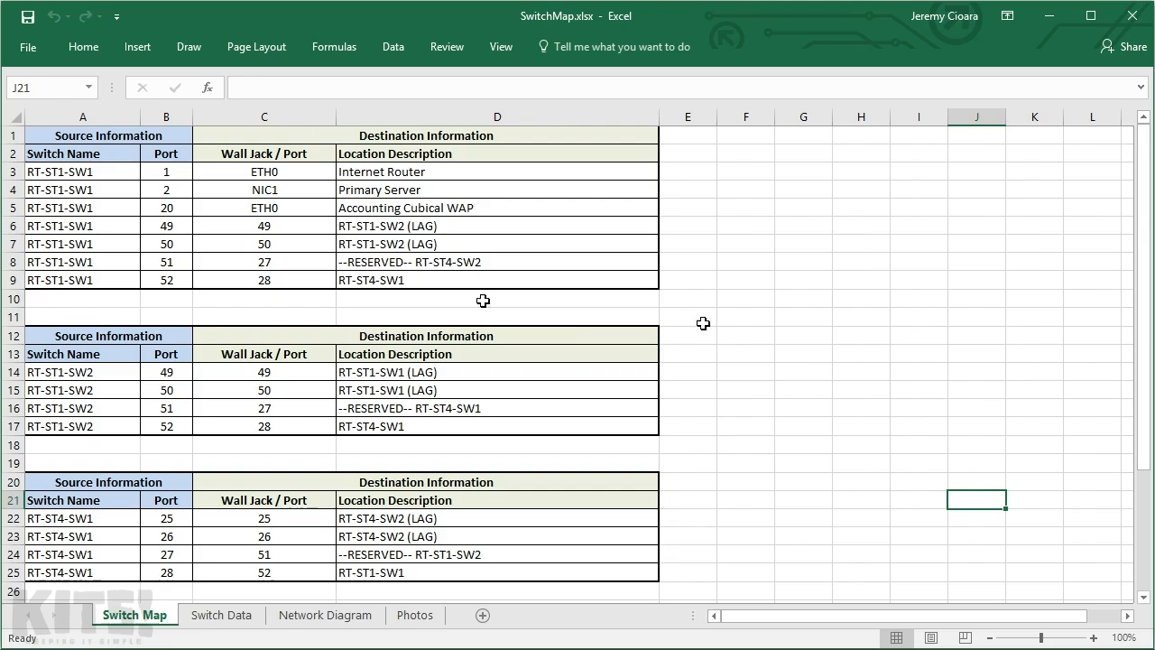
{"action": "mouse_move", "coordinate": [248, 214]}
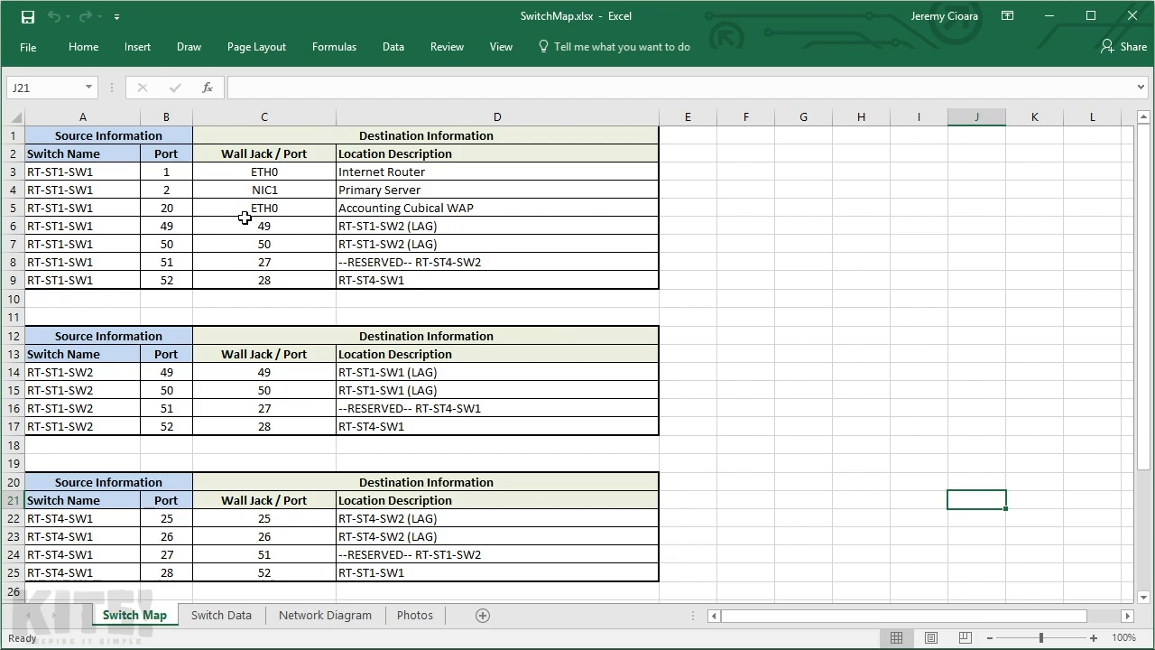
Step: Select the RT-ST1-SW1 port cells from B3 downward on the Switch Map sheet
{"action": "left_click", "coordinate": [166, 172]}
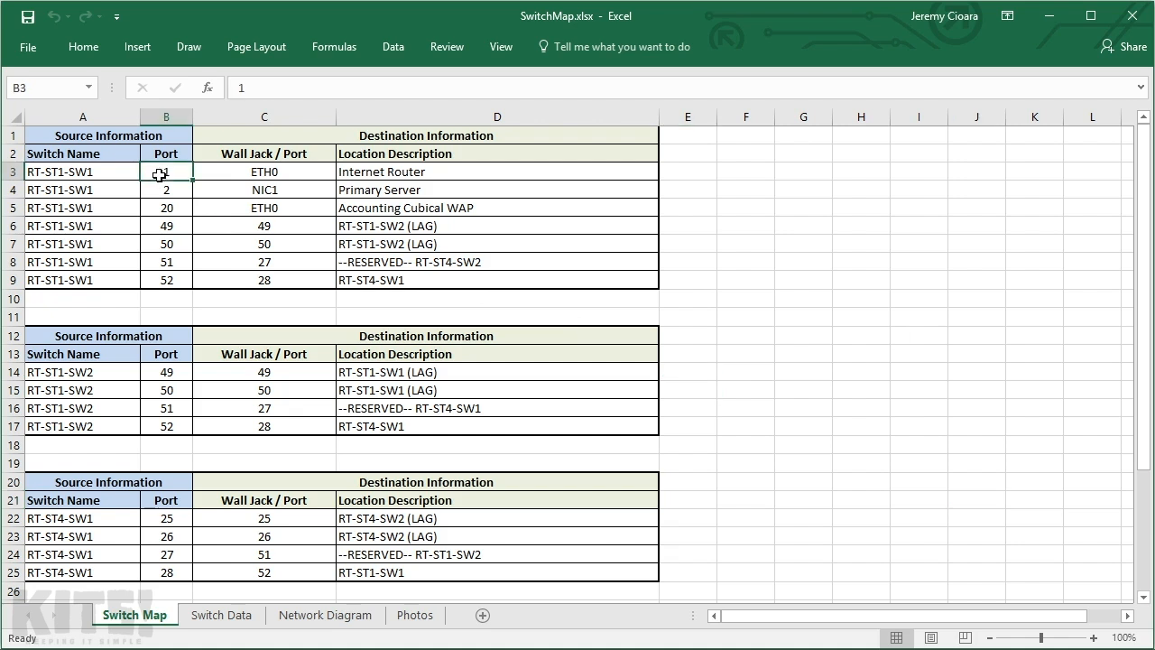
{"action": "left_click_drag", "start_coordinate": [166, 172], "coordinate": [166, 244]}
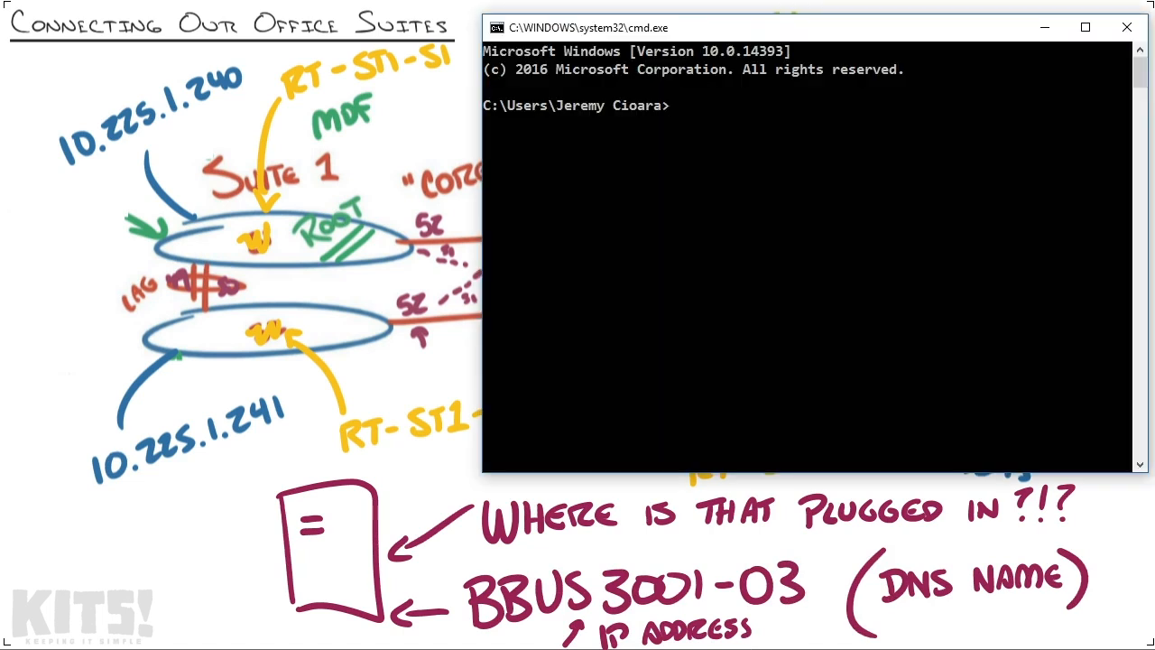
Step: Ping the server bbus3001-03
{"action": "type", "text": "pi"}
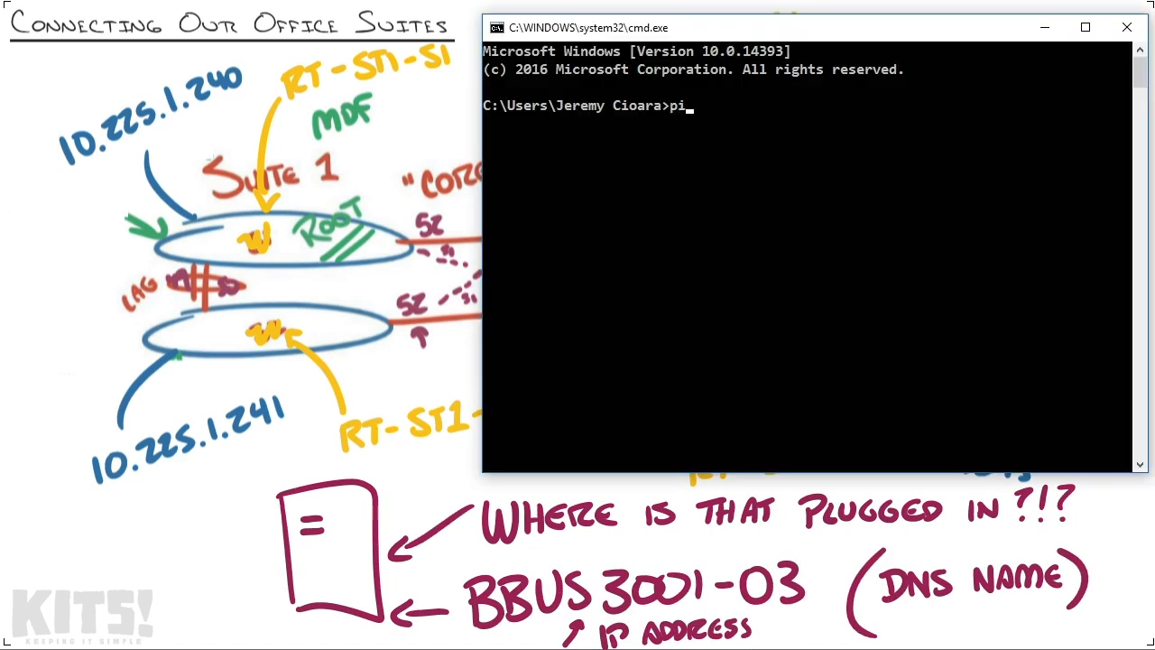
{"action": "type", "text": "ng bb"}
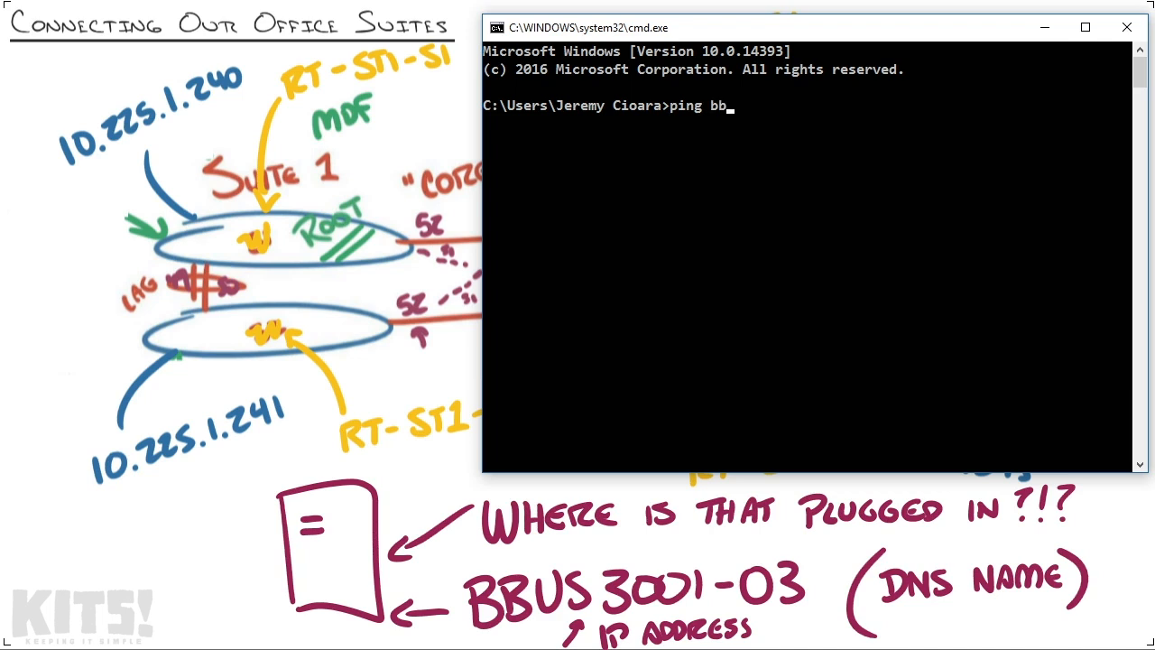
{"action": "type", "text": "us3001-03"}
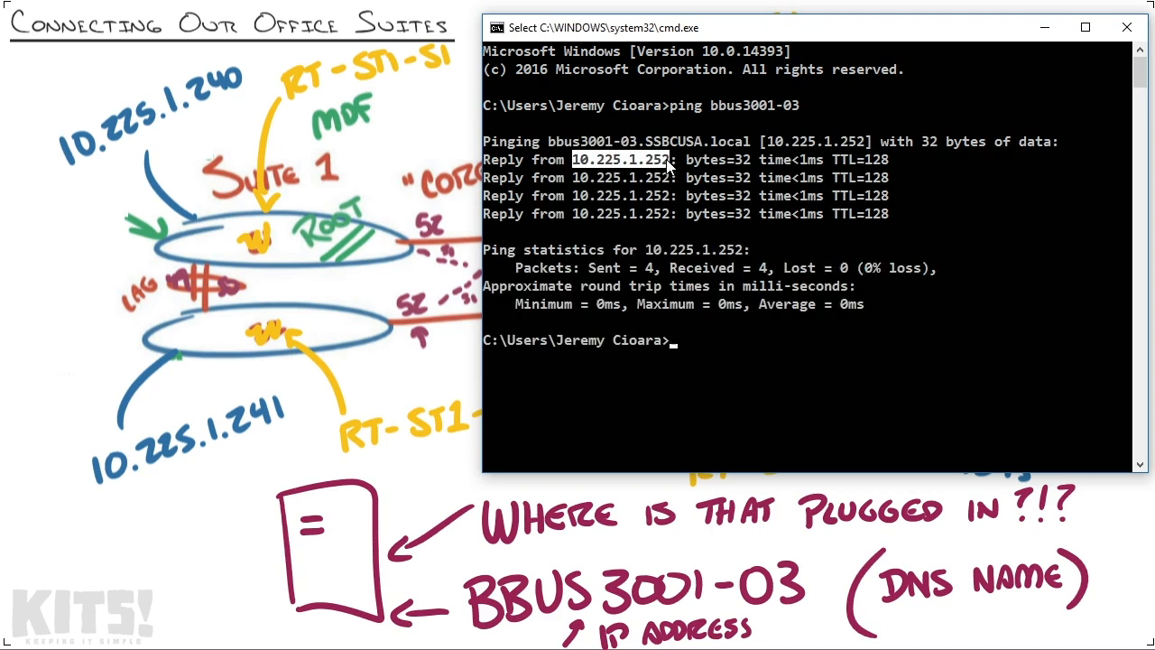
{"action": "mouse_move", "coordinate": [817, 288]}
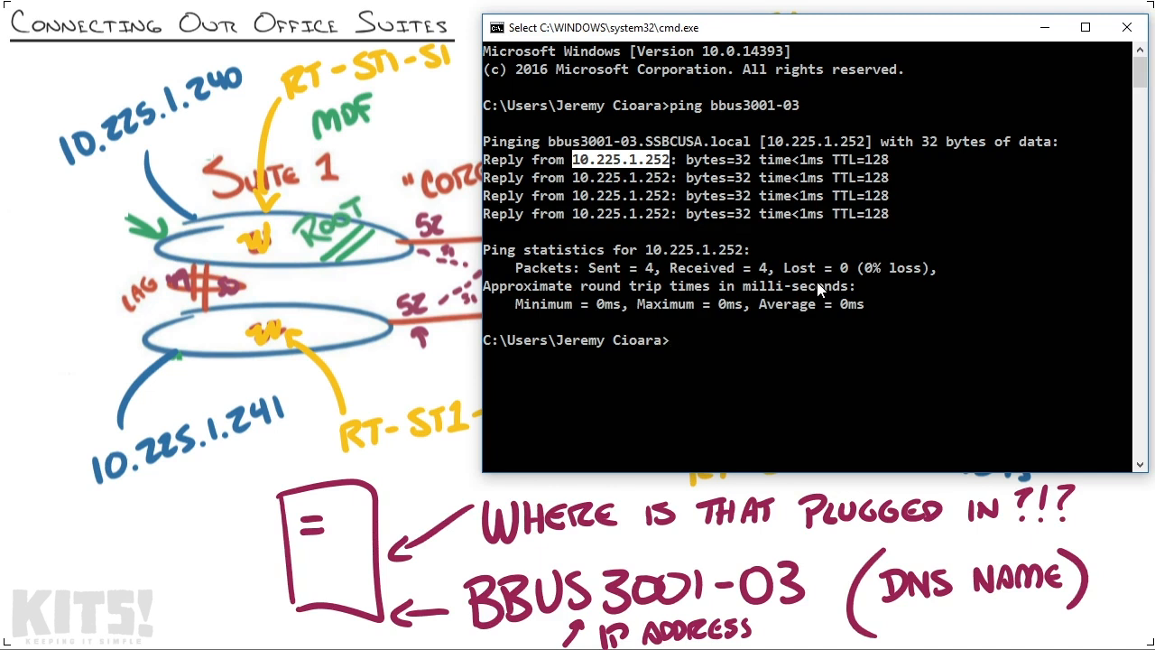
Step: Resolve bbus3001-03.ssbcusa.local to 10.225.1.252 with nslookup, then exit it
{"action": "type", "text": "nslookup"}
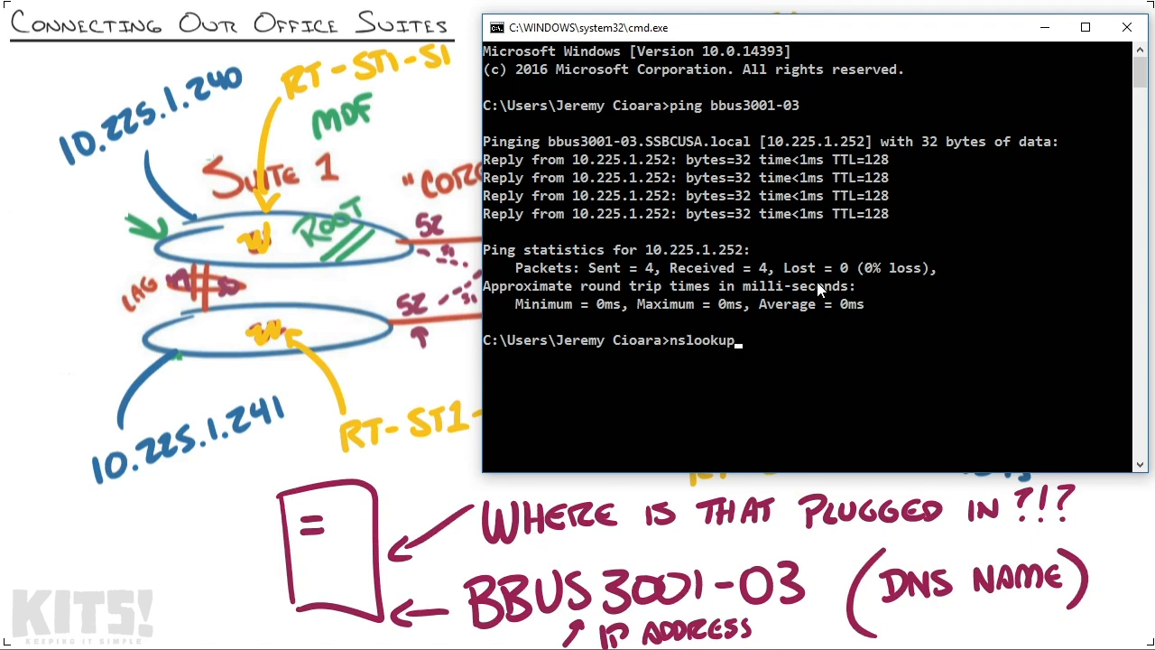
{"action": "key", "text": "Return"}
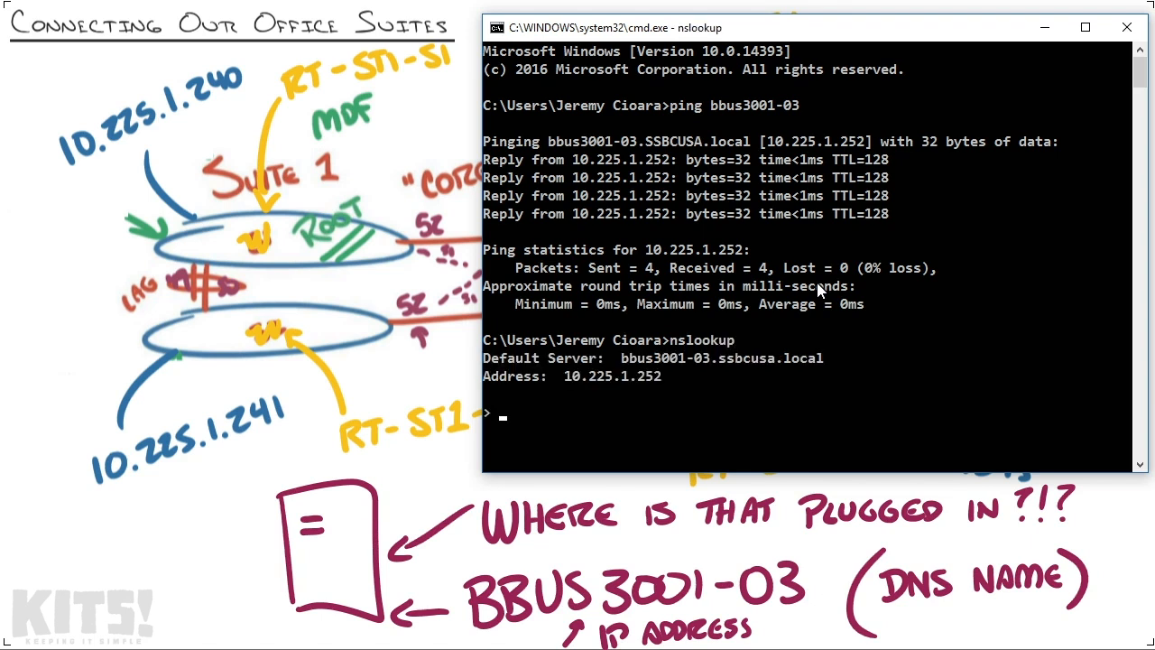
{"action": "double_click", "coordinate": [670, 357]}
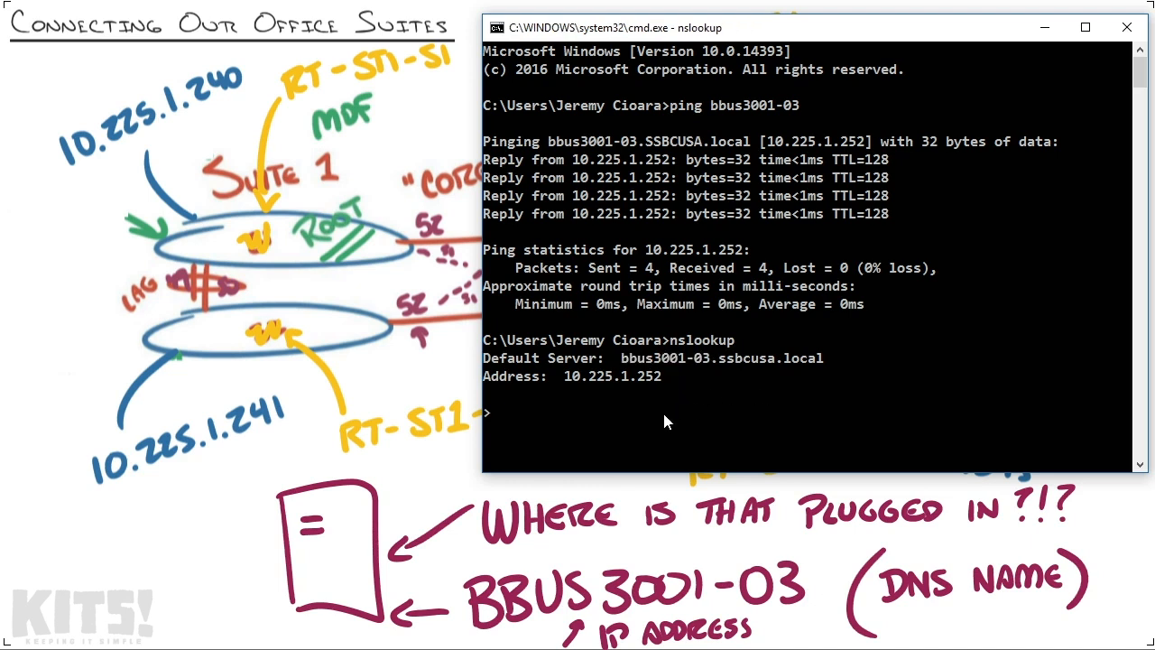
{"action": "type", "text": "bbus3001-03"}
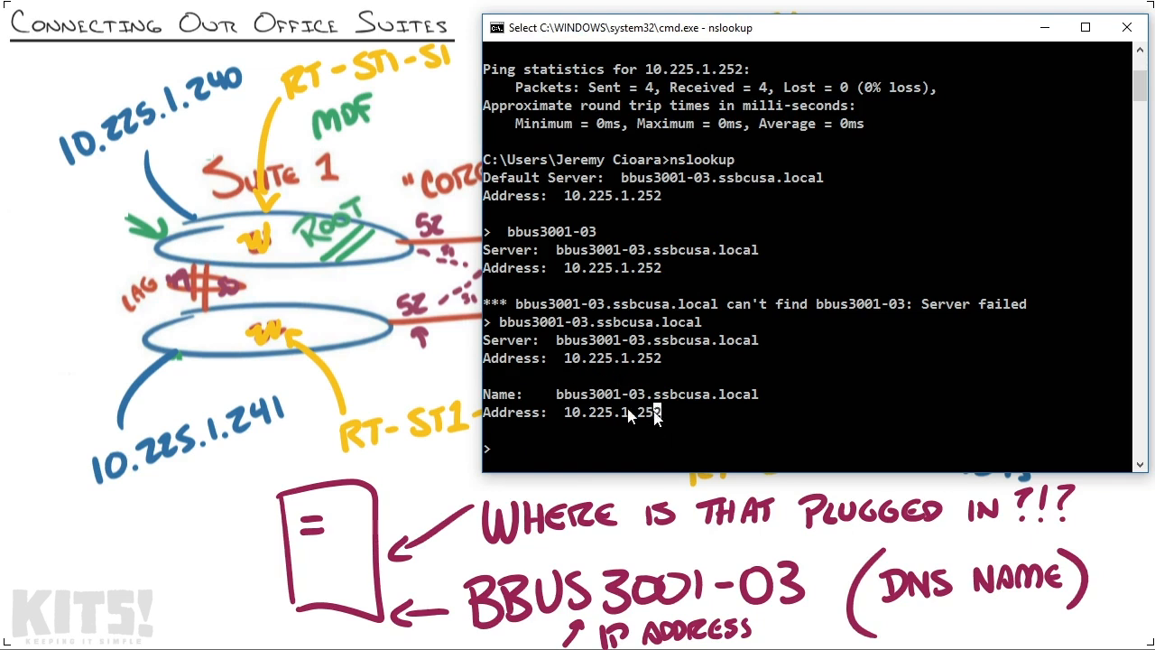
{"action": "double_click", "coordinate": [611, 412]}
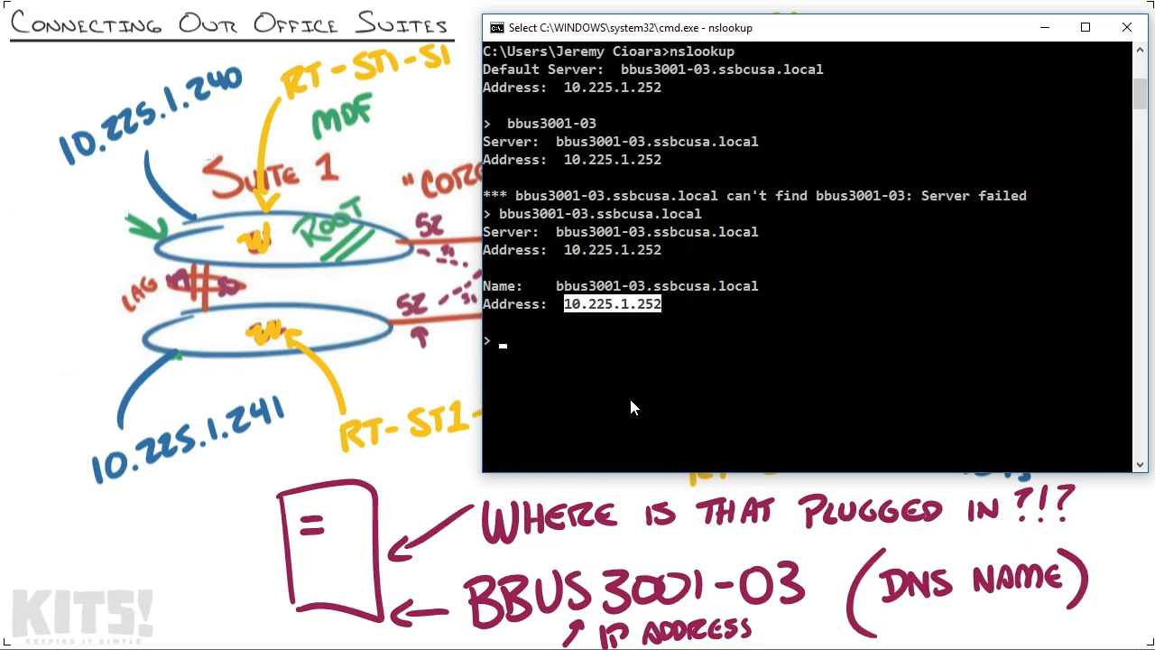
{"action": "type", "text": "exit"}
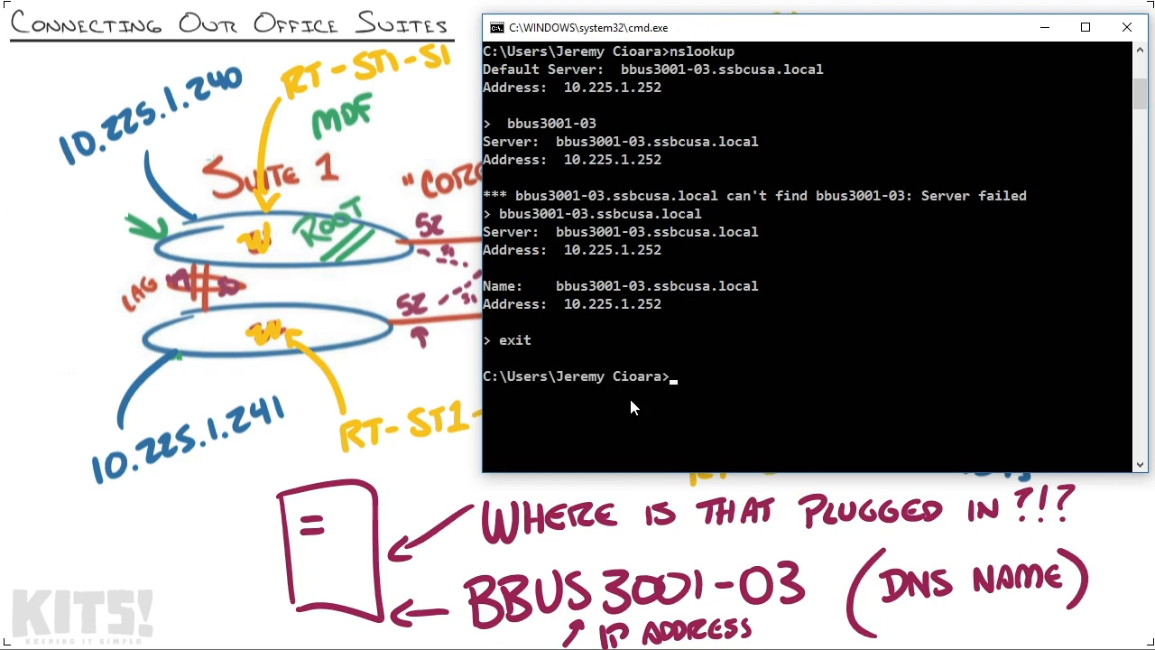
{"action": "mouse_move", "coordinate": [663, 309]}
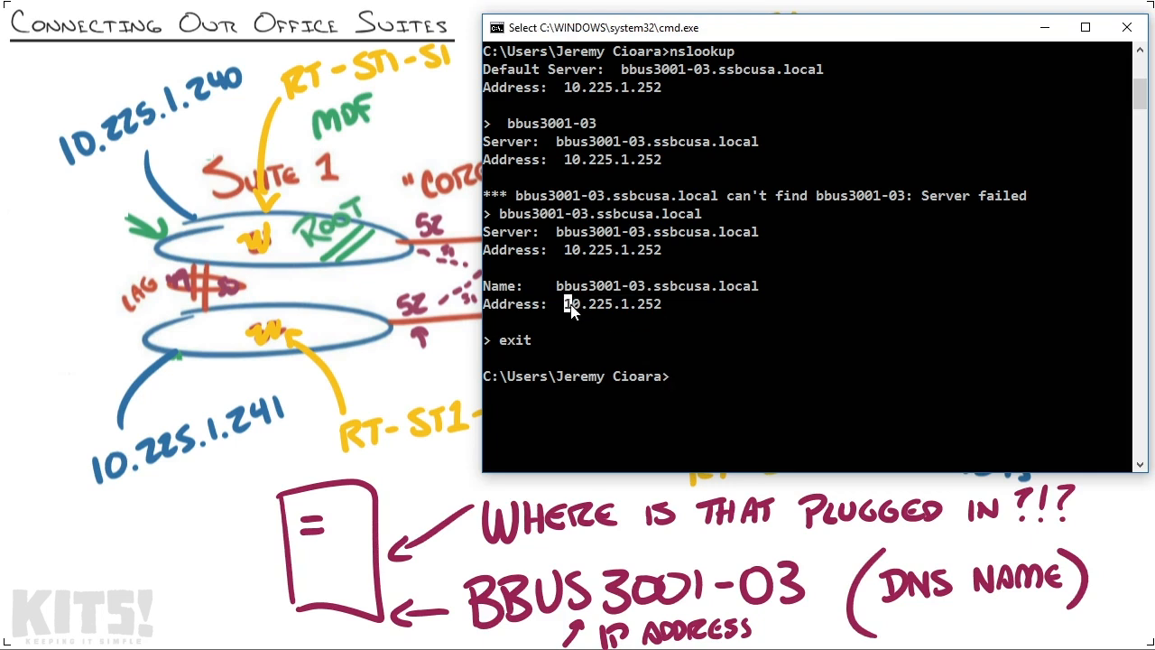
Step: Ping 10.225.1.252 with no packet loss
{"action": "type", "text": "ping"}
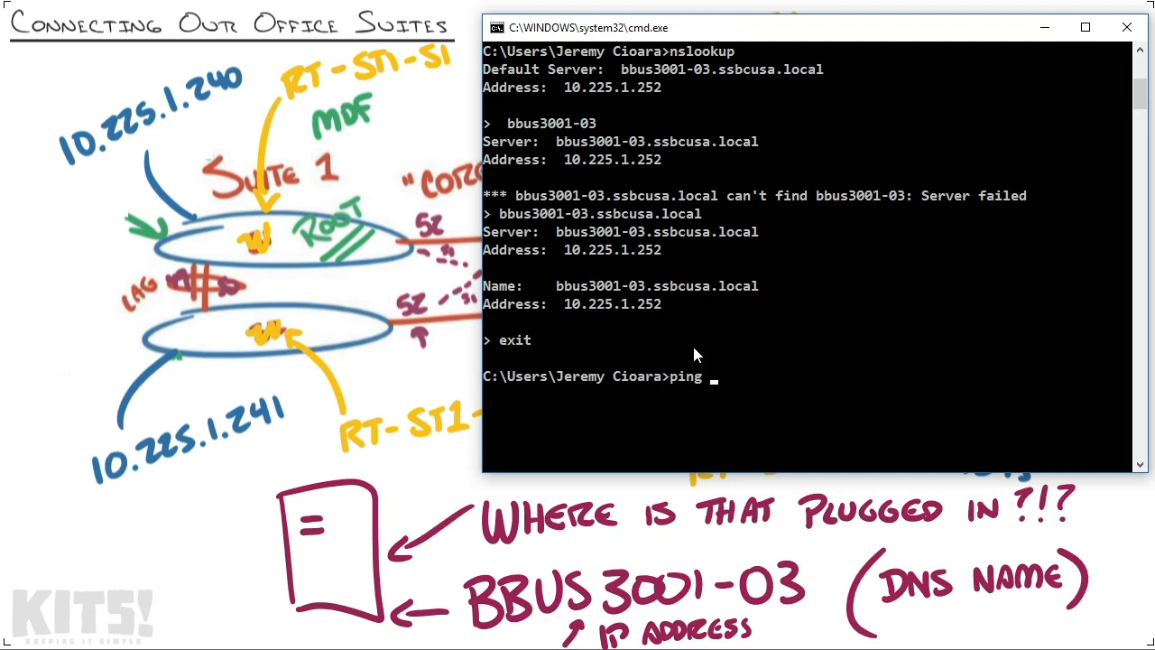
{"action": "type", "text": "10.225.1."}
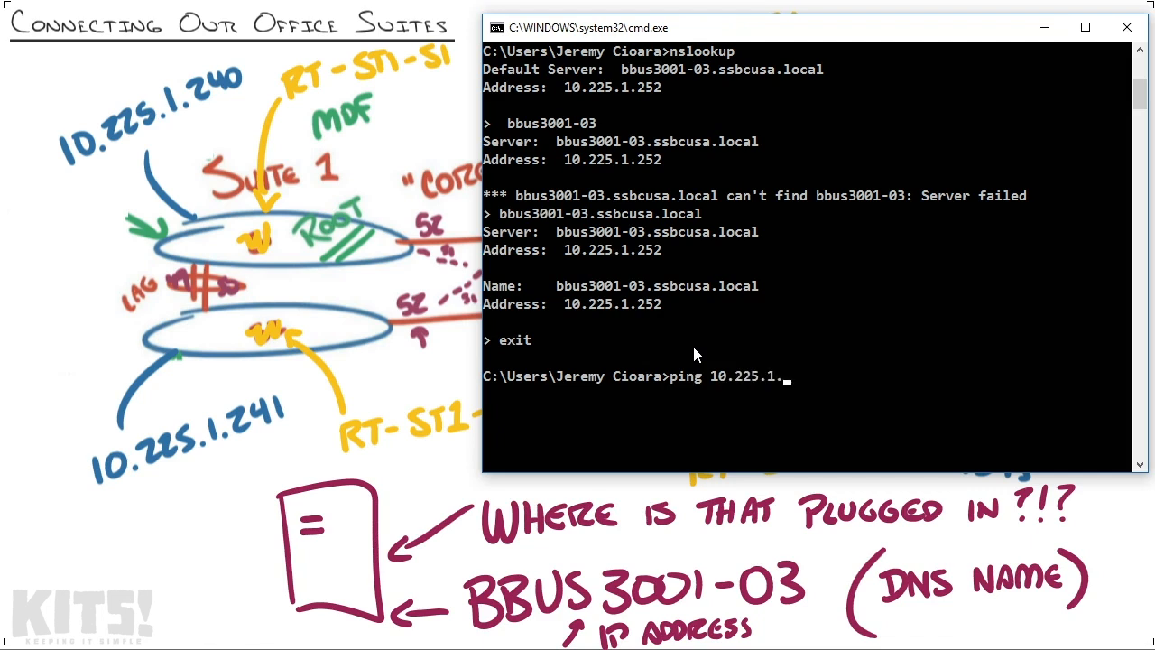
{"action": "key", "text": "Return"}
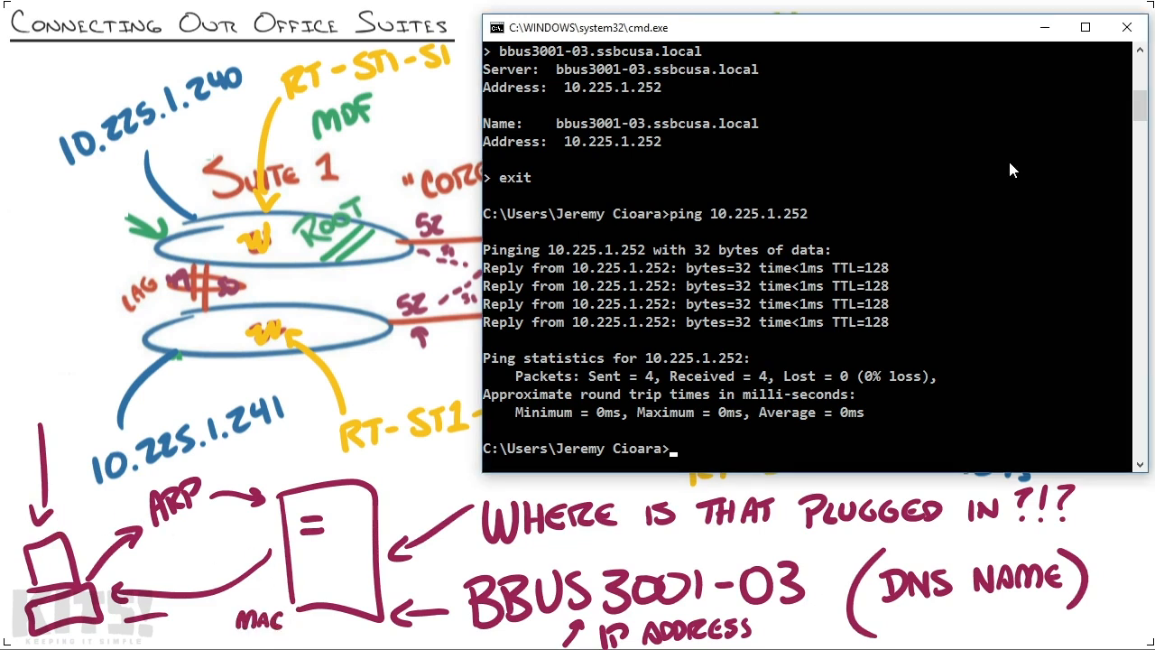
Step: Find MAC a0-48-1c-b8-80-30 for 10.225.1.252 in the arp -a table
{"action": "type", "text": "arp-"}
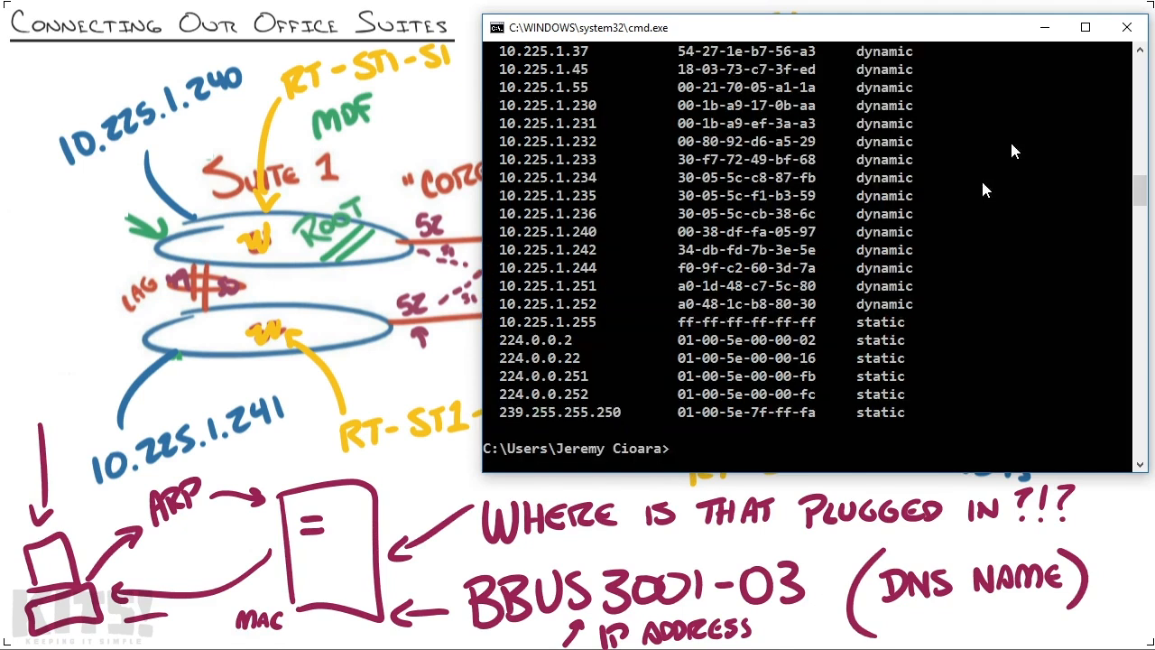
{"action": "scroll", "scroll_direction": "up", "scroll_amount": 3}
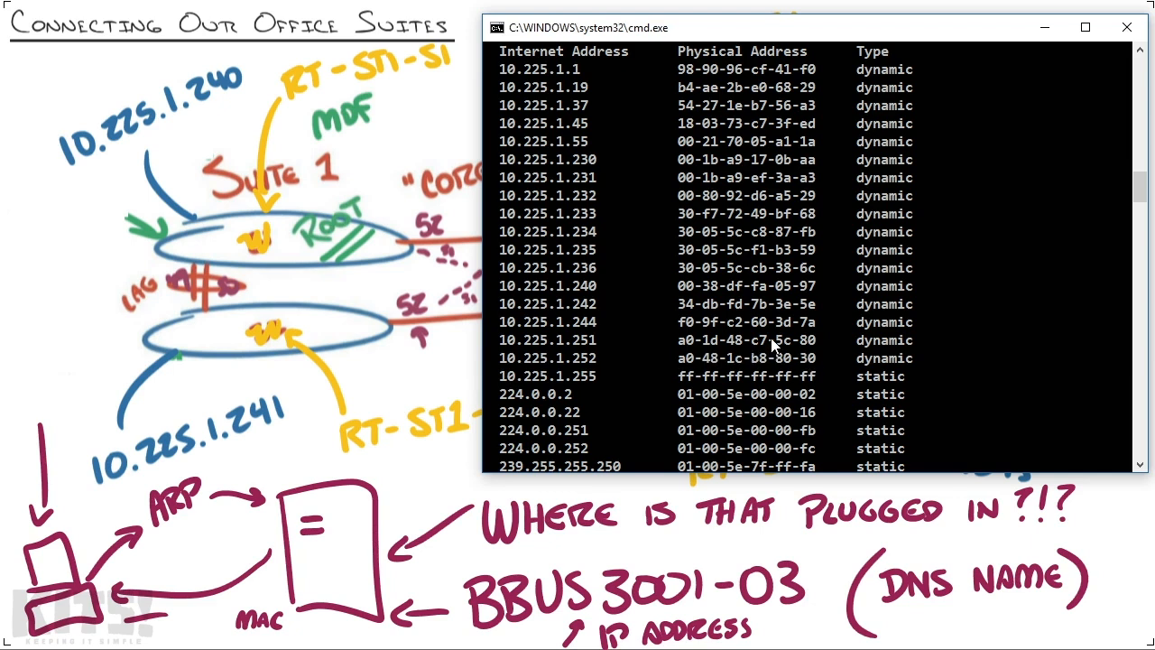
{"action": "mouse_move", "coordinate": [778, 330]}
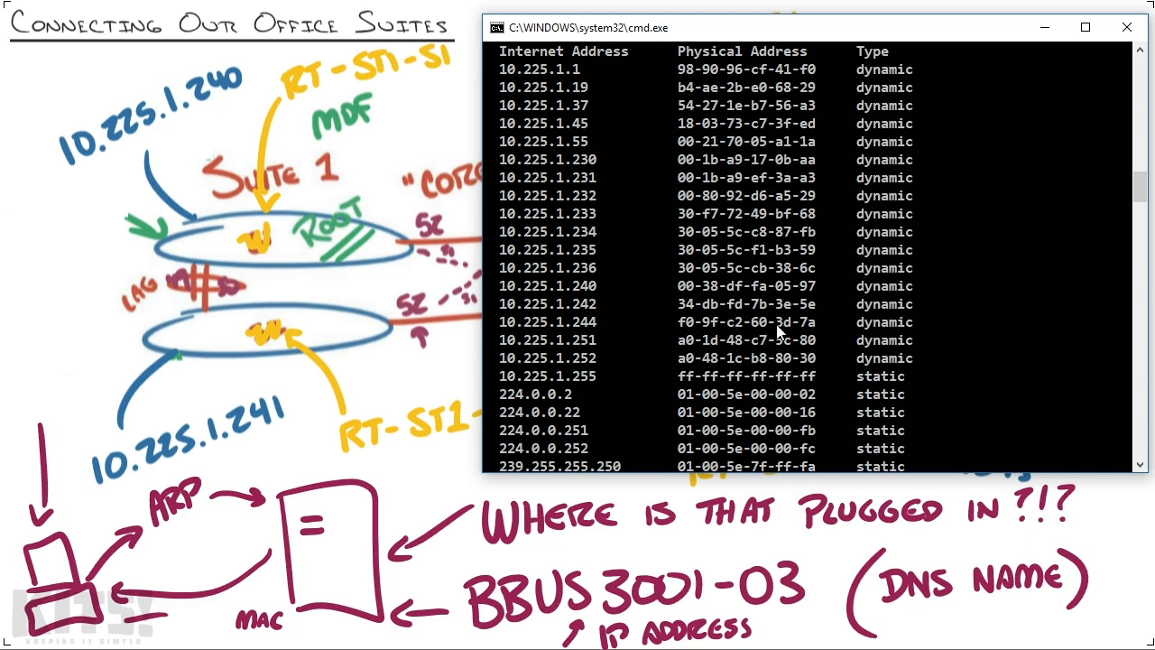
{"action": "type", "text": "telnet 10.225.1"}
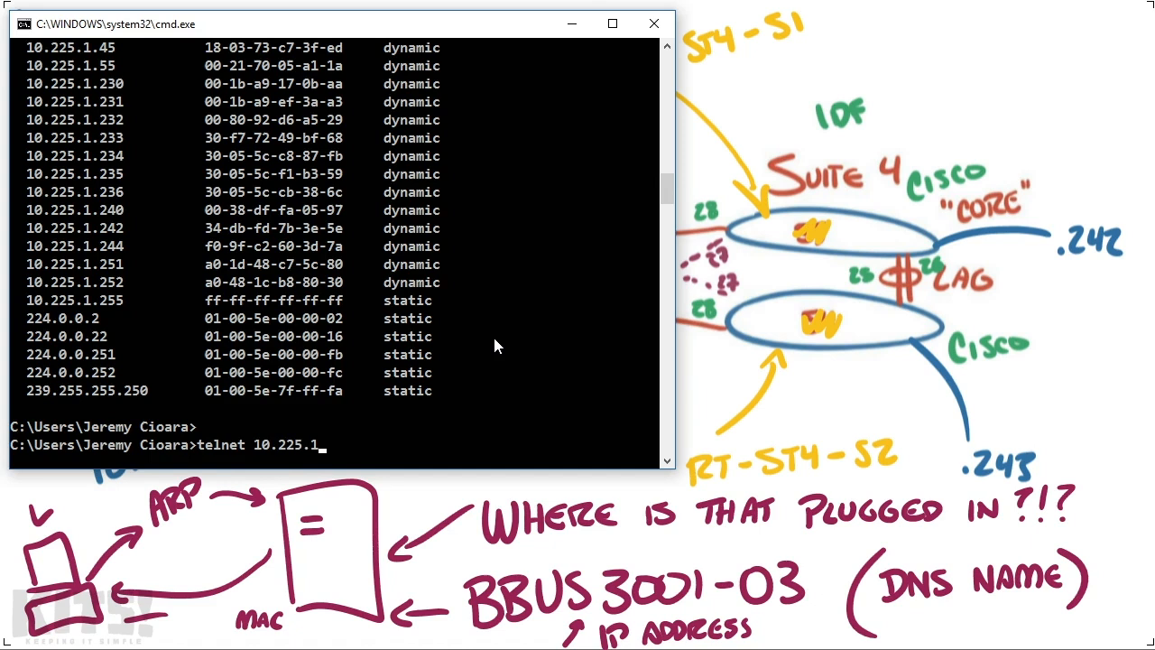
Step: Telnet into RT-ST4-SW2 at 10.225.1.243 and note MAC a0-48-1c-b8-80-30 in Notepad
{"action": "type", "text": "243"}
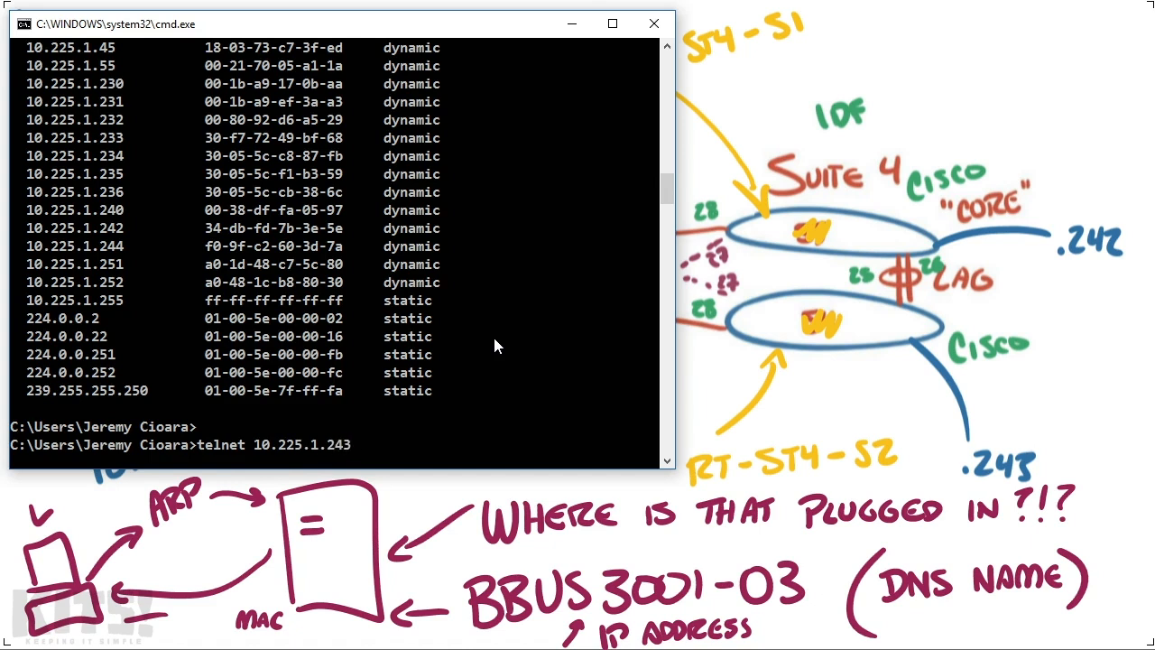
{"action": "key", "text": "Return"}
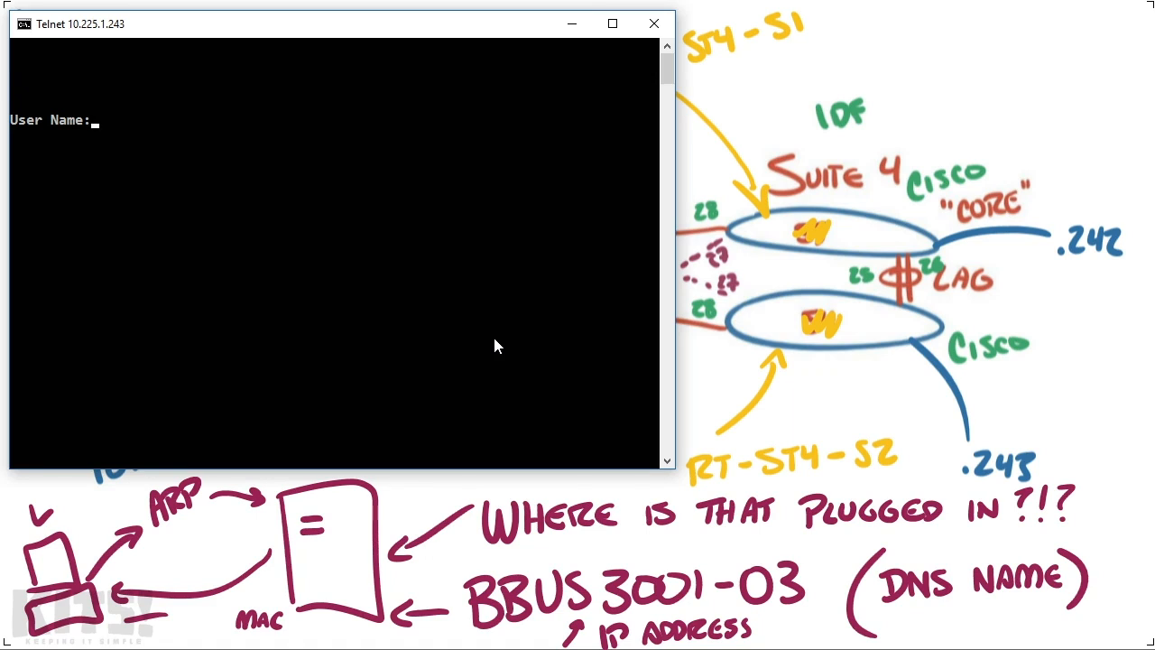
{"action": "type", "text": "c"}
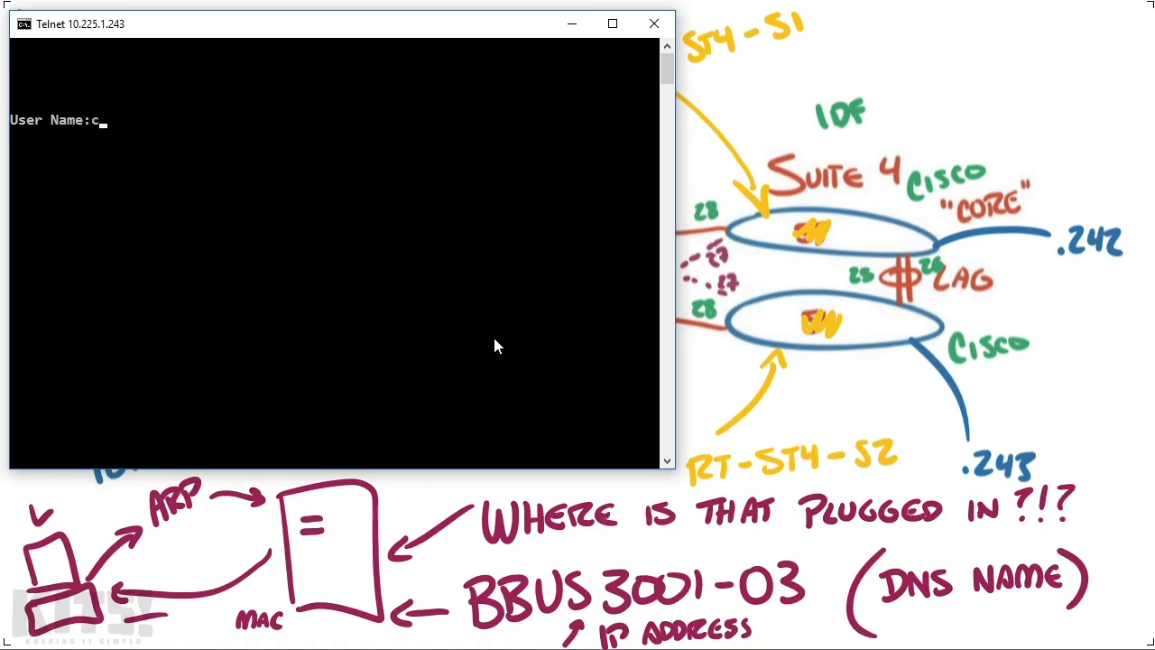
{"action": "type", "text": "isco"}
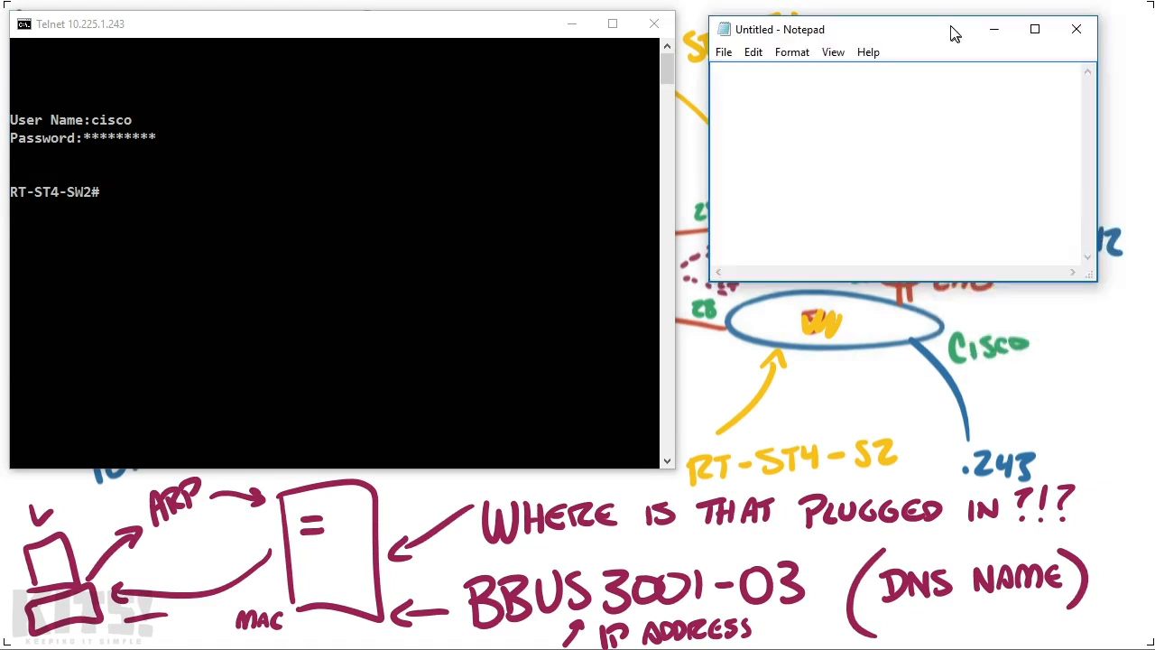
{"action": "type", "text": "a0-48-1c-b8-80-30"}
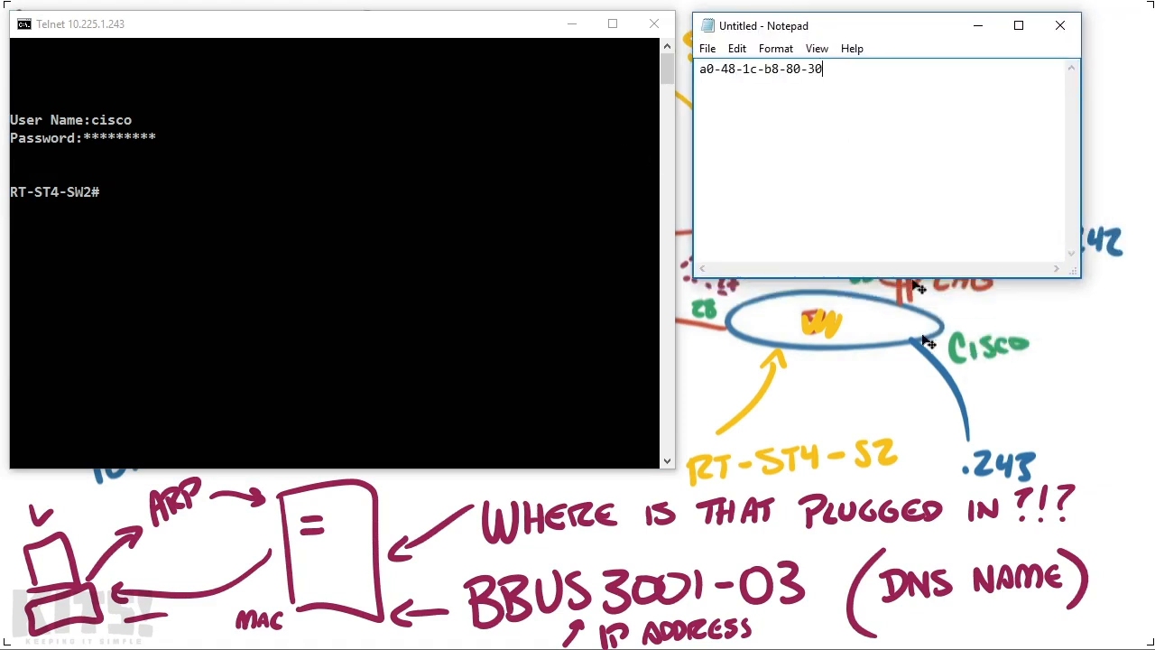
{"action": "mouse_move", "coordinate": [919, 340]}
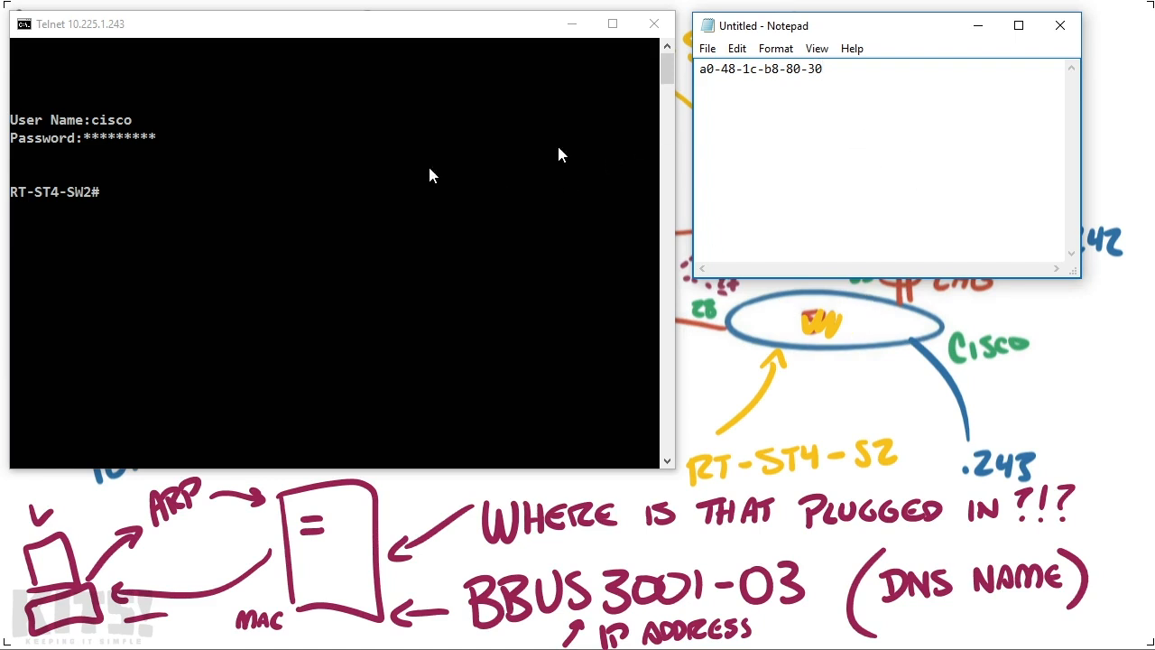
{"action": "mouse_move", "coordinate": [891, 353]}
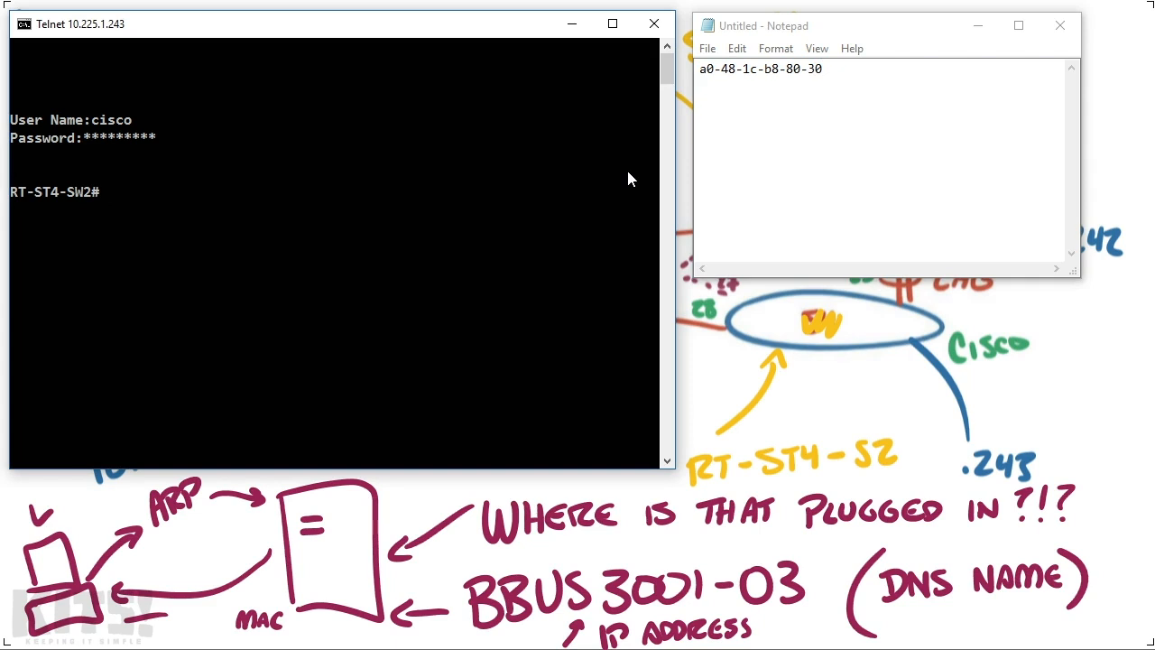
Step: Show the accepted formats for 'show mac address-table address ?', revealing H.H.H
{"action": "type", "text": "show"}
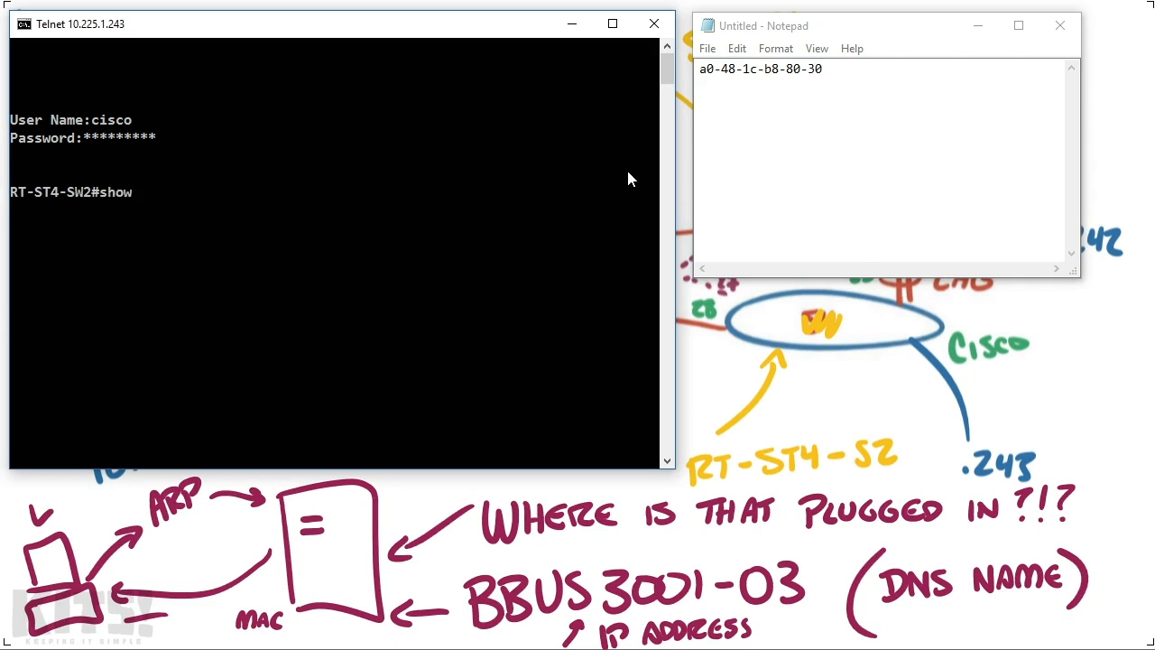
{"action": "type", "text": "mac address-table"}
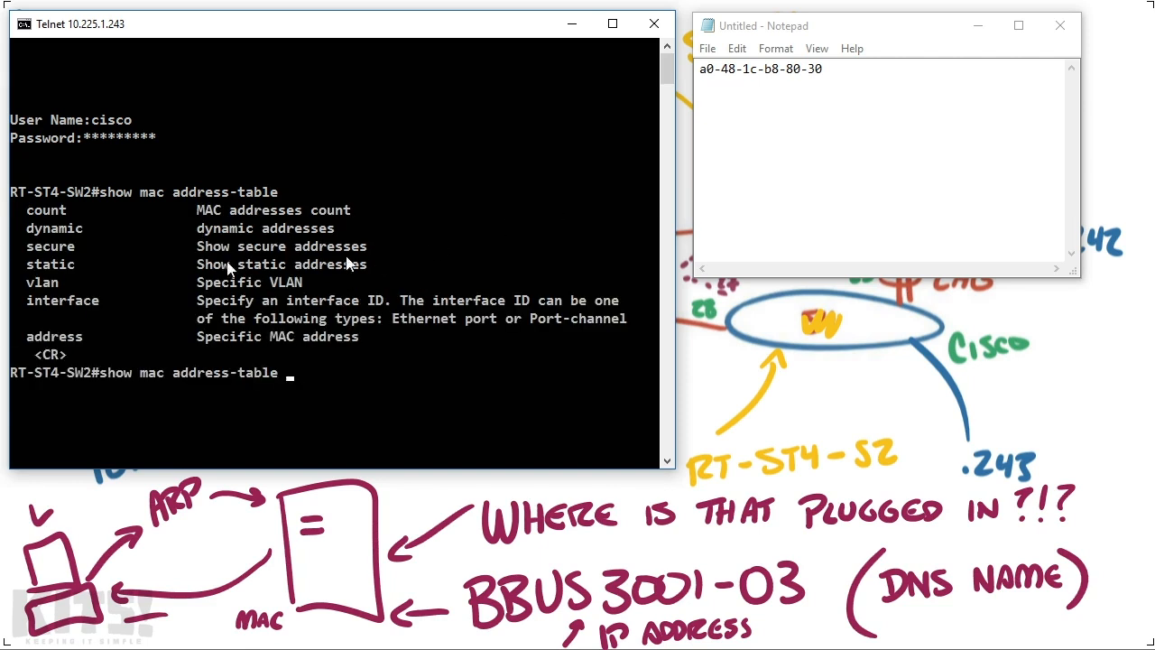
{"action": "double_click", "coordinate": [62, 299]}
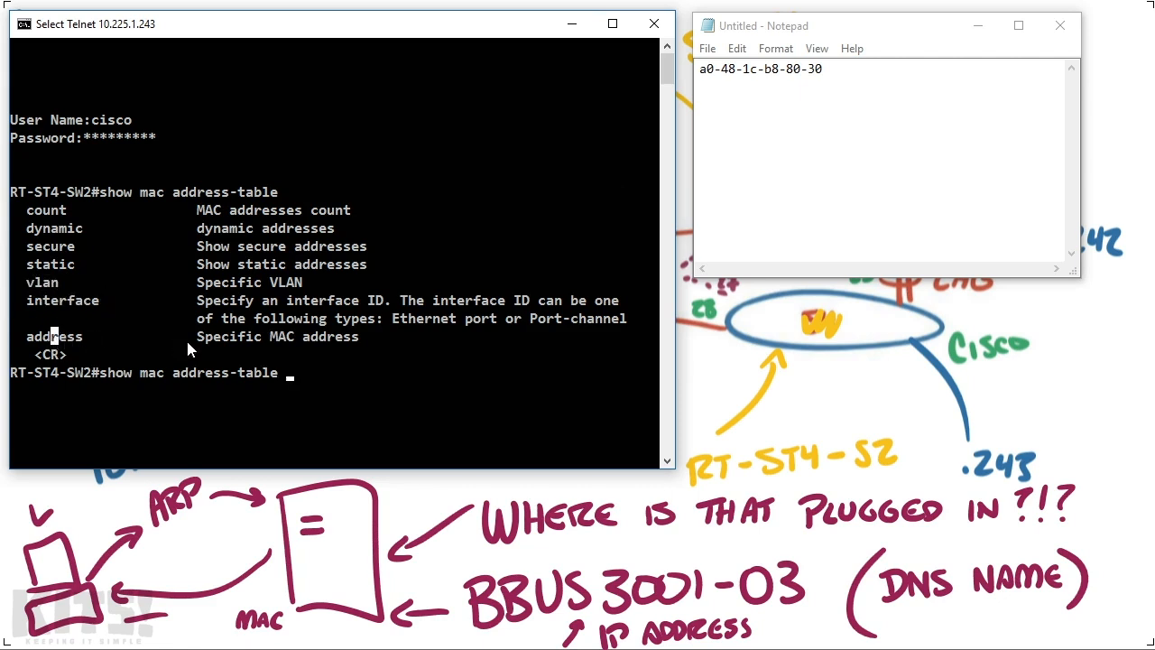
{"action": "type", "text": "address"}
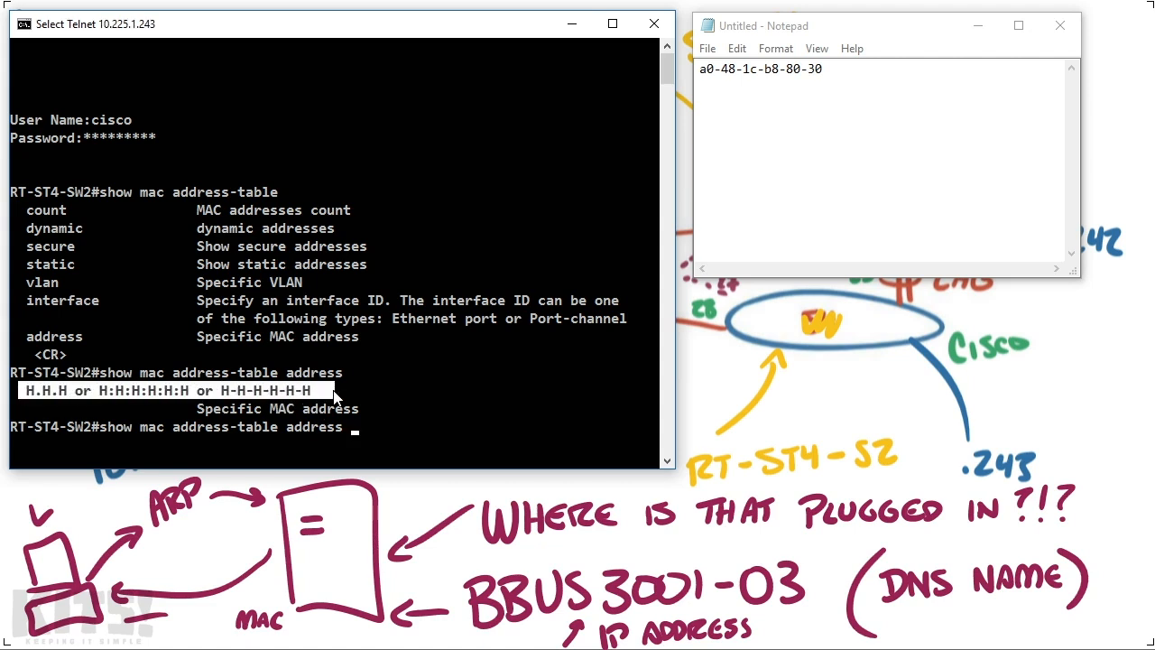
{"action": "mouse_move", "coordinate": [835, 83]}
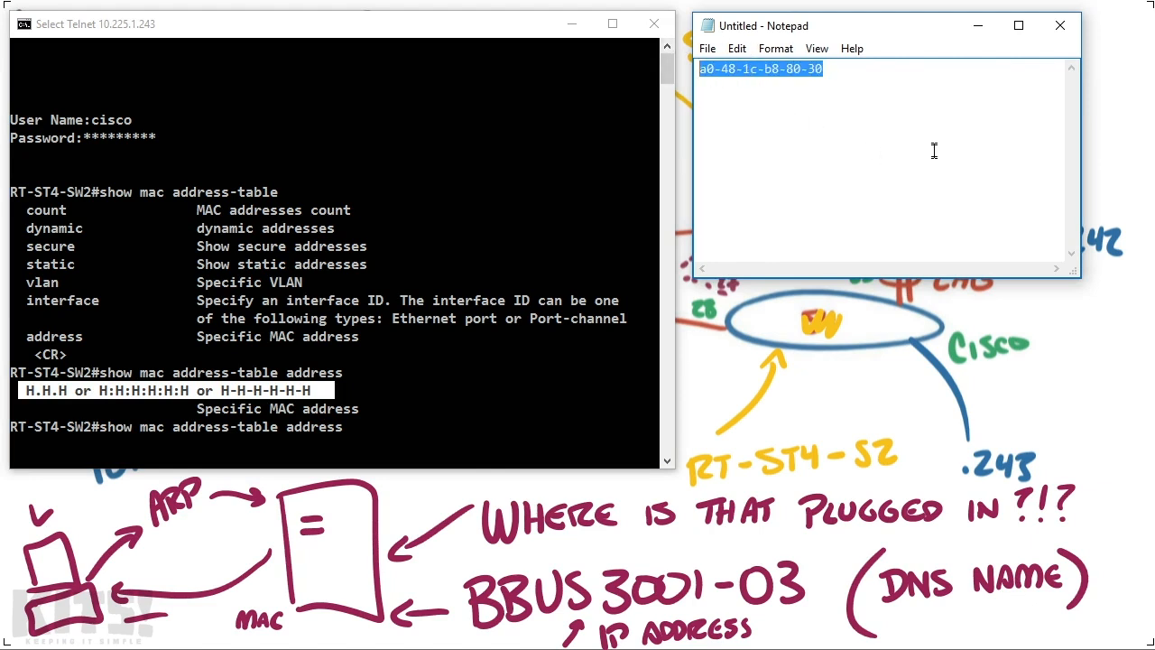
Step: Add a0:48:1c:b8:80:30 and a048.1cb8.8030 on new lines below the dashed MAC
{"action": "left_click", "coordinate": [934, 150]}
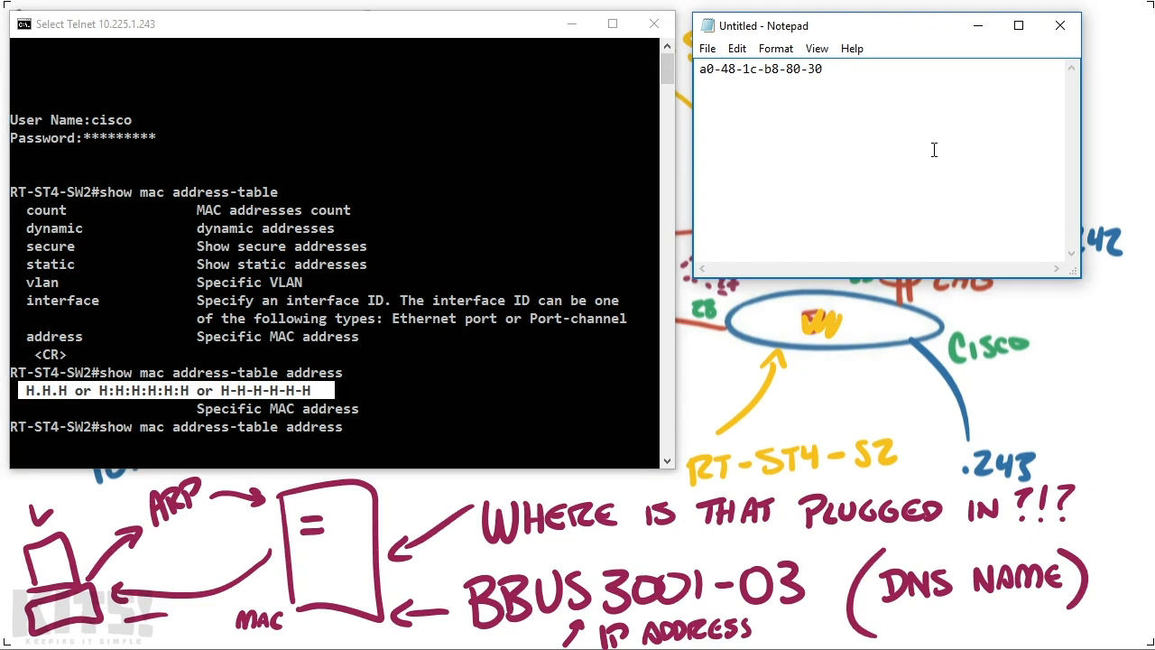
{"action": "type", "text": "a0-48-1c-b8-80-30"}
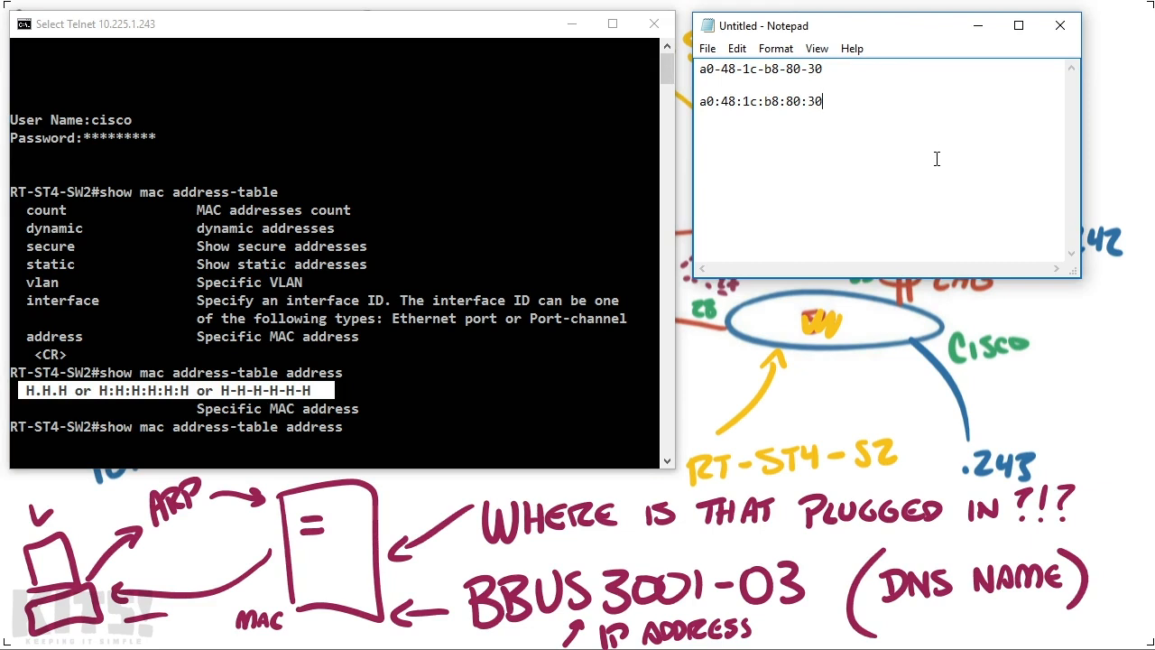
{"action": "type", "text": "a0-48-1c-b8-80-30"}
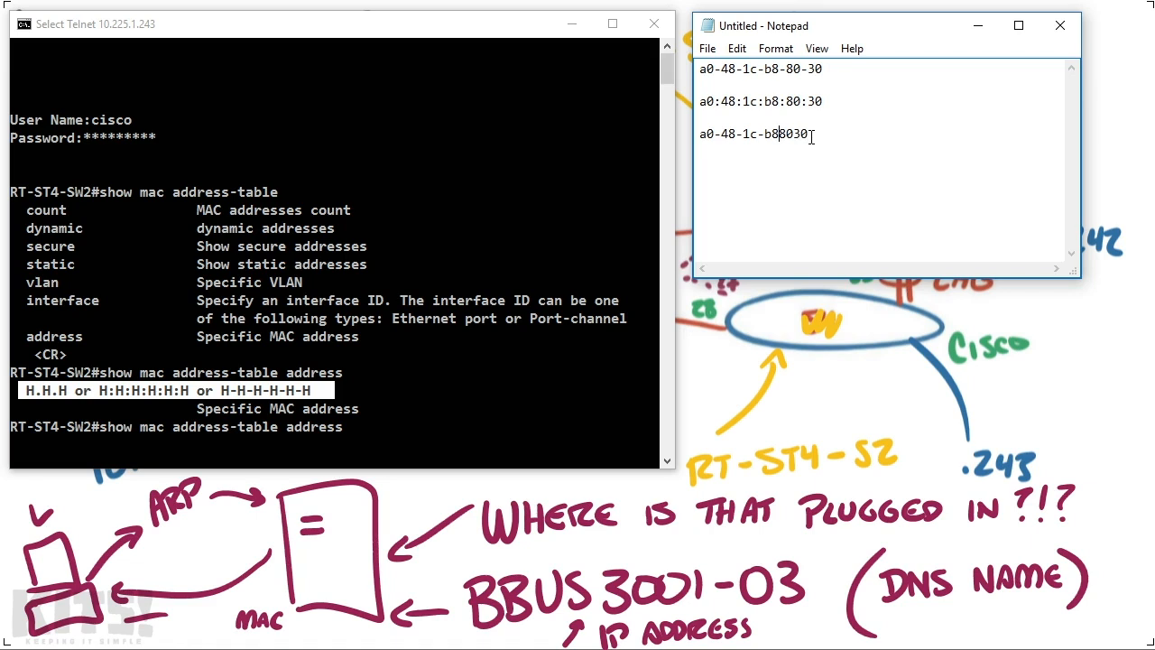
{"action": "type", "text": "a048.1cb8.8030"}
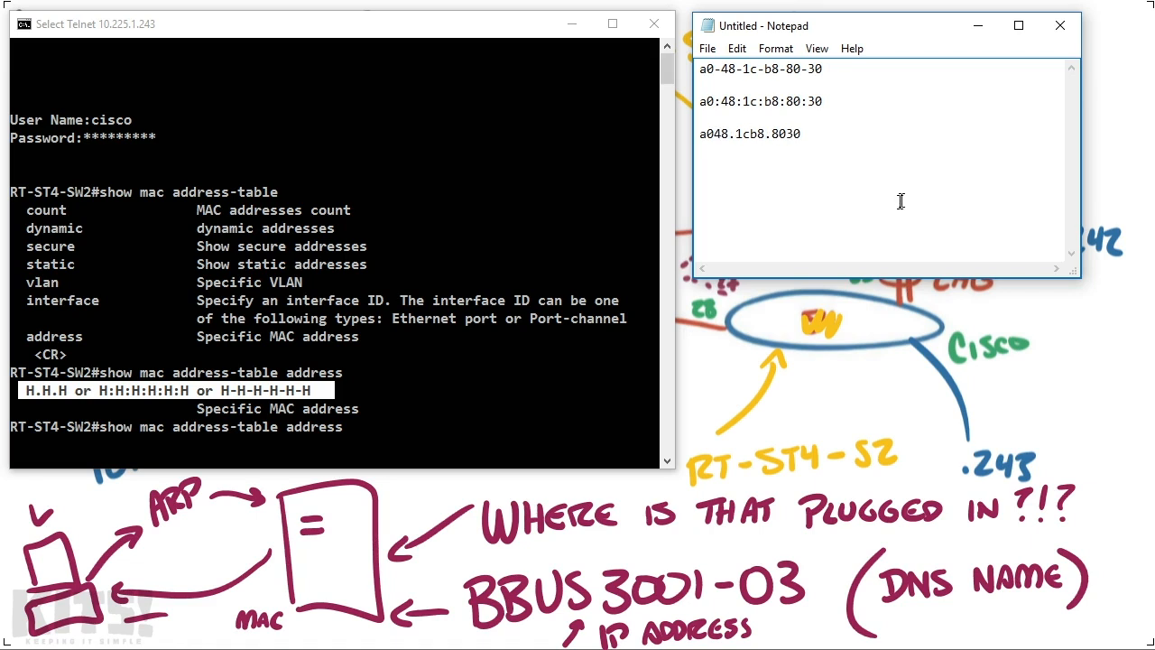
{"action": "mouse_move", "coordinate": [907, 172]}
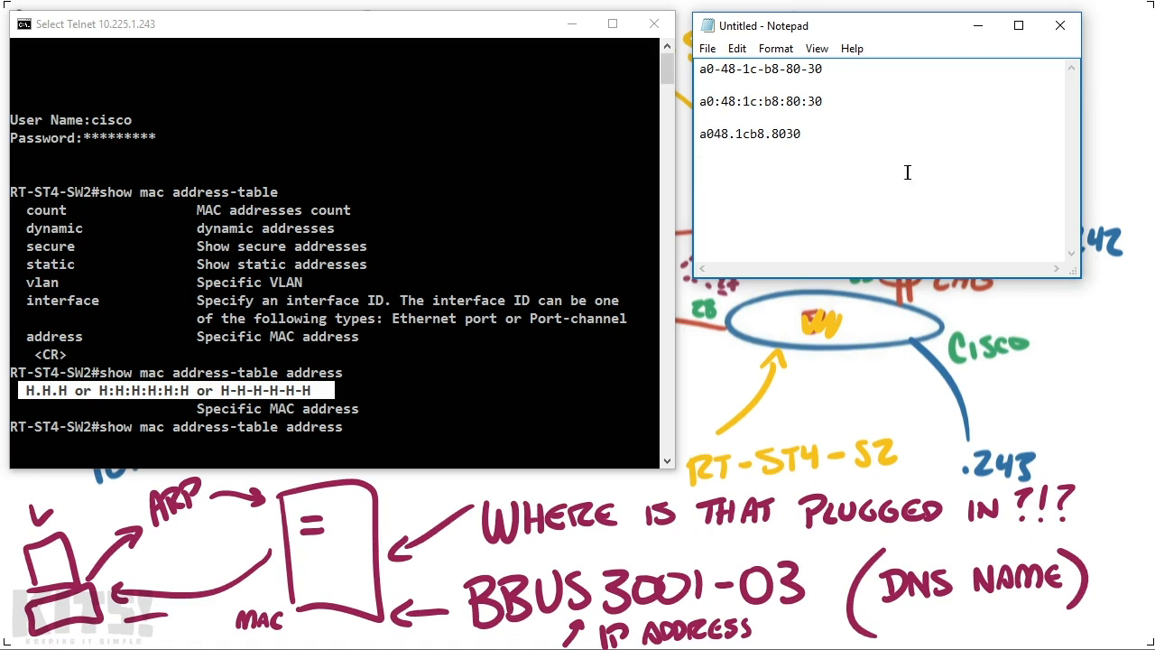
{"action": "mouse_move", "coordinate": [857, 133]}
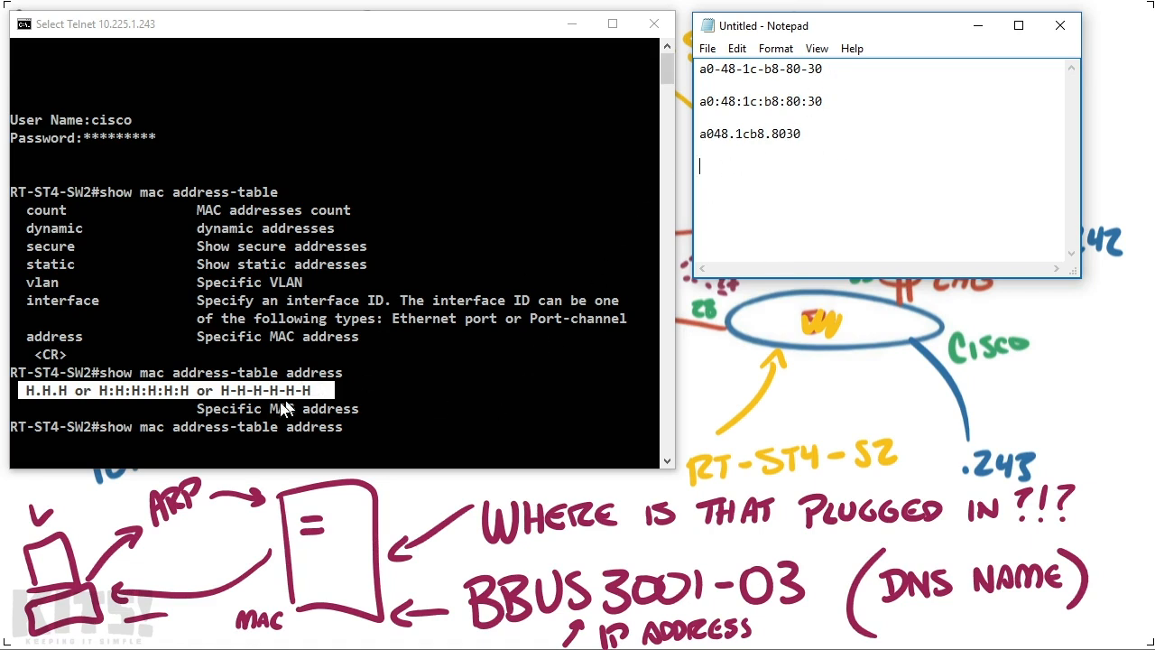
{"action": "mouse_move", "coordinate": [91, 401]}
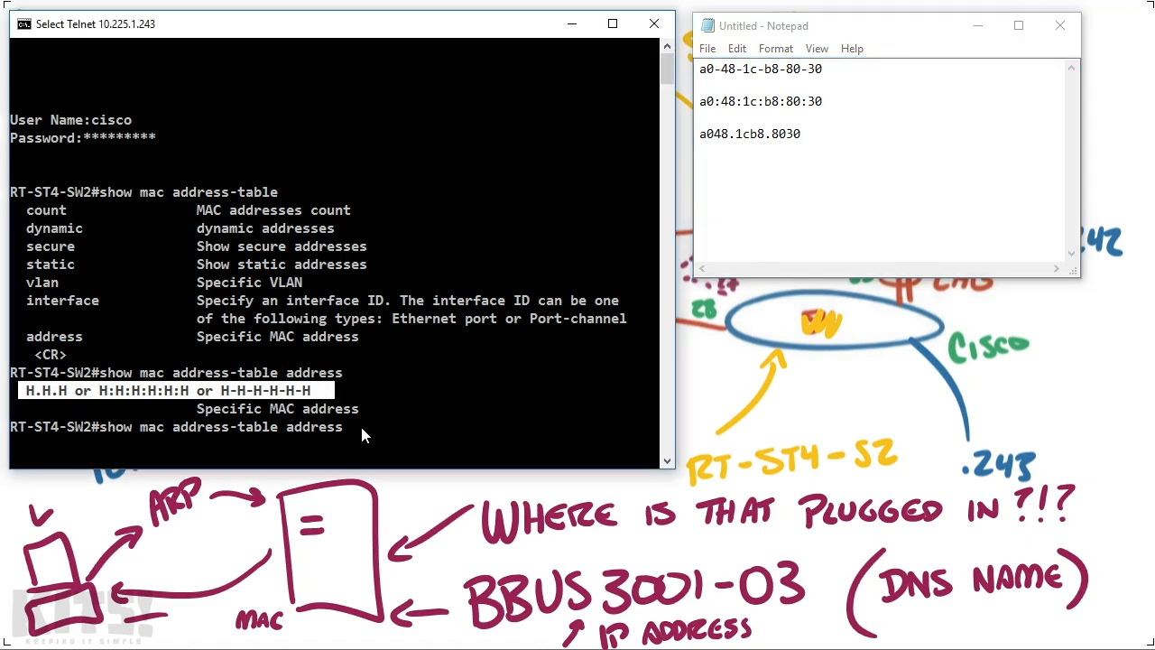
{"action": "mouse_move", "coordinate": [385, 417]}
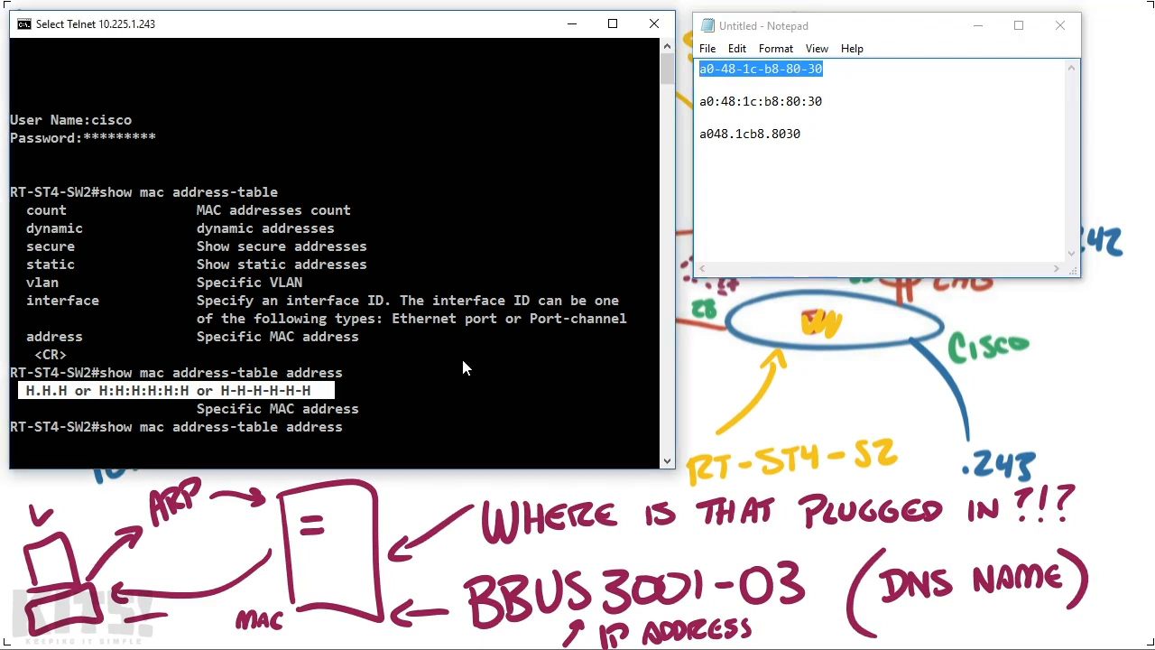
Step: Look up MAC a0-48-1c-b8-80-30, finding it dynamic on port gi28, VLAN 10
{"action": "type", "text": "a0-48-1c-b8-80-30"}
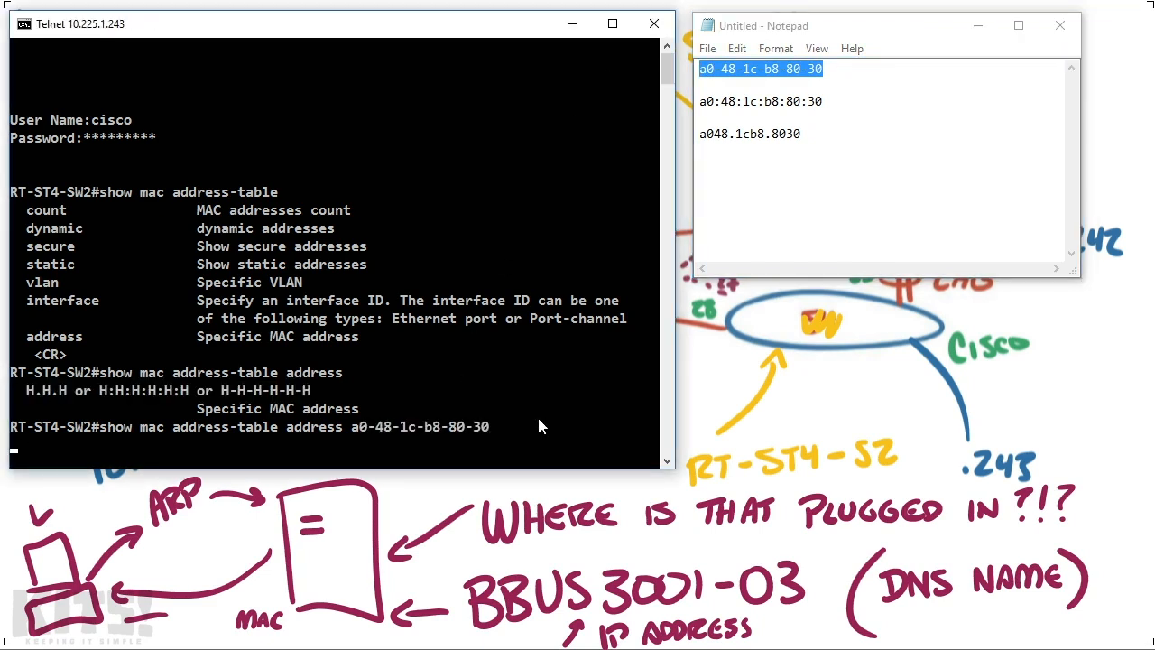
{"action": "key", "text": "Return"}
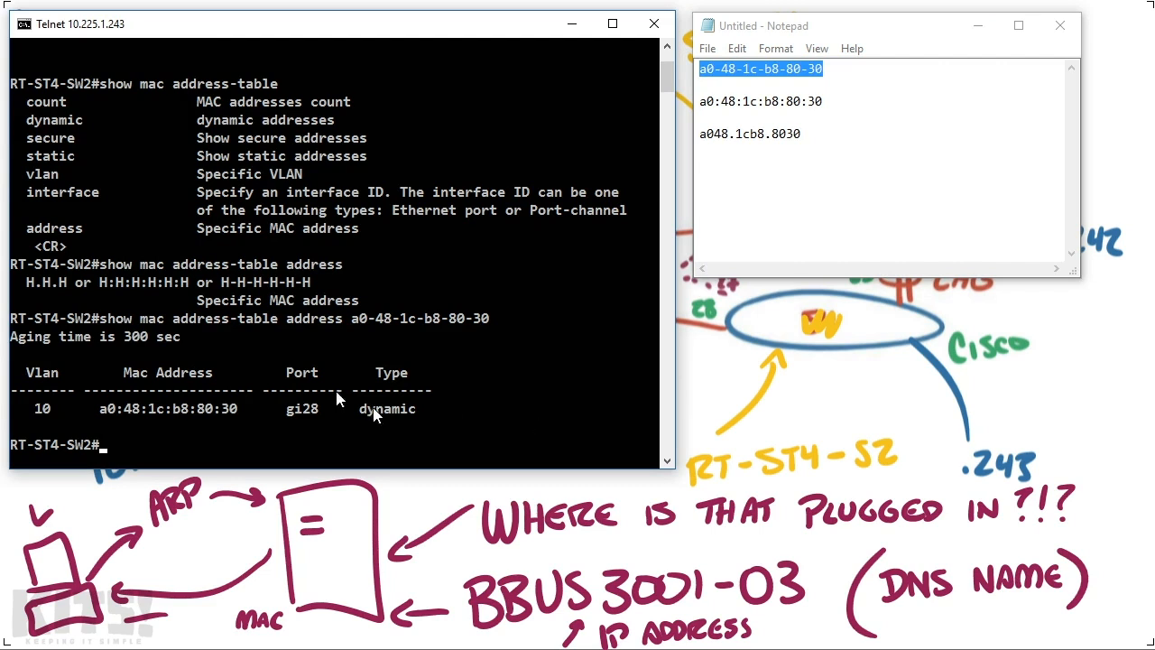
{"action": "mouse_move", "coordinate": [100, 417]}
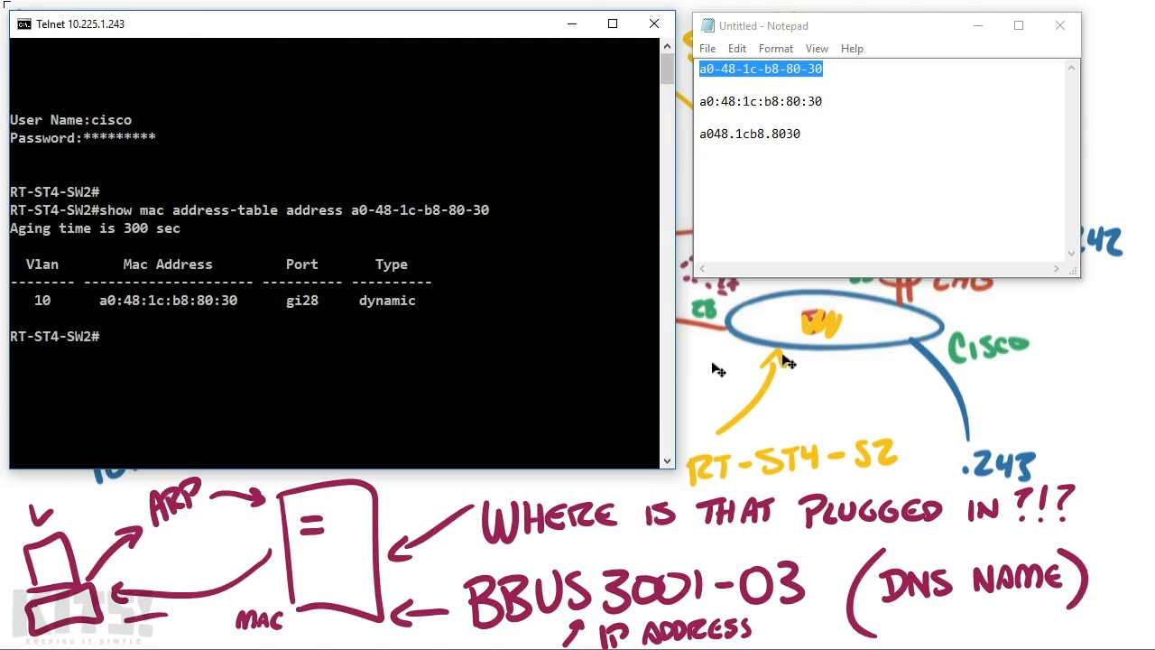
{"action": "mouse_move", "coordinate": [266, 289]}
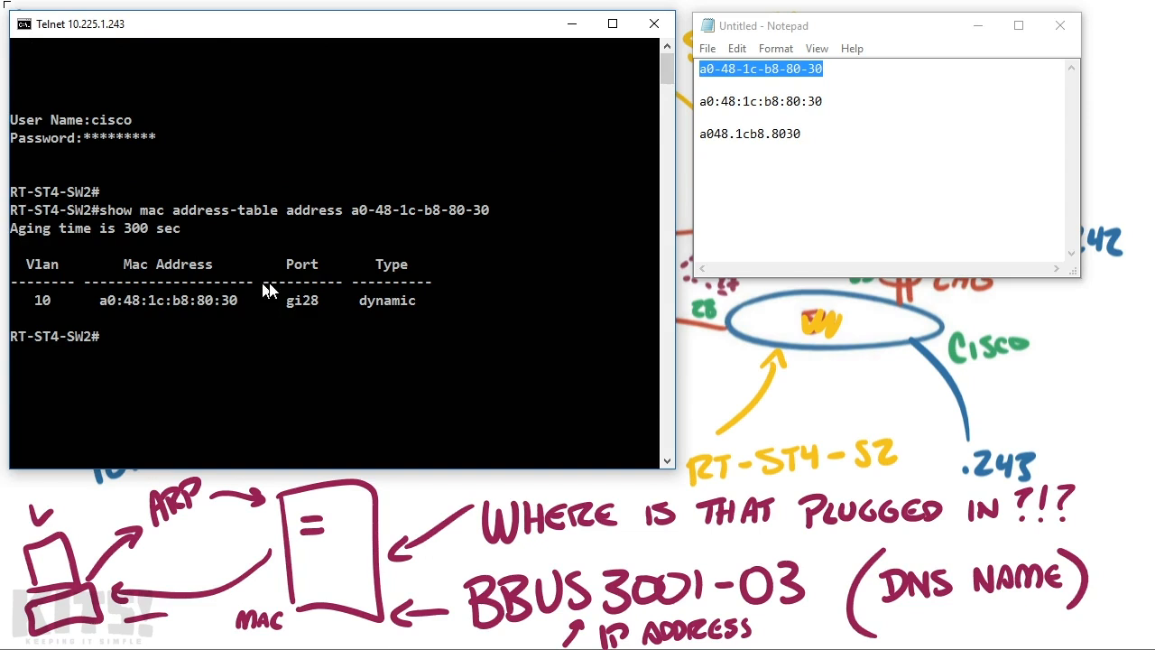
{"action": "double_click", "coordinate": [301, 299]}
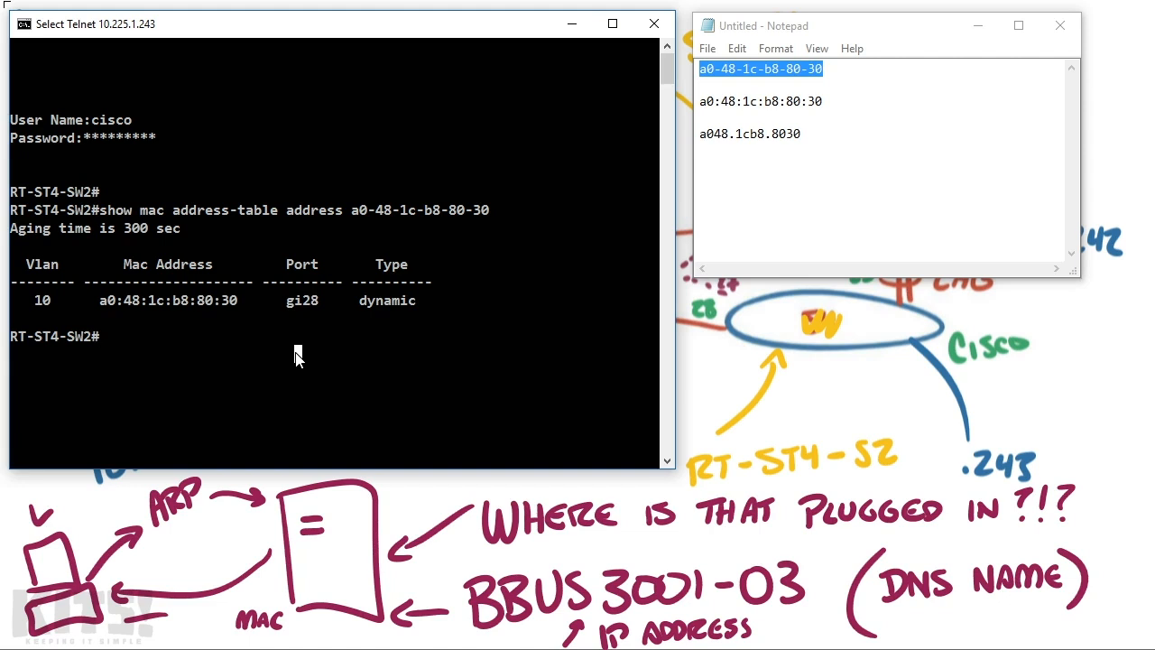
Step: Run 'show mac address-table interface gi28' and page through all its entries
{"action": "type", "text": "show mac address-table"}
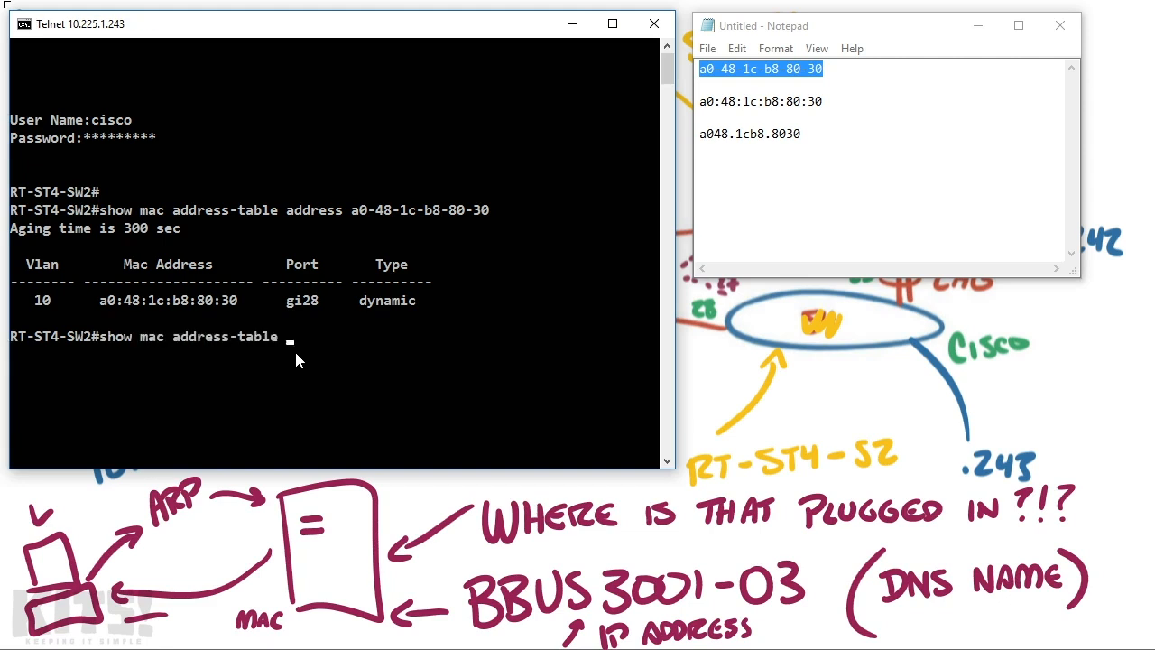
{"action": "type", "text": "interface"}
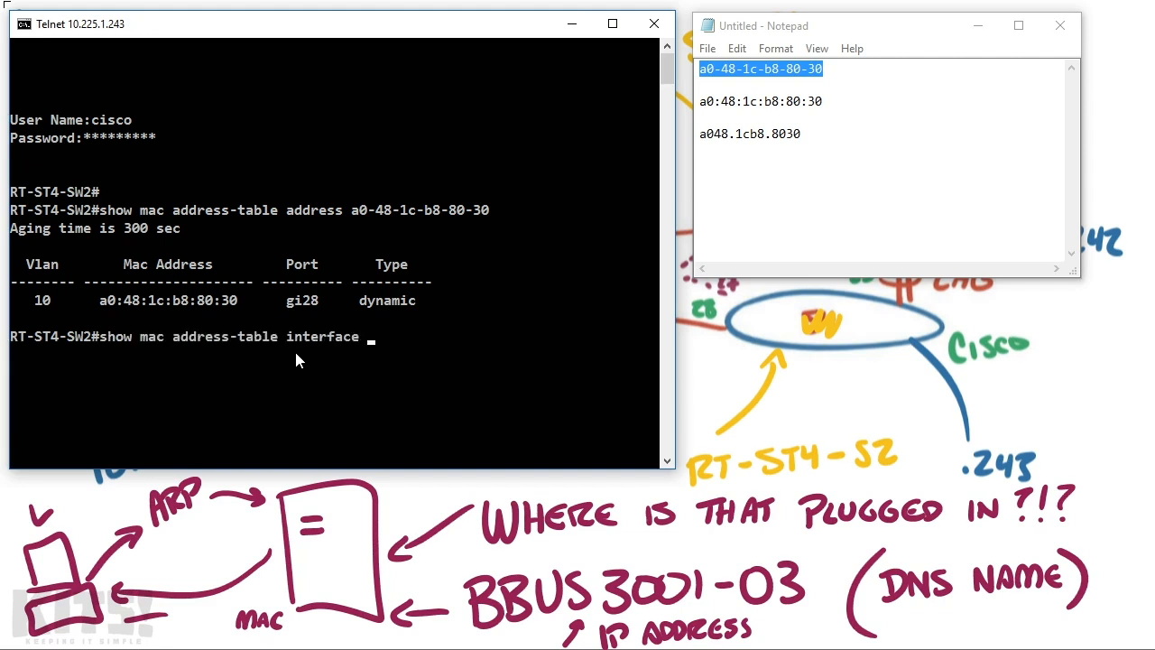
{"action": "type", "text": "gi28"}
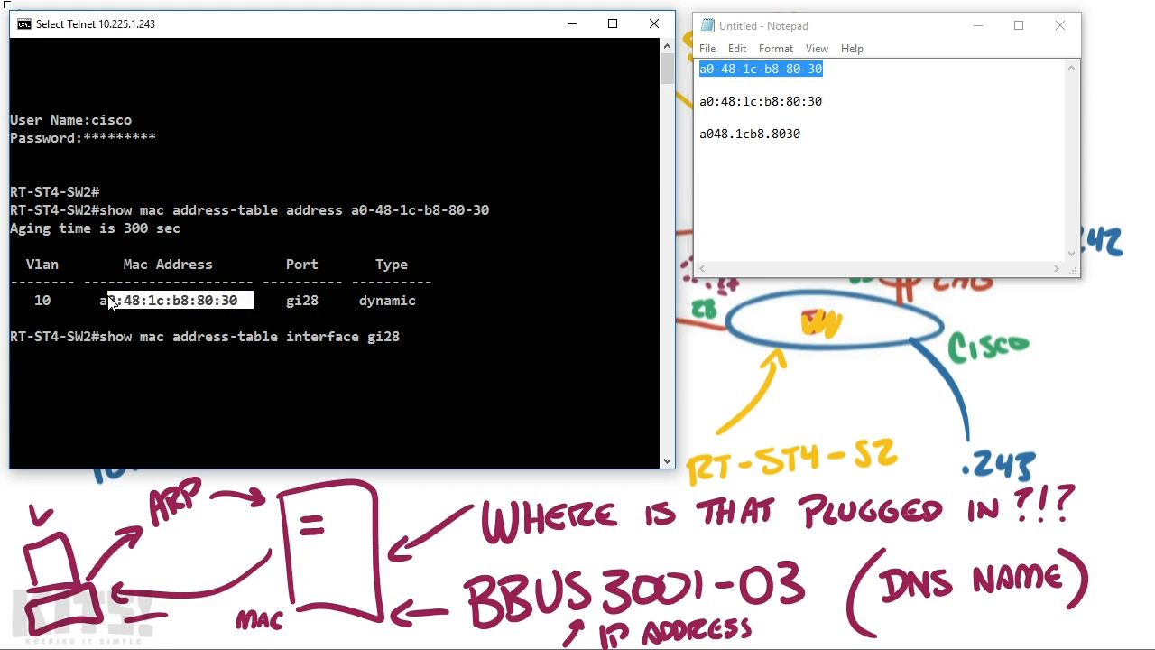
{"action": "mouse_move", "coordinate": [325, 320]}
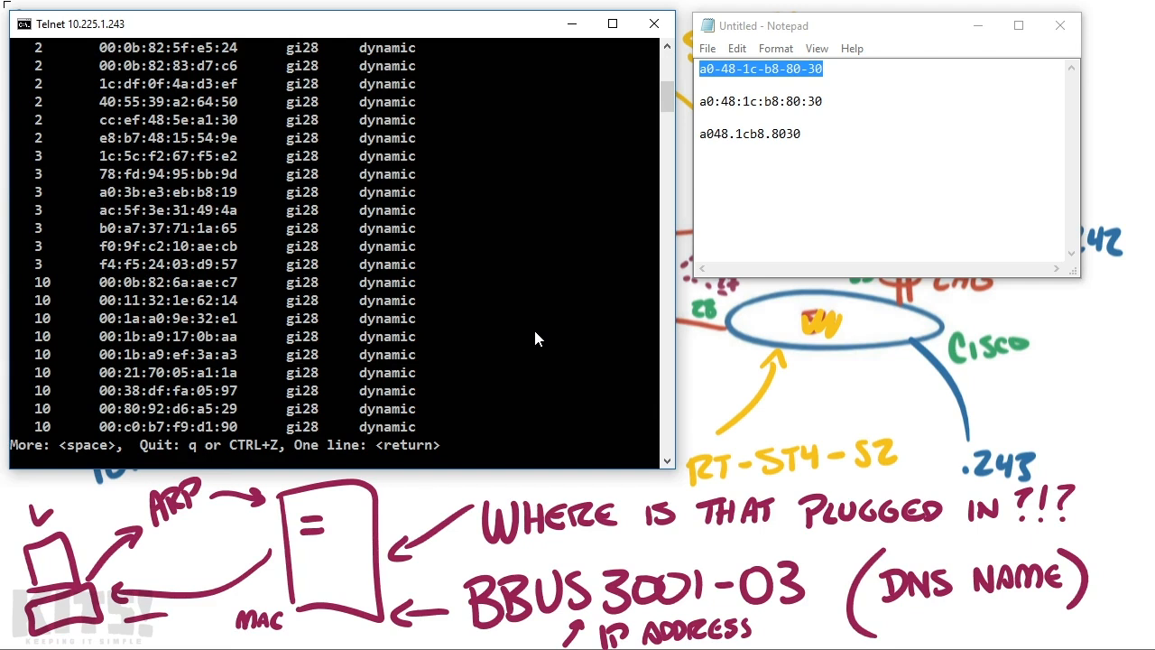
{"action": "mouse_move", "coordinate": [255, 334]}
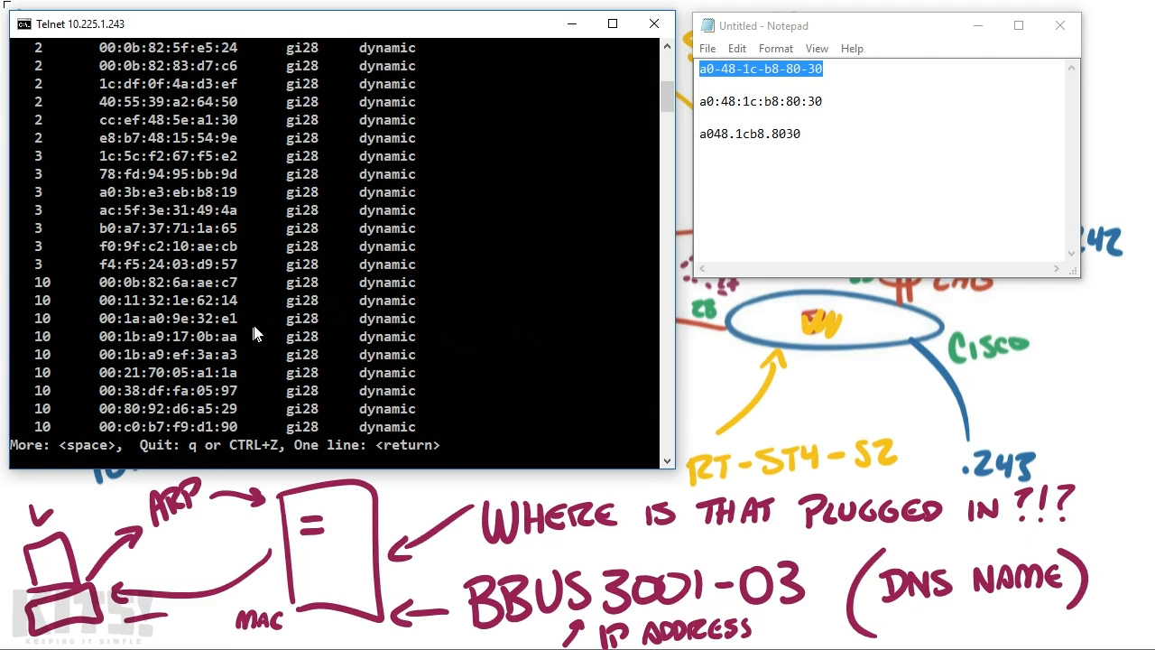
{"action": "key", "text": "space"}
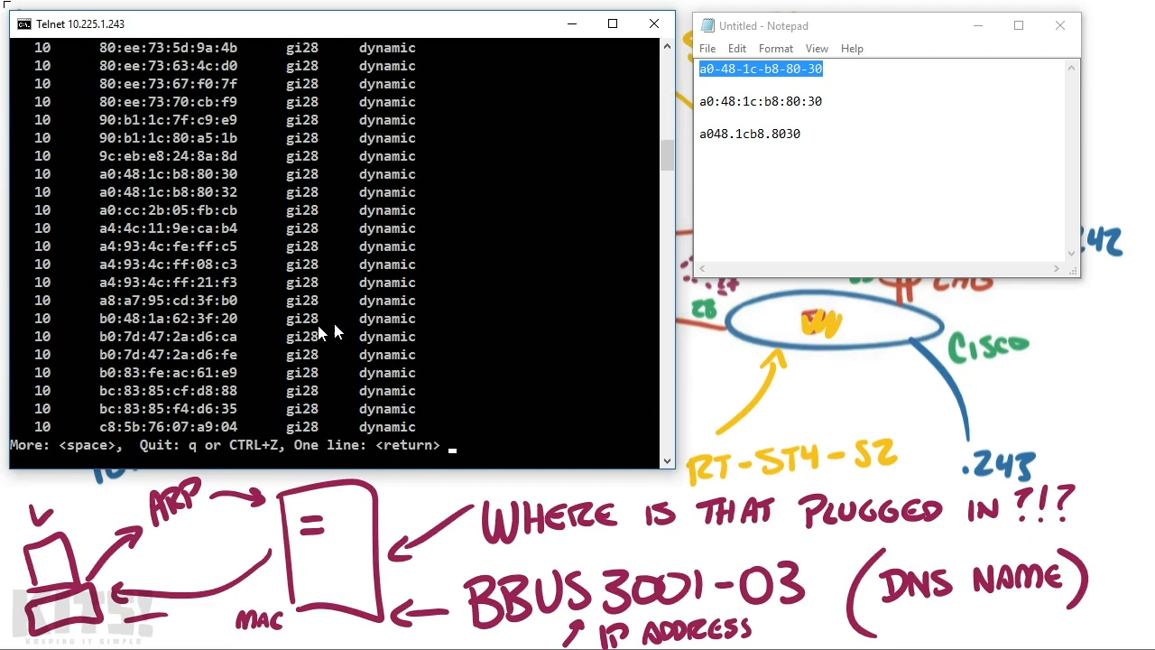
{"action": "mouse_move", "coordinate": [350, 317]}
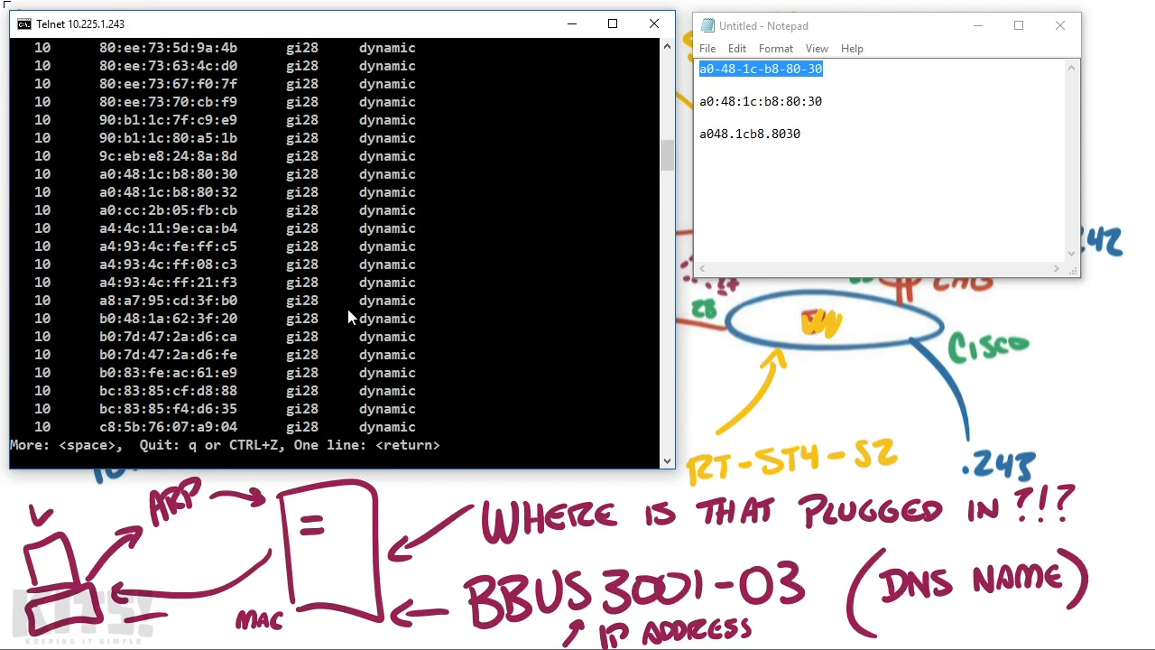
{"action": "key", "text": "space"}
{"action": "type", "text": "\\"}
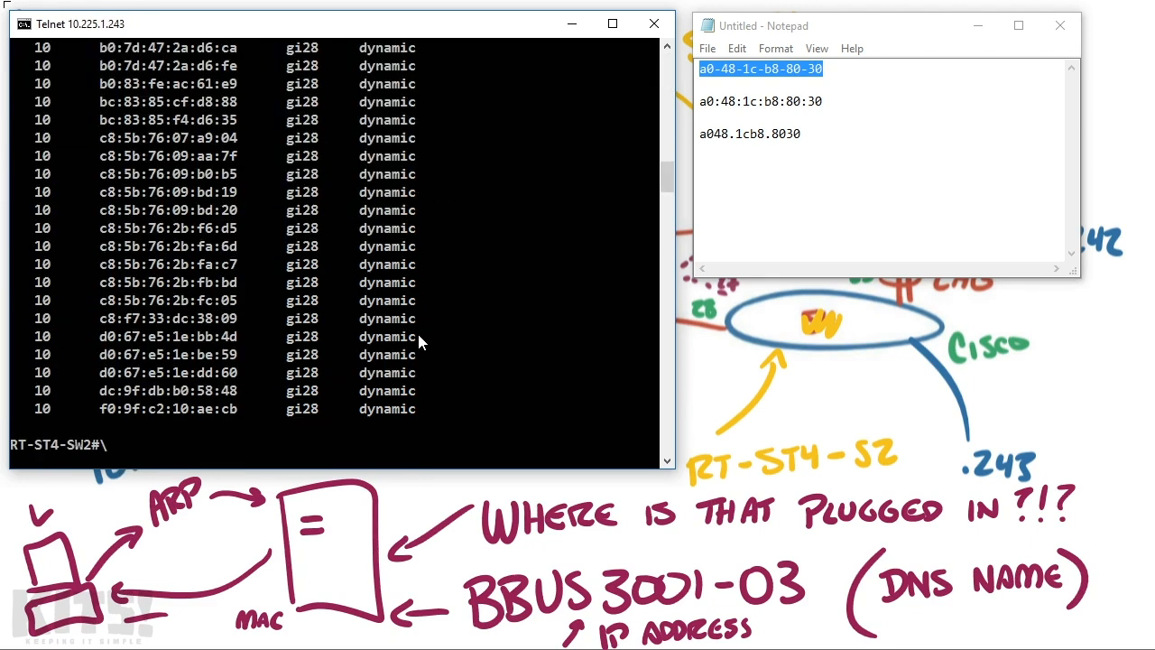
Step: Run 'show cdp neighbors', showing gi28 links to an SG300-52P on gi52
{"action": "type", "text": "show cdp neighbors"}
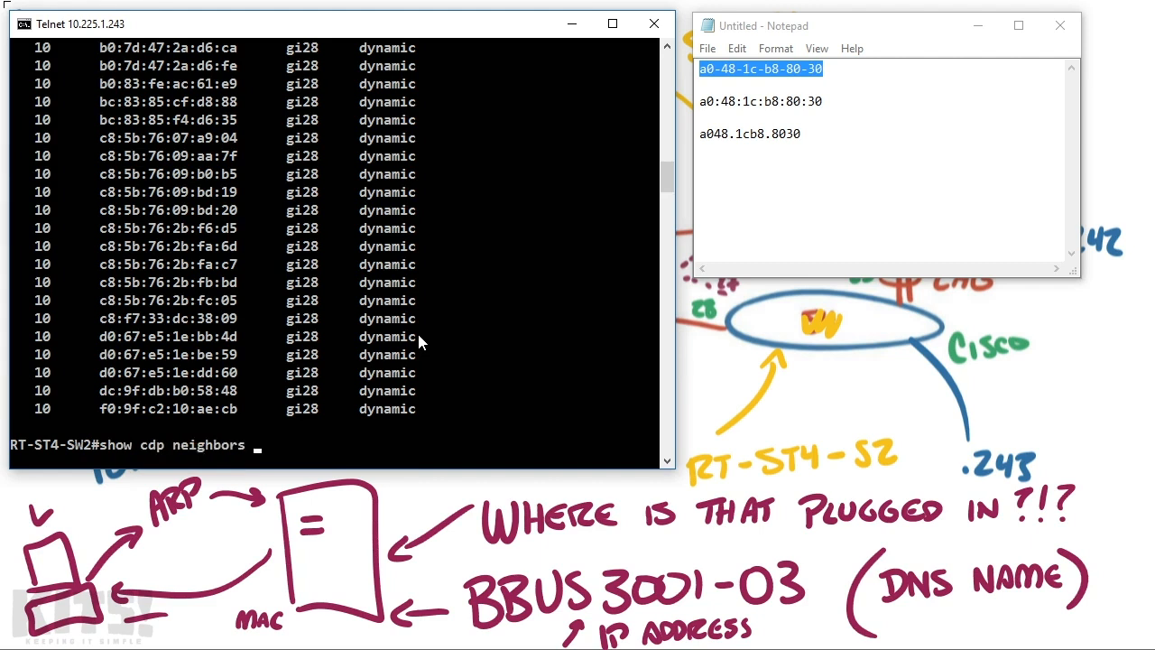
{"action": "key", "text": "Return"}
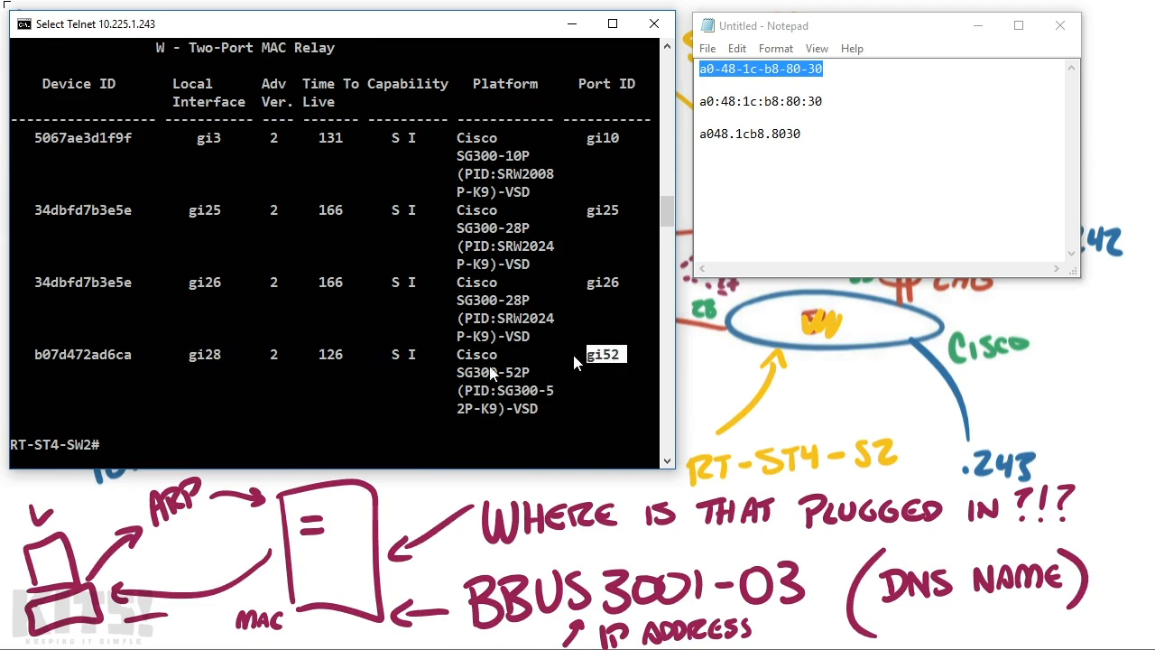
{"action": "mouse_move", "coordinate": [506, 365]}
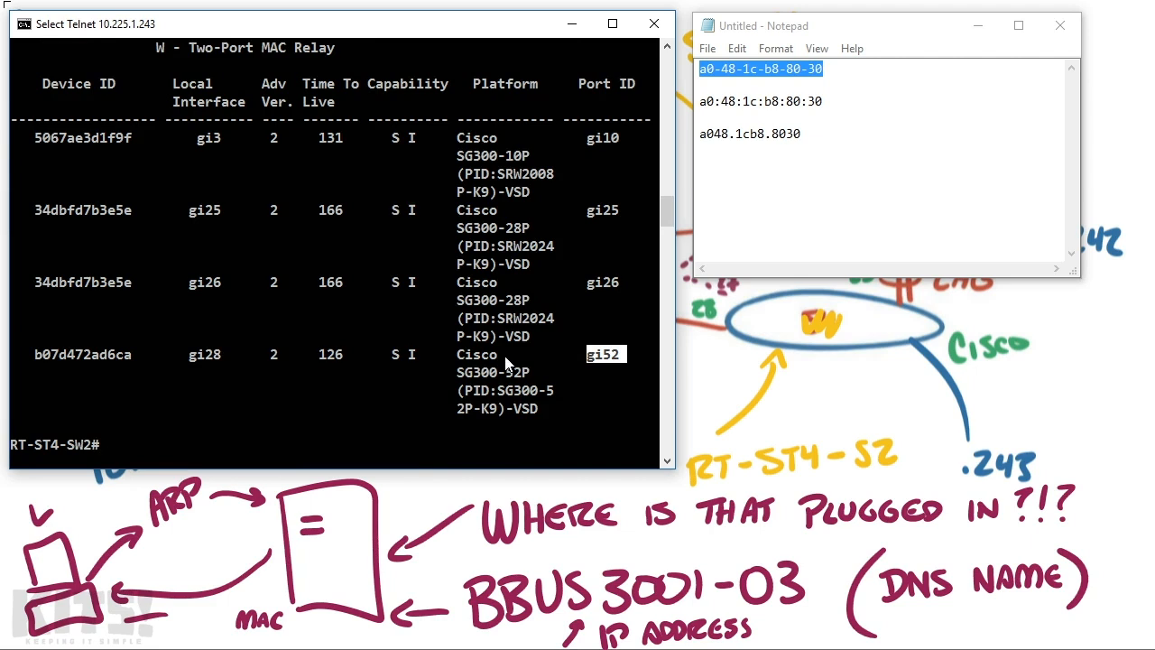
{"action": "mouse_move", "coordinate": [420, 402]}
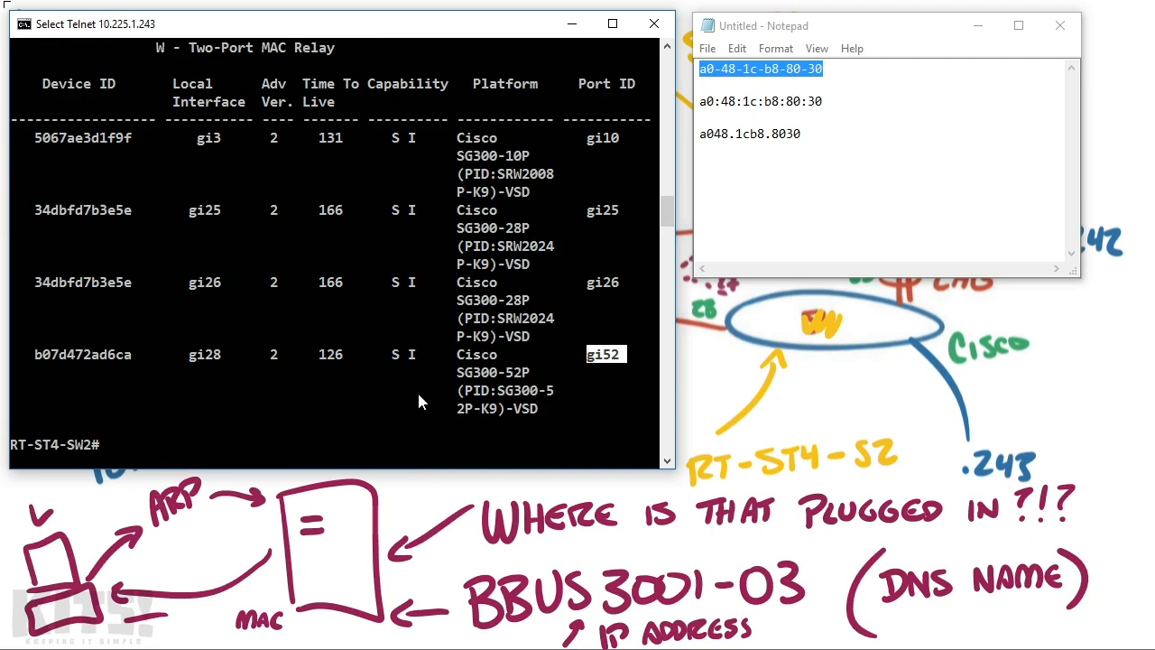
{"action": "mouse_move", "coordinate": [199, 361]}
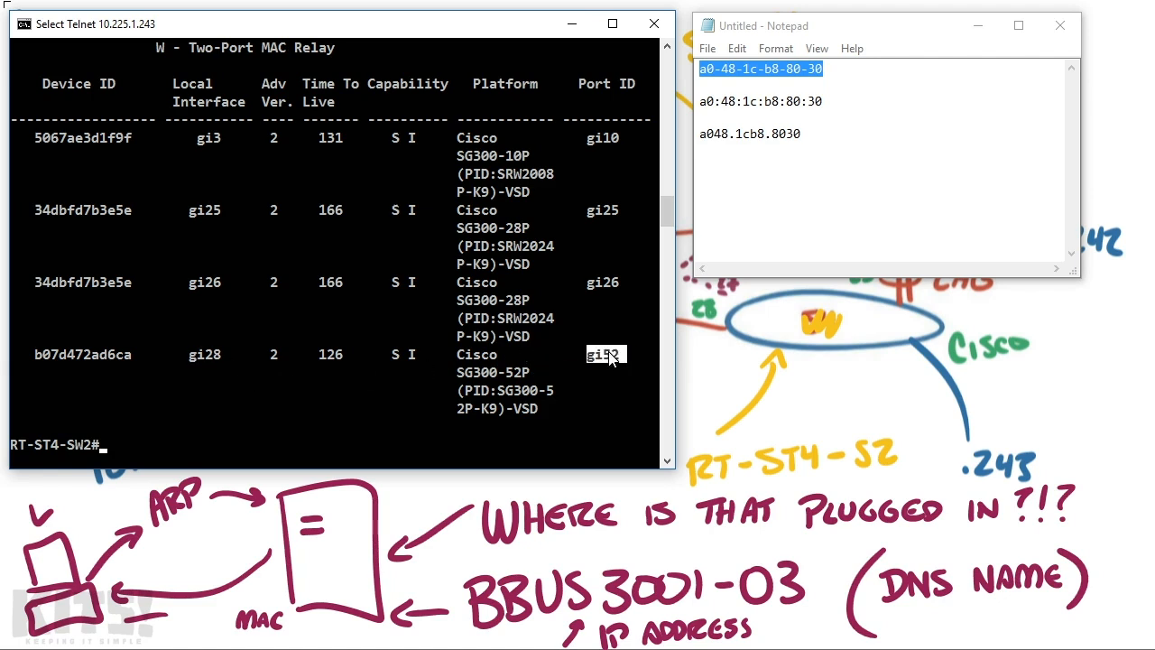
{"action": "mouse_move", "coordinate": [391, 404]}
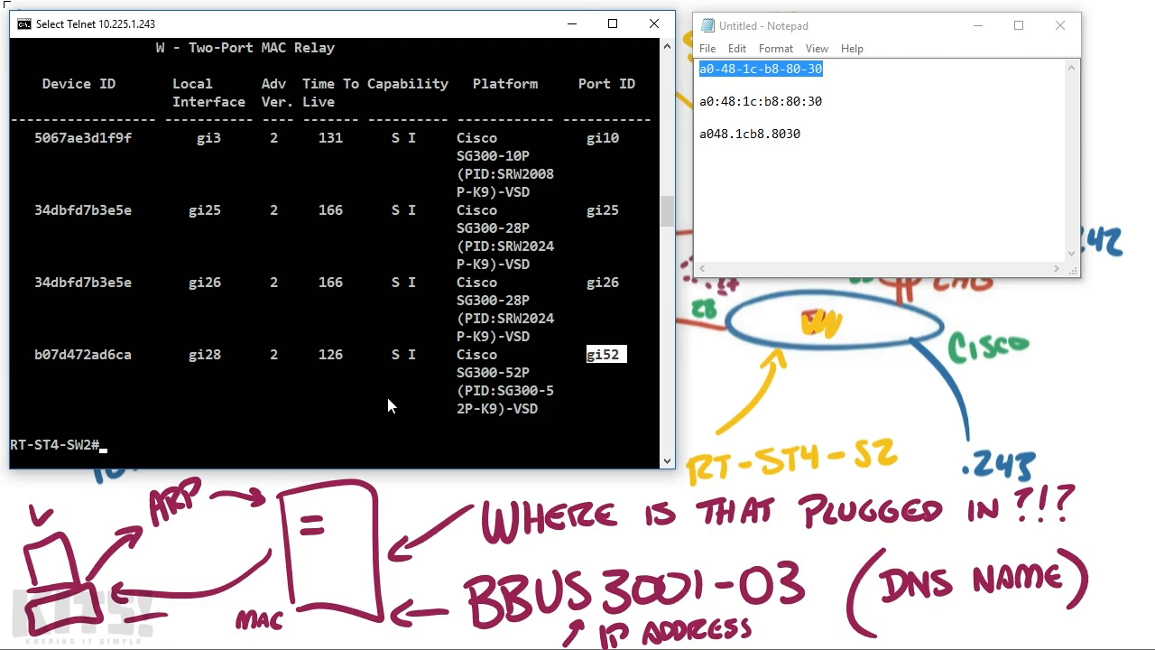
Step: Run 'show cdp neighbors detail', naming gi28's neighbor RT-ST1-SW2 at 10.225.1.241
{"action": "type", "text": "show cdp ne"}
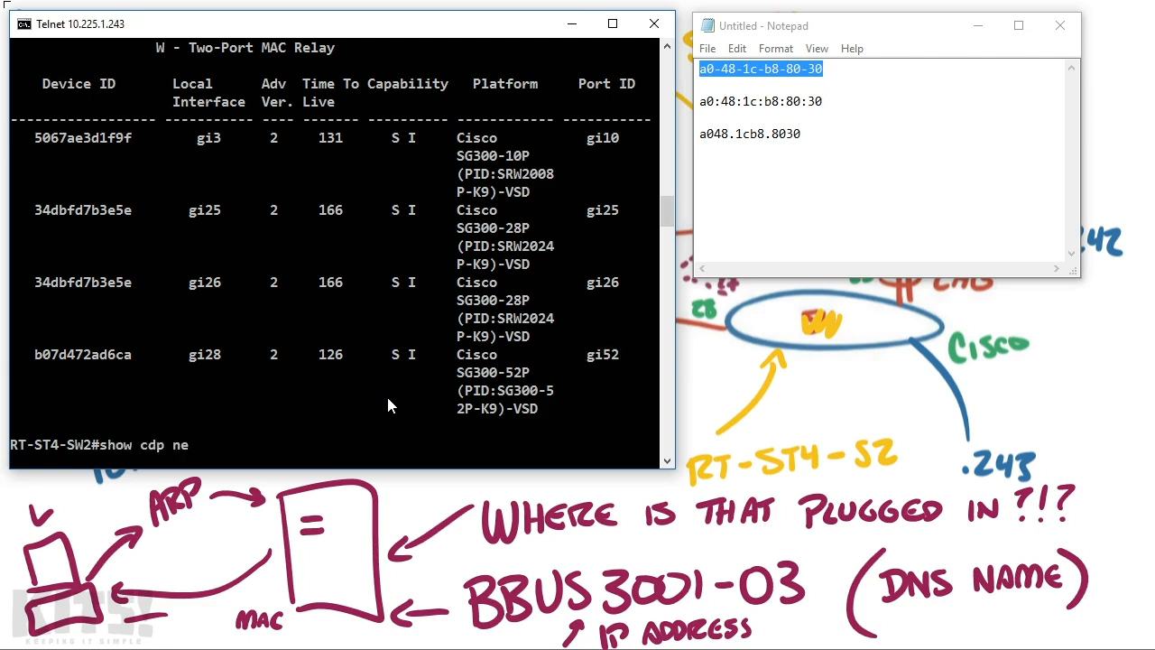
{"action": "type", "text": "ighbors detail"}
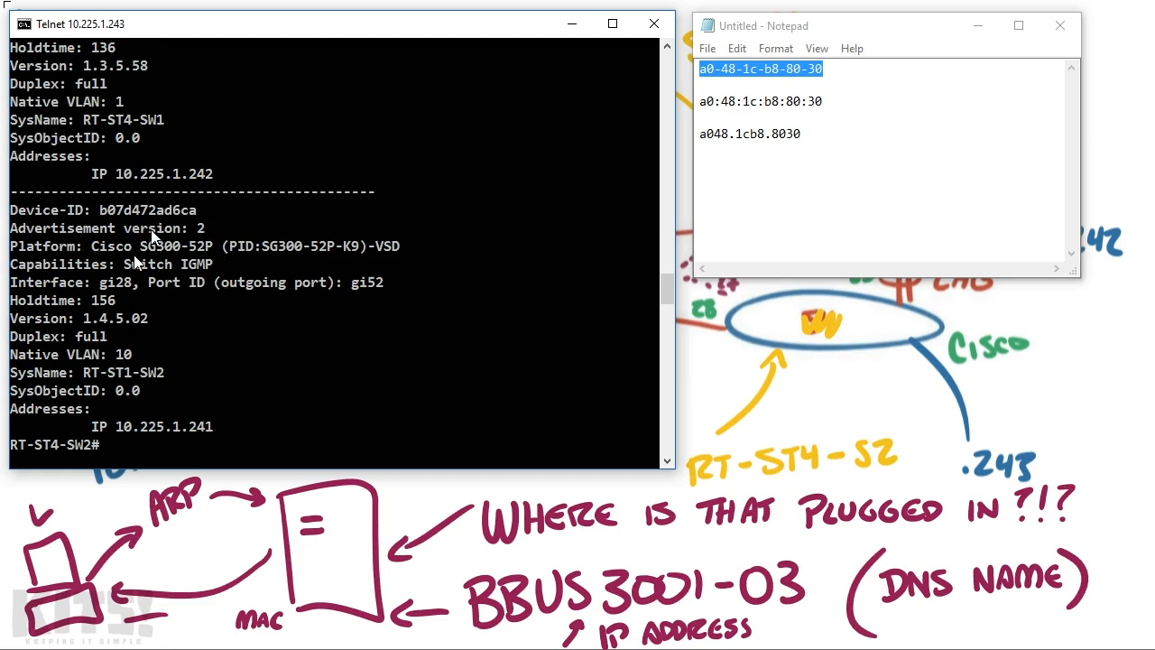
{"action": "mouse_move", "coordinate": [97, 256]}
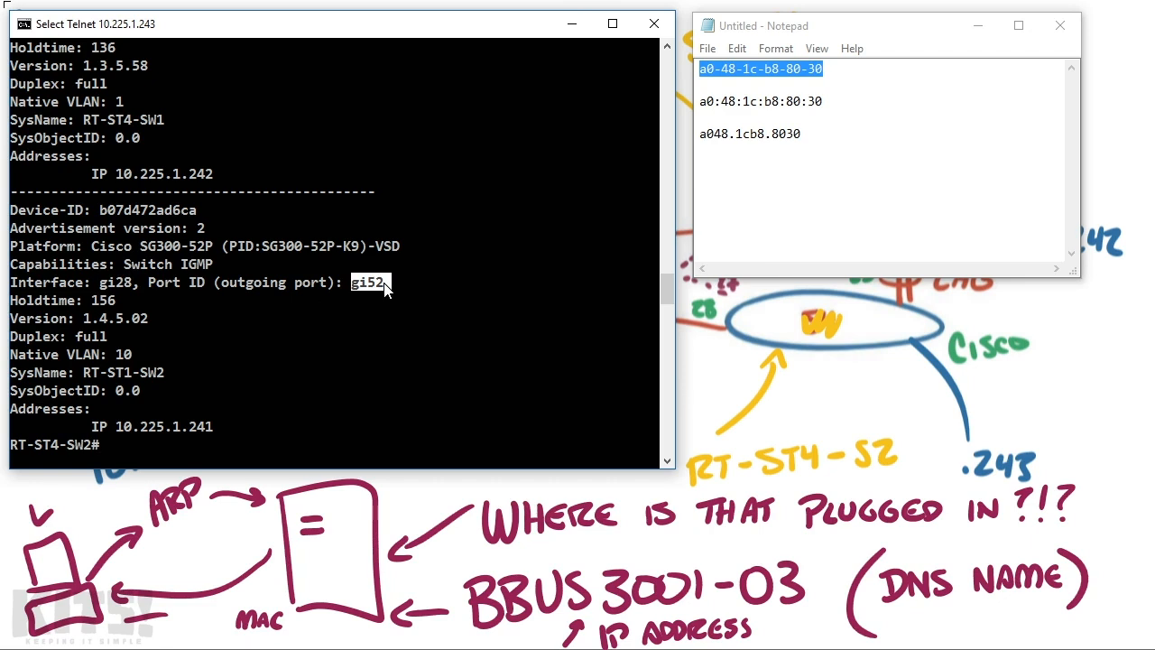
{"action": "mouse_move", "coordinate": [204, 433]}
{"action": "type", "text": "t"}
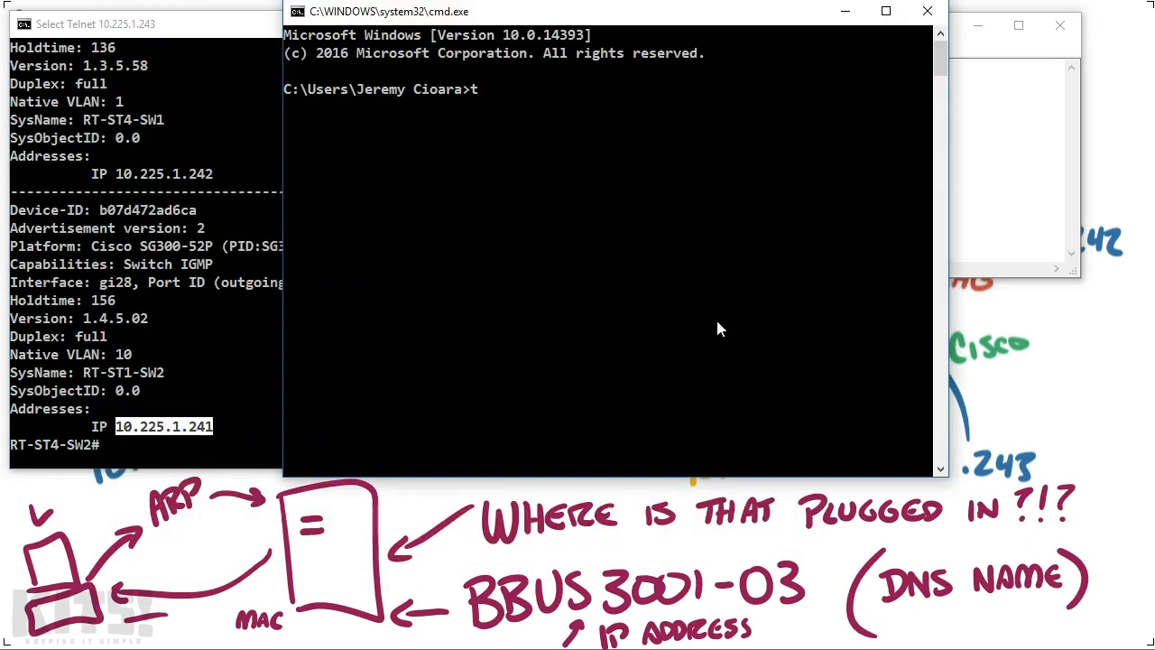
Step: Telnet to RT-ST1-SW2 at 10.225.1.241 as cisco and type the a0-48-1c-b8-80-30 MAC lookup
{"action": "type", "text": "elnet 10.225.1.2"}
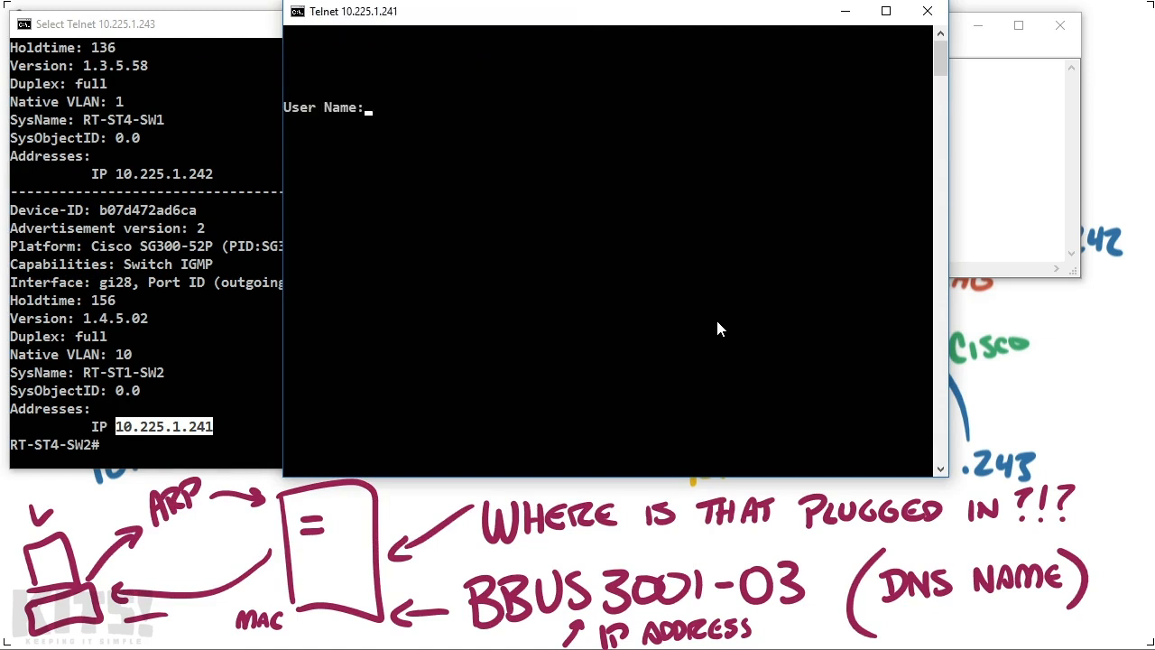
{"action": "type", "text": "cisco"}
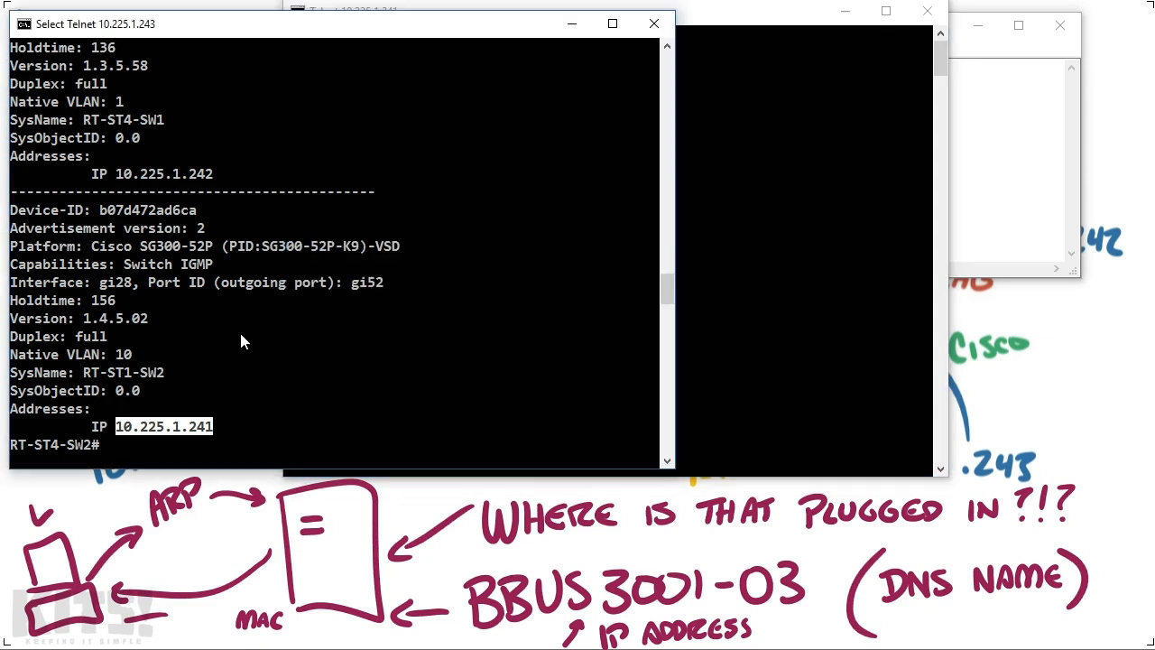
{"action": "type", "text": "show mac address-table address a0-48-1c-b8-80-30"}
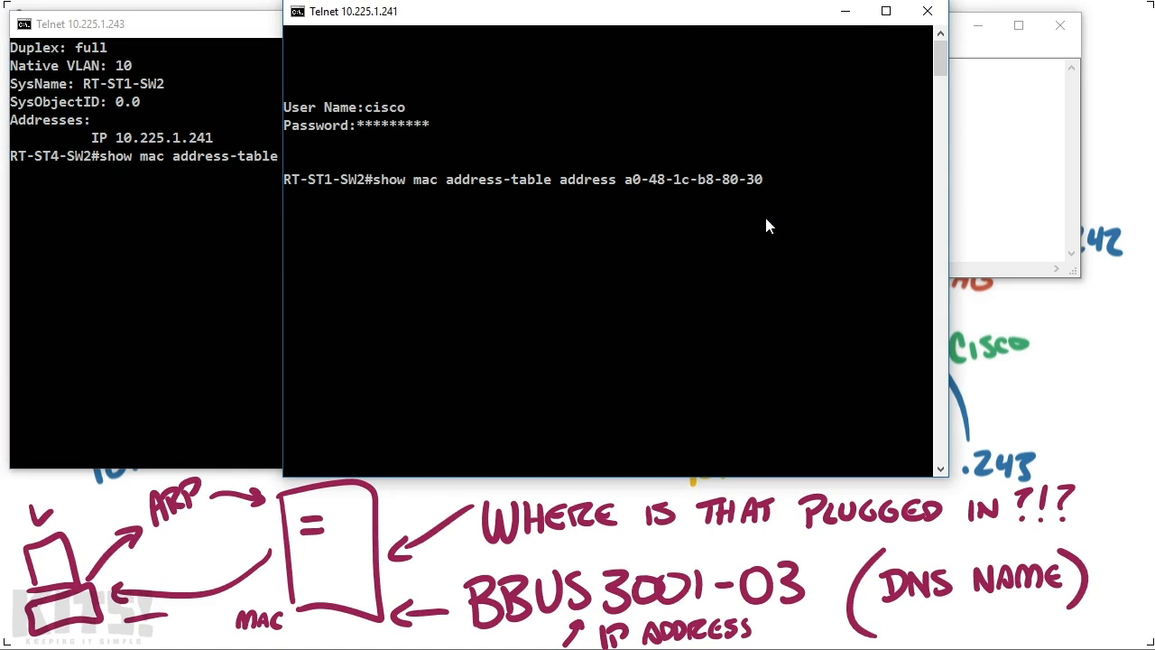
Step: Find the server MAC on Po1, VLAN 10, then list the switch's whole MAC address table
{"action": "key", "text": "Return"}
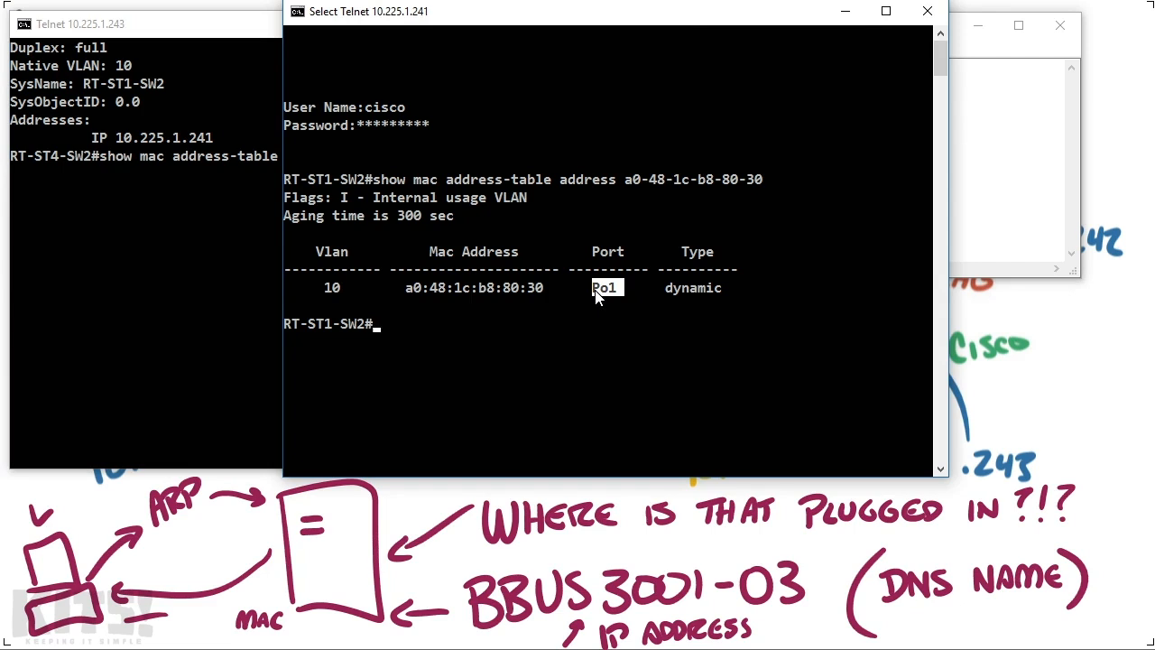
{"action": "type", "text": "show"}
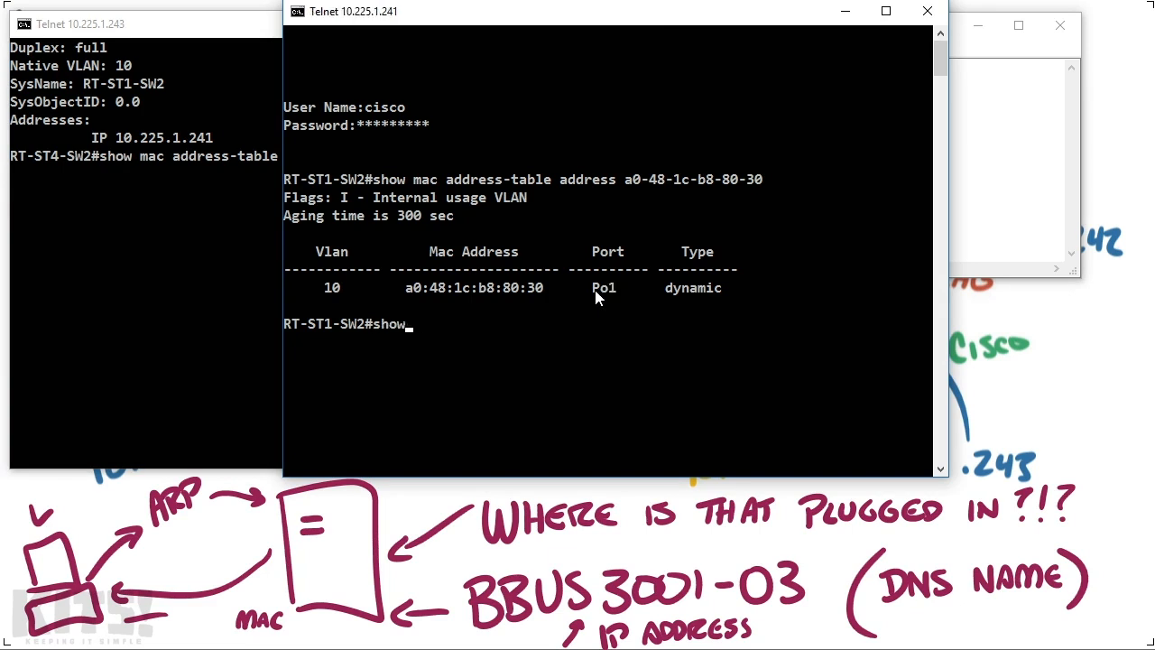
{"action": "type", "text": "mac"}
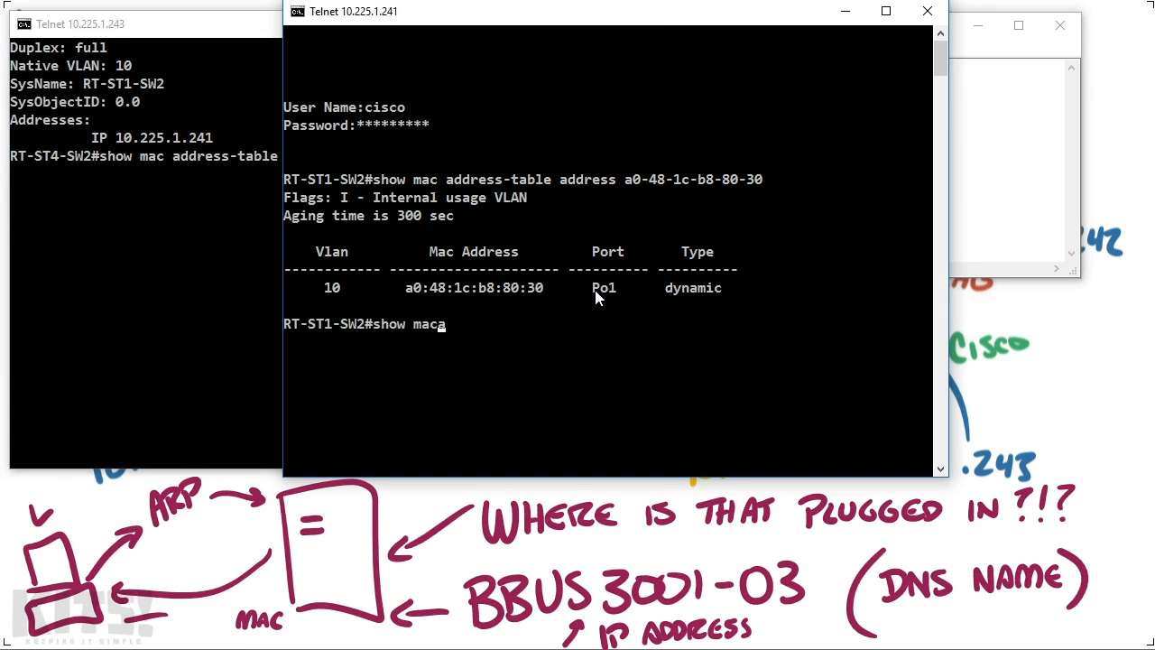
{"action": "type", "text": "address-table interface"}
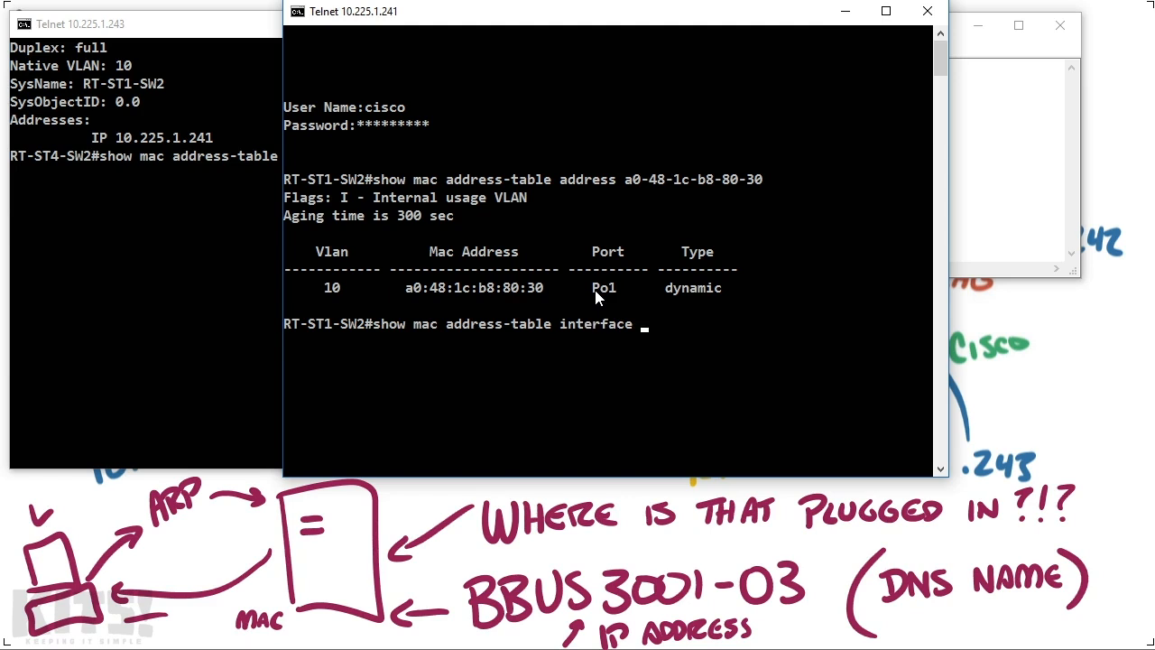
{"action": "key", "text": "Return"}
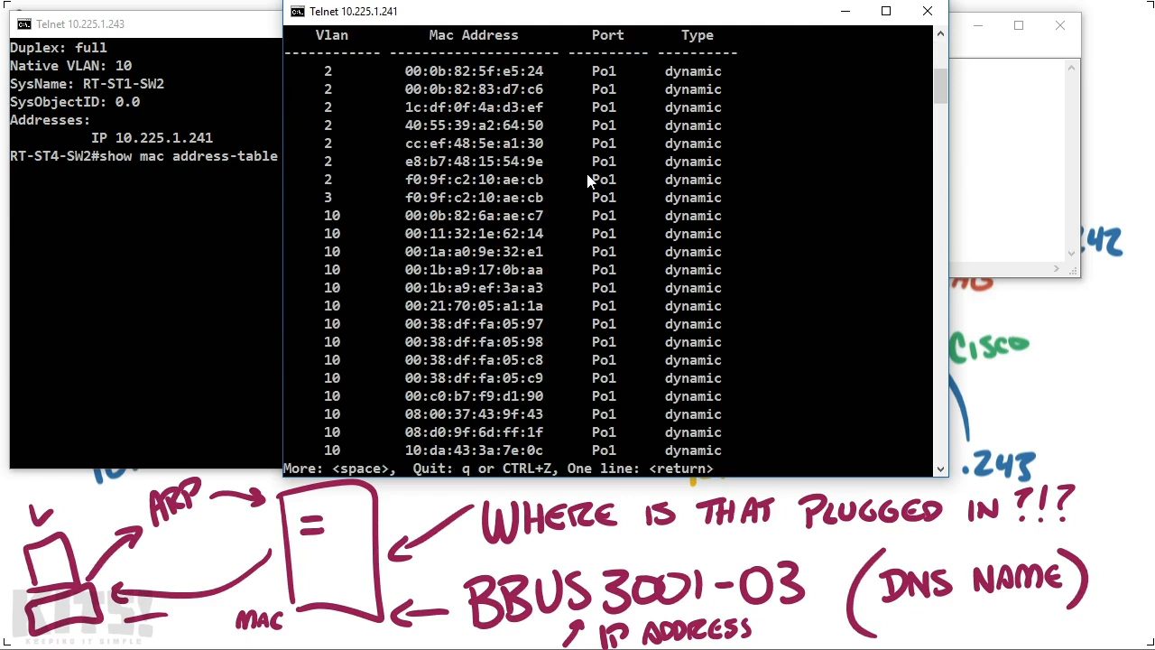
{"action": "mouse_move", "coordinate": [501, 256]}
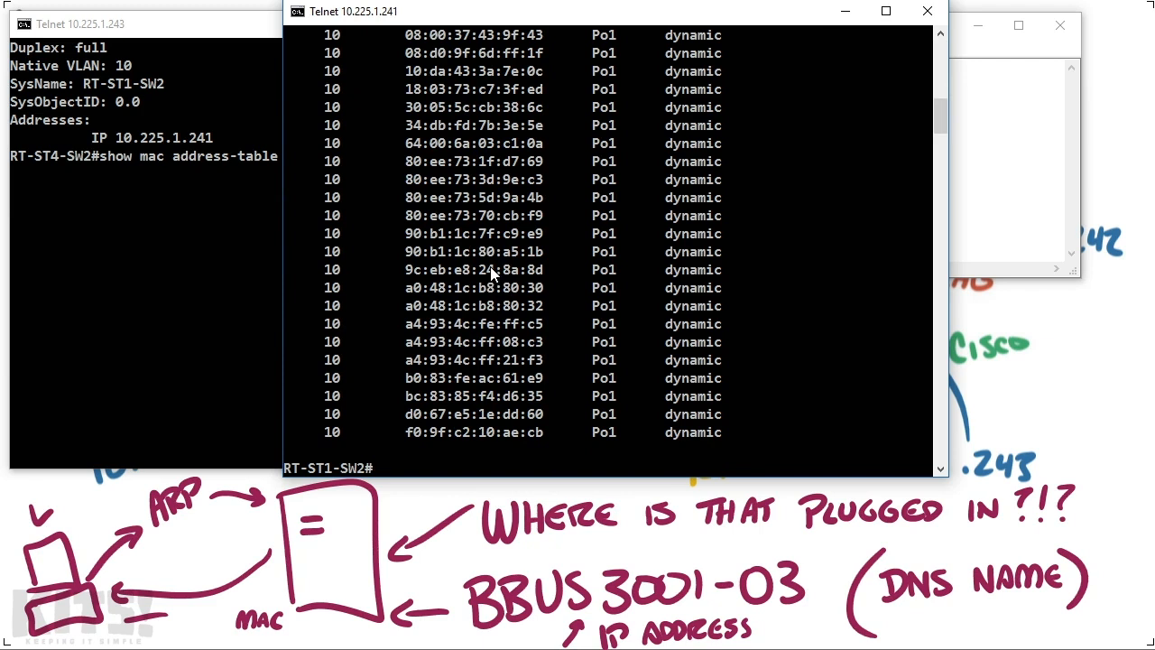
Step: List CDP neighbors and port-channel members, showing Po1 bundles gi49-50 to an SG300-52MP
{"action": "type", "text": "show cdp"}
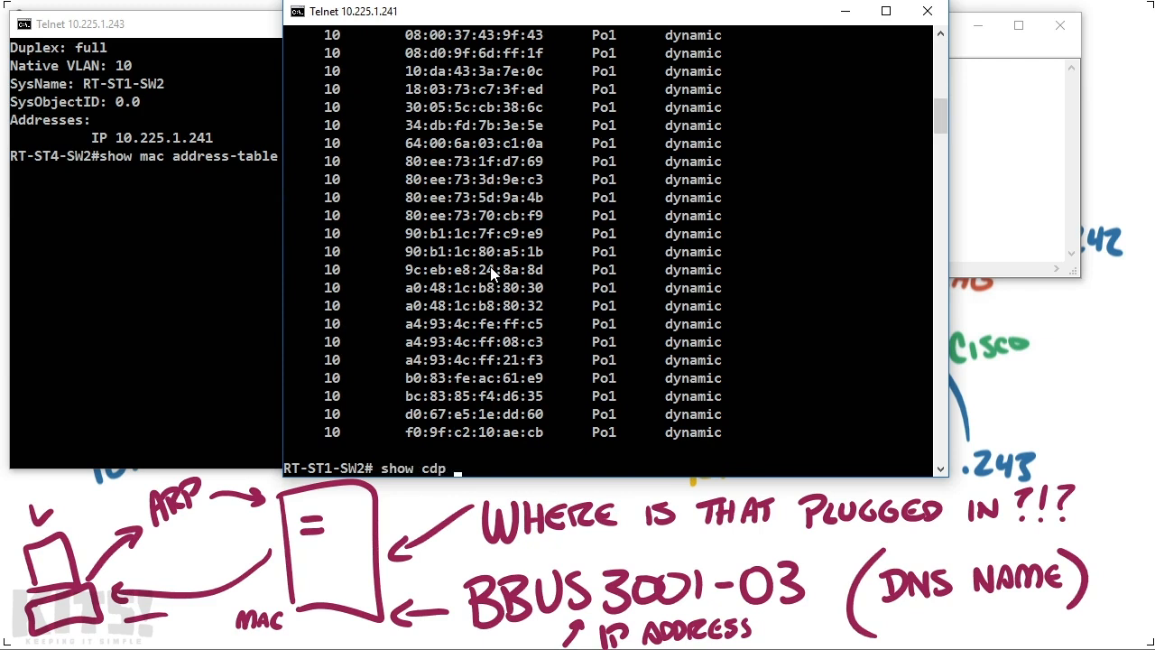
{"action": "key", "text": "Return"}
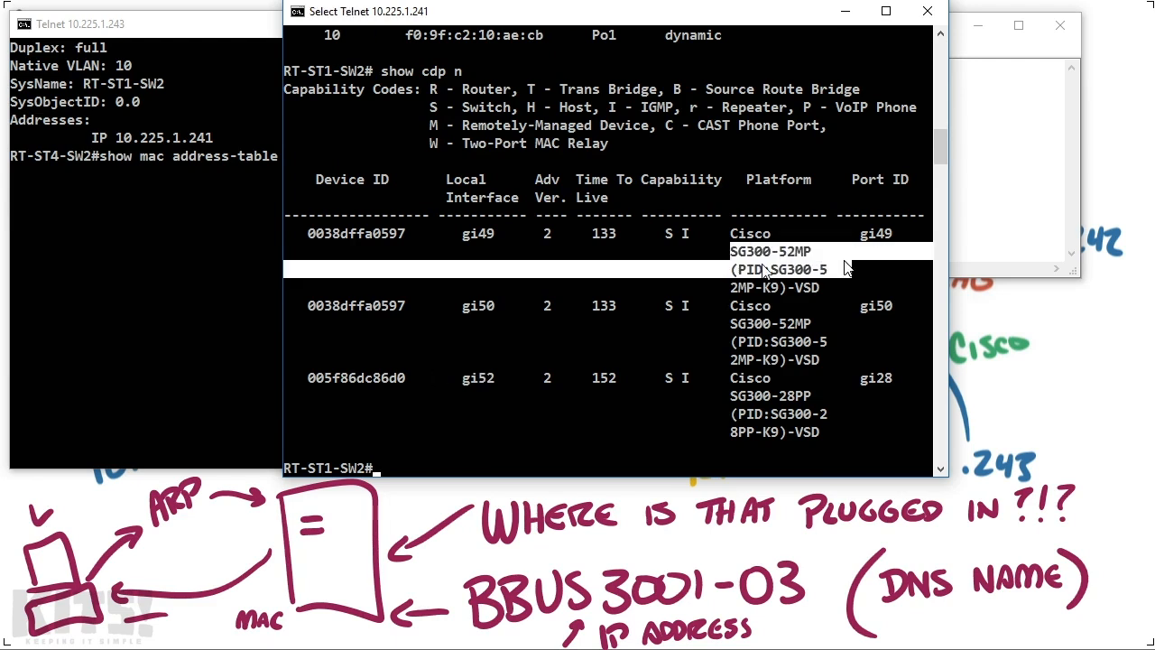
{"action": "double_click", "coordinate": [481, 233]}
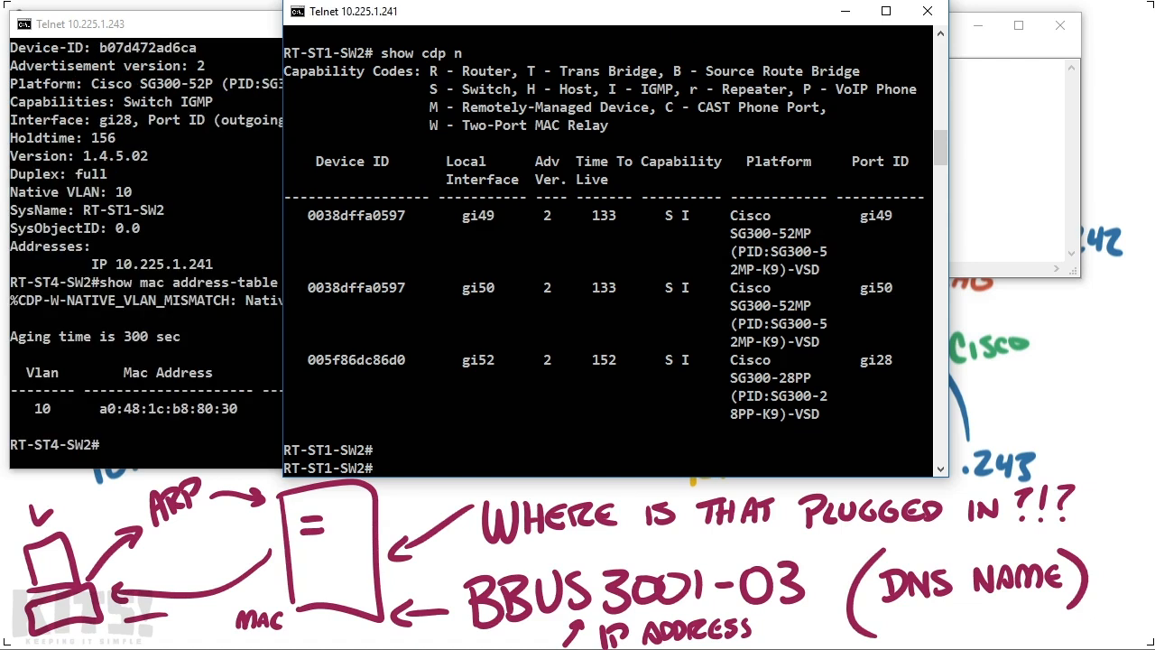
{"action": "type", "text": "show interfaces po"}
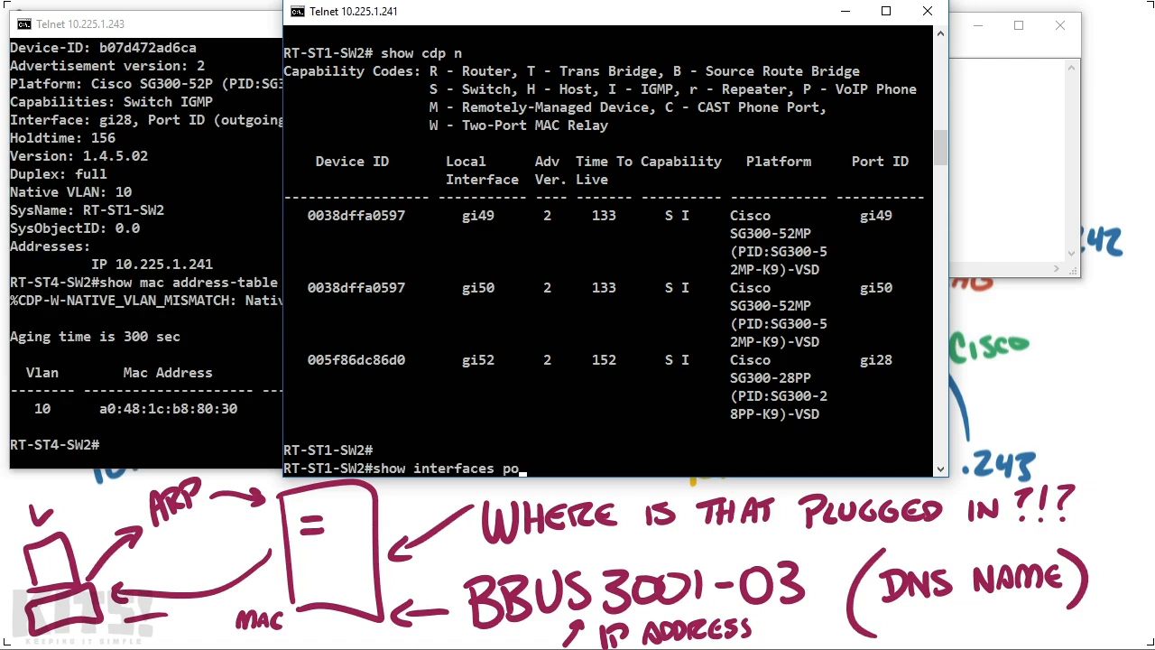
{"action": "key", "text": "Return"}
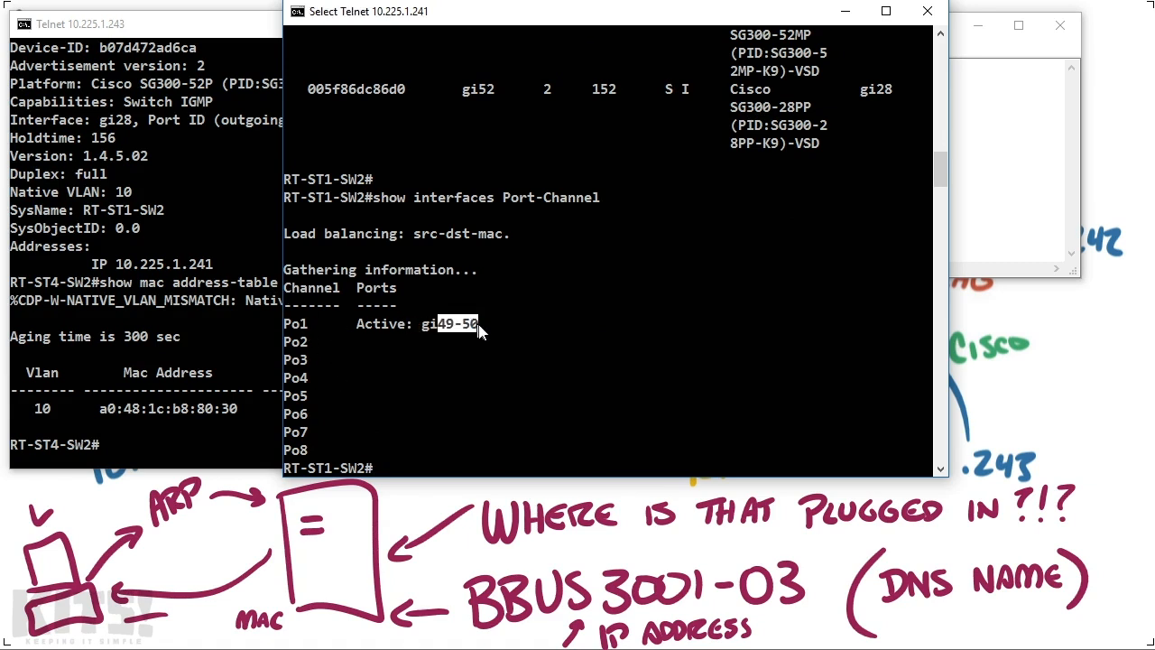
{"action": "scroll", "scroll_direction": "up", "scroll_amount": 3}
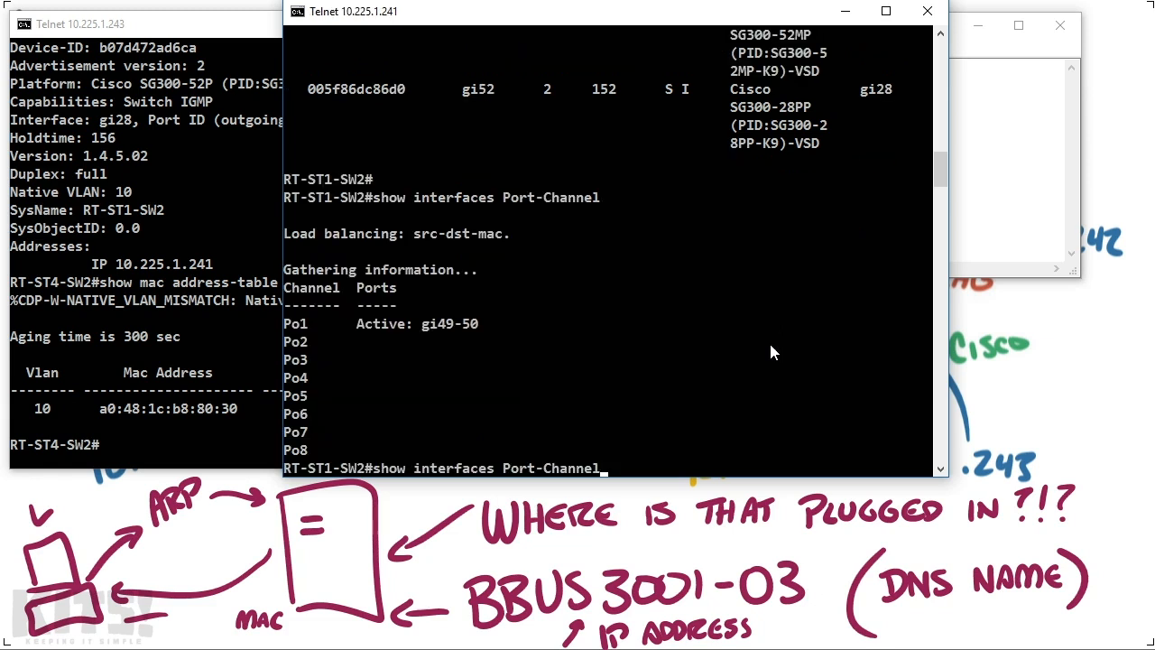
Step: Type show cdp n detail, select the server MAC, and start a new Command Prompt
{"action": "type", "text": "show cdp n detail"}
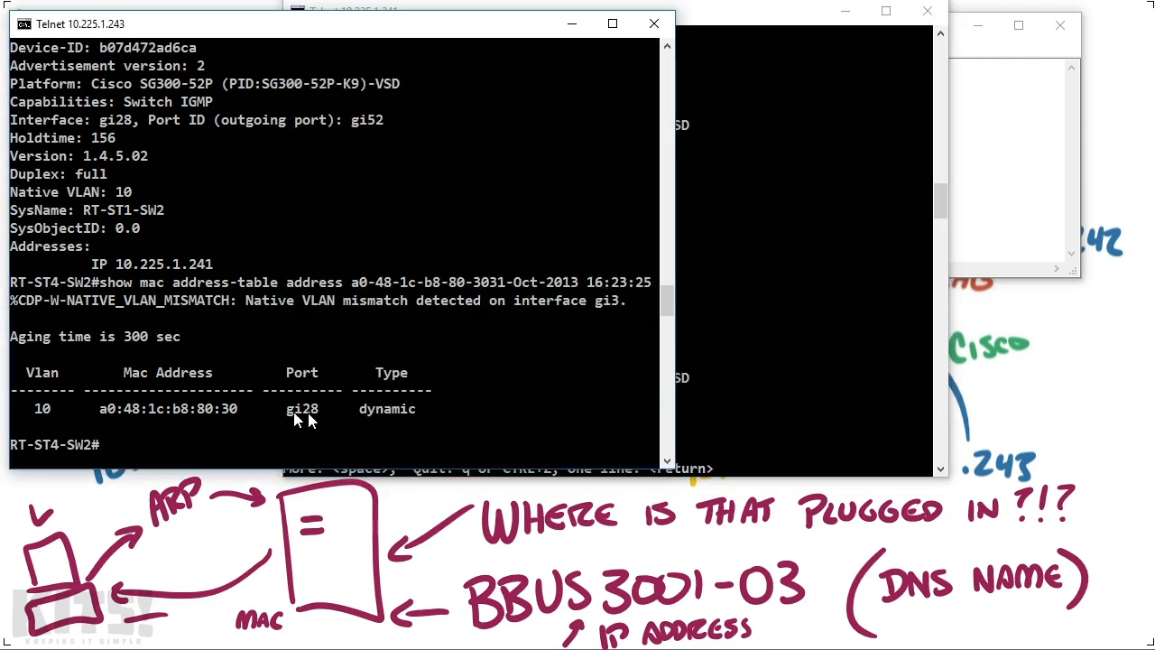
{"action": "double_click", "coordinate": [167, 408]}
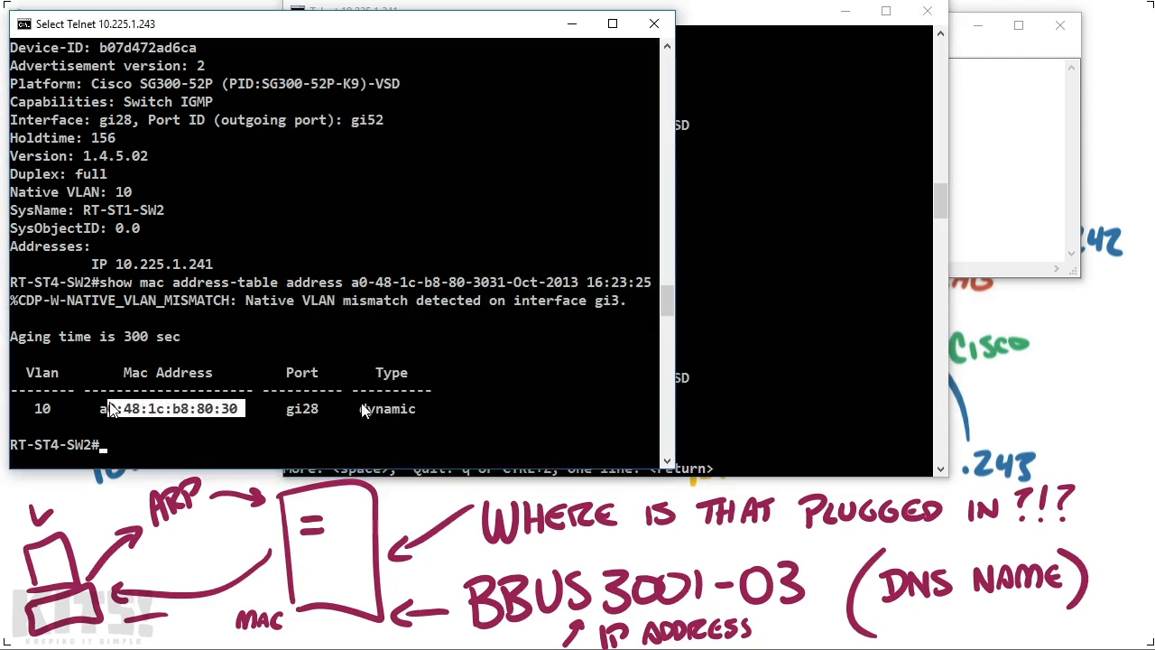
{"action": "left_click", "coordinate": [451, 11]}
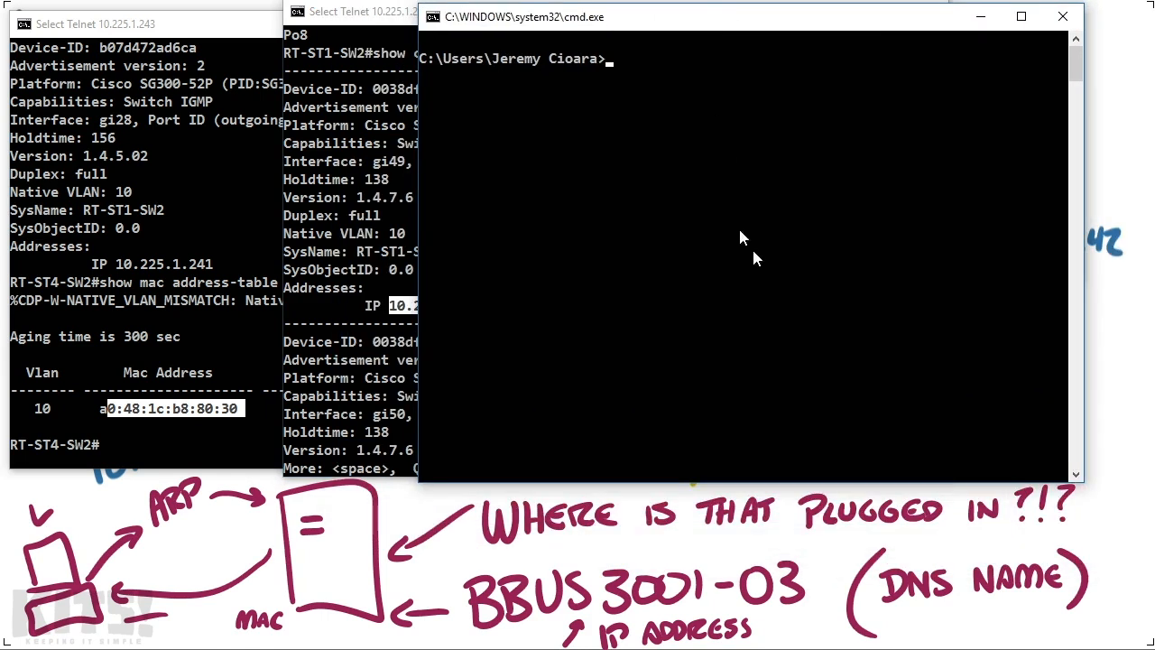
Step: Telnet to switch 10.225.1.240 and reach its login prompt
{"action": "type", "text": "telnet 10.225.1.2"}
{"action": "type", "text": "cisc"}
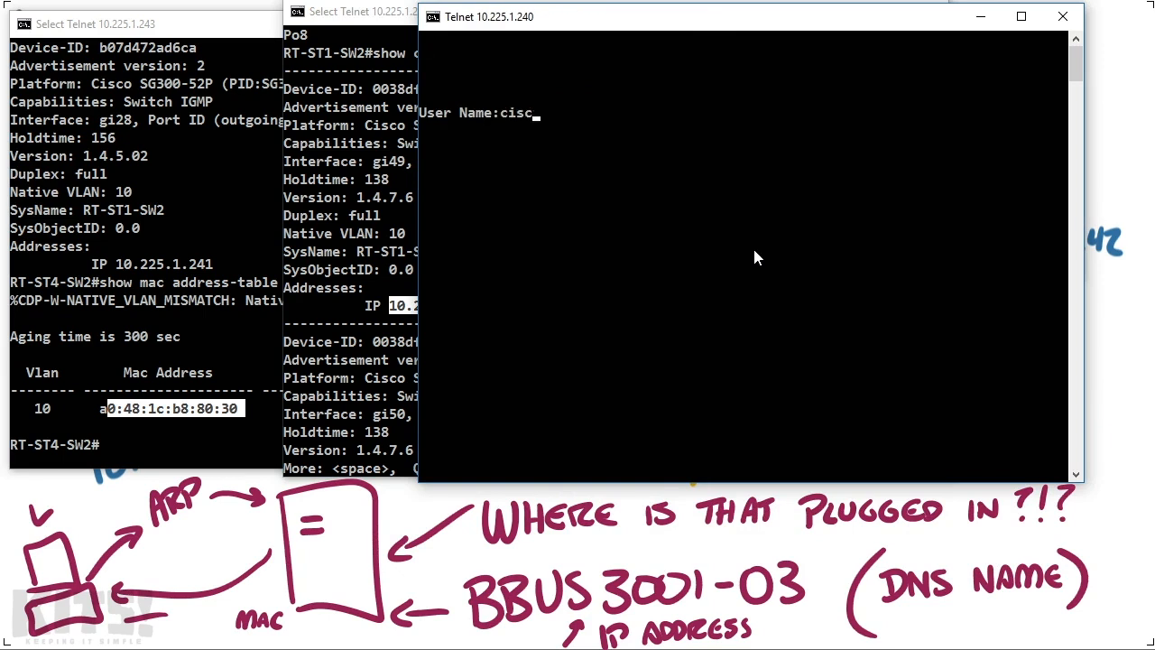
{"action": "key", "text": "Return"}
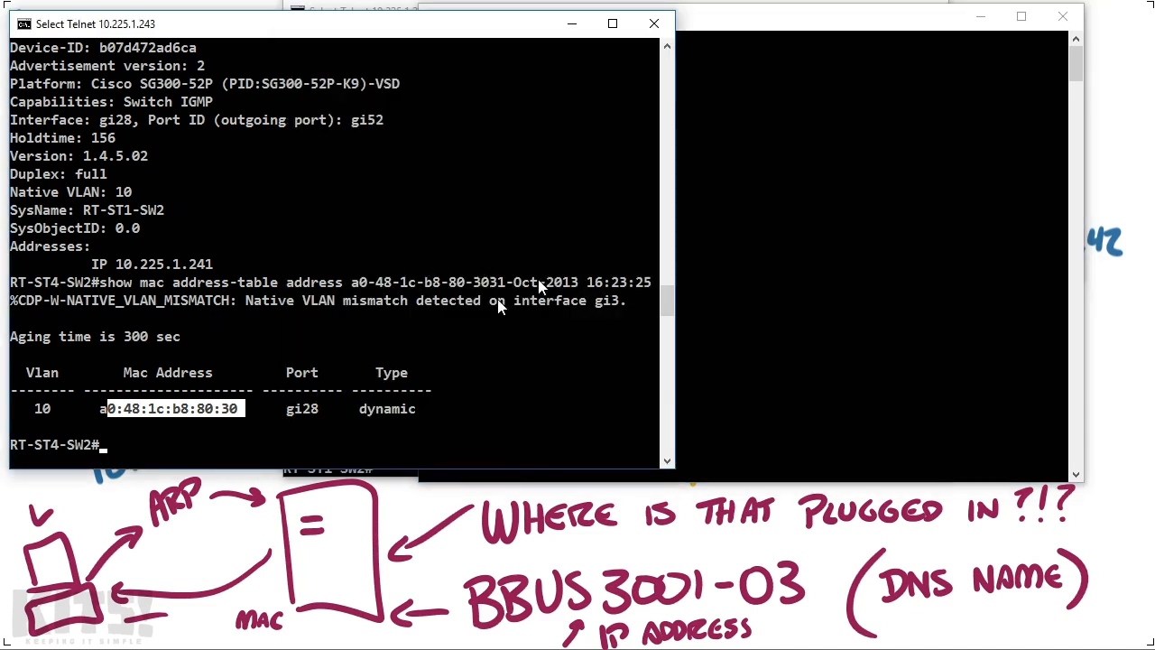
Step: Locate MAC a0-48-1c-b8-80-30 on gi28, VLAN 10, then type the gi28 MAC table query
{"action": "type", "text": "show mac address-table address a0-48-1c-b8-80-30"}
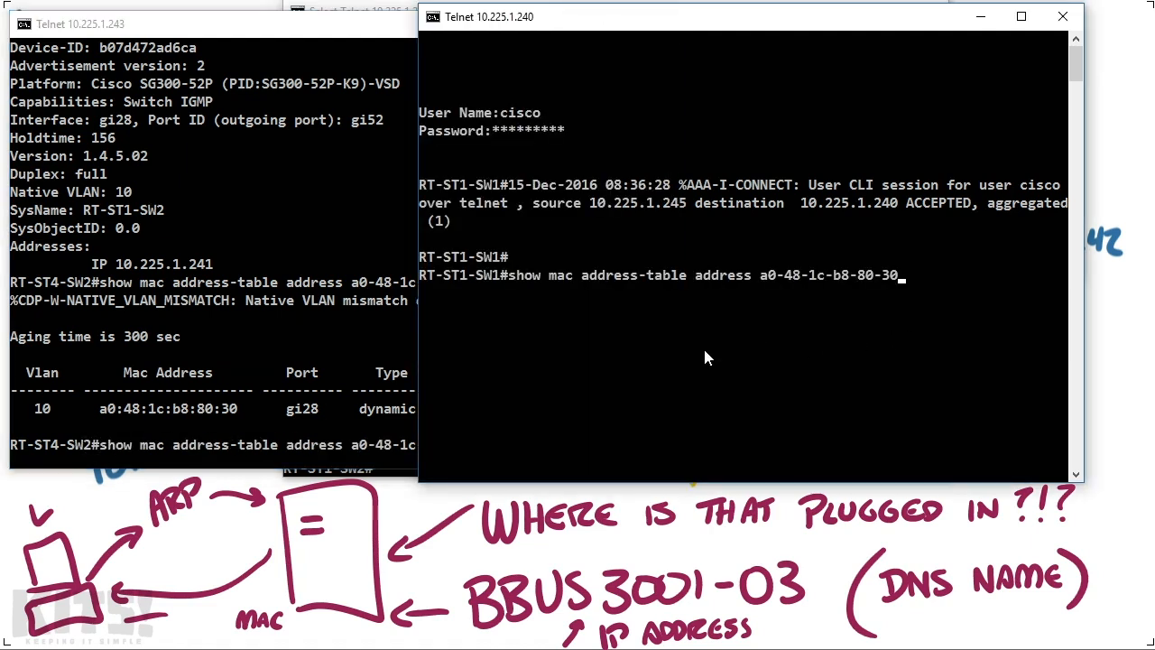
{"action": "key", "text": "Return"}
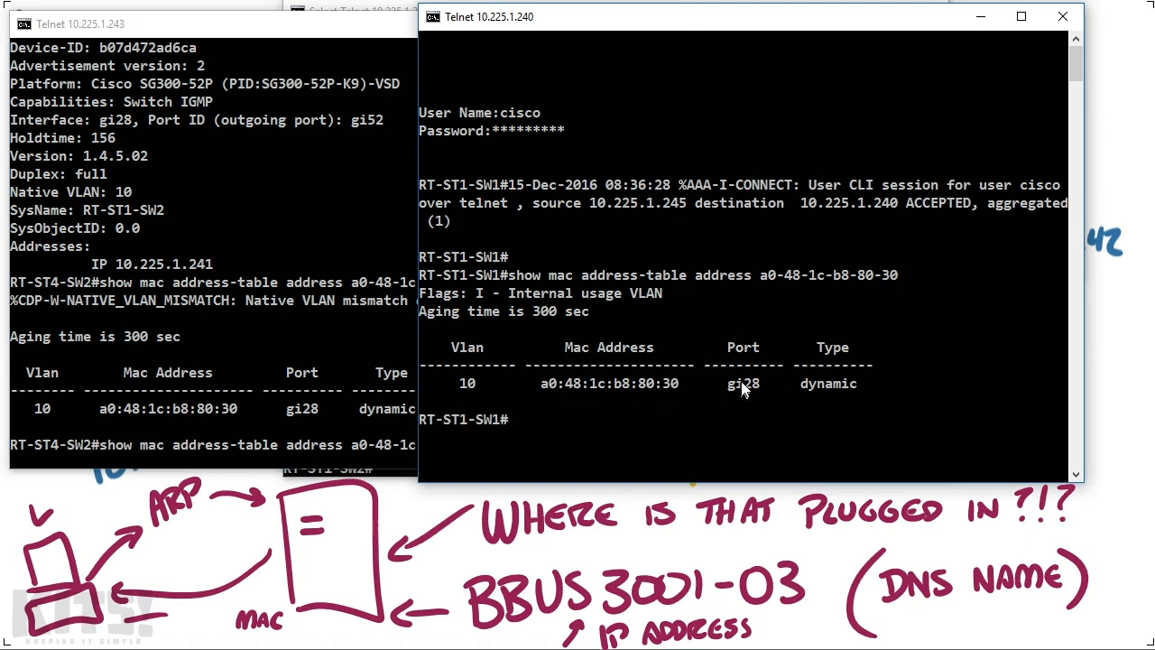
{"action": "double_click", "coordinate": [743, 382]}
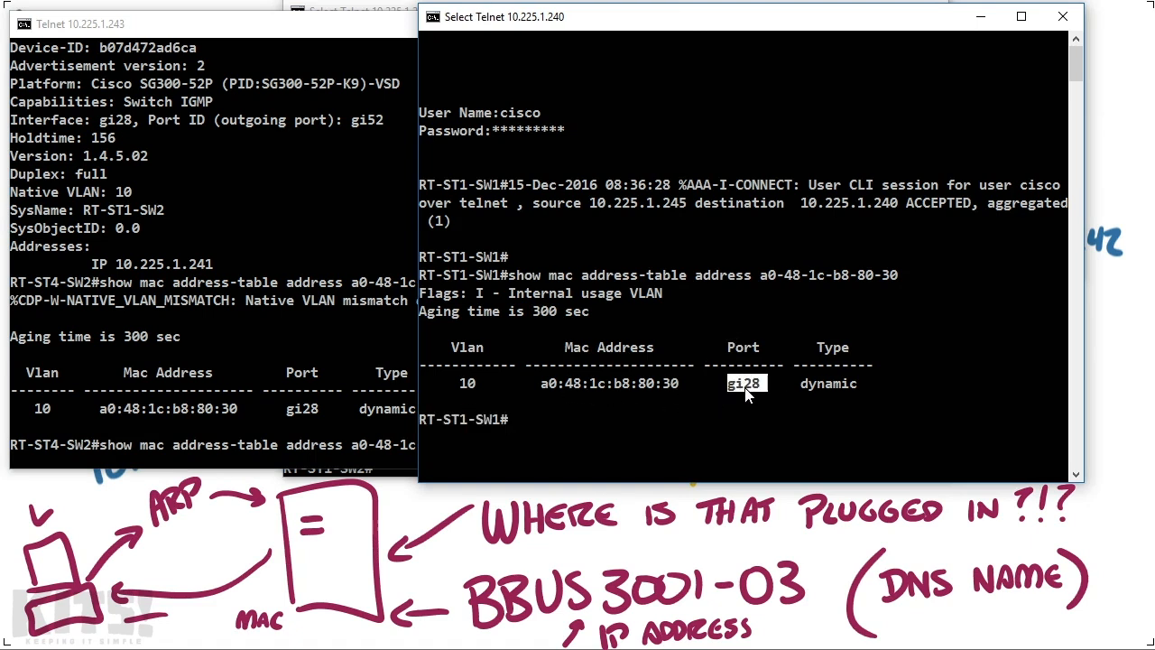
{"action": "type", "text": "sh"}
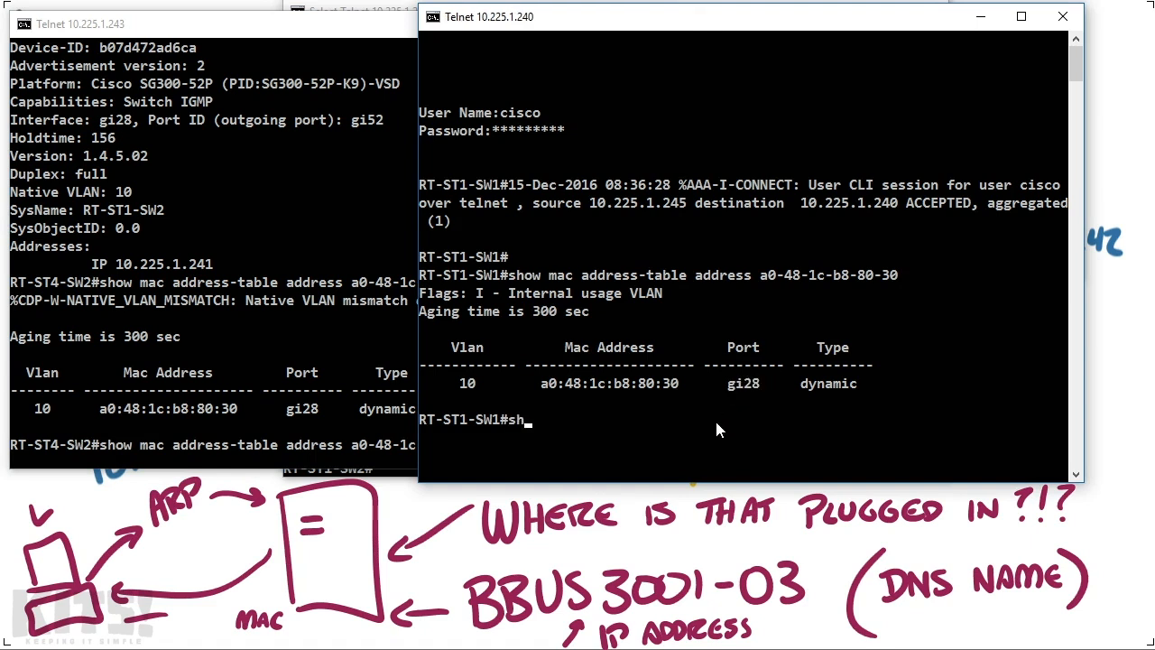
{"action": "type", "text": "ow mac address-table"}
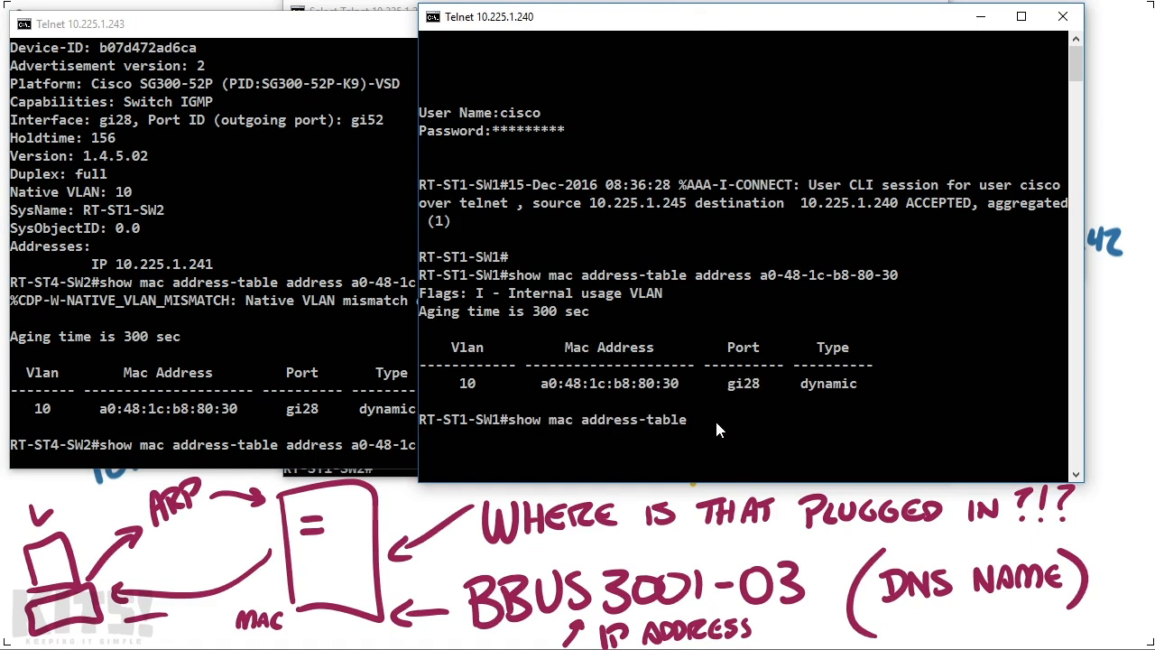
{"action": "type", "text": "itr"}
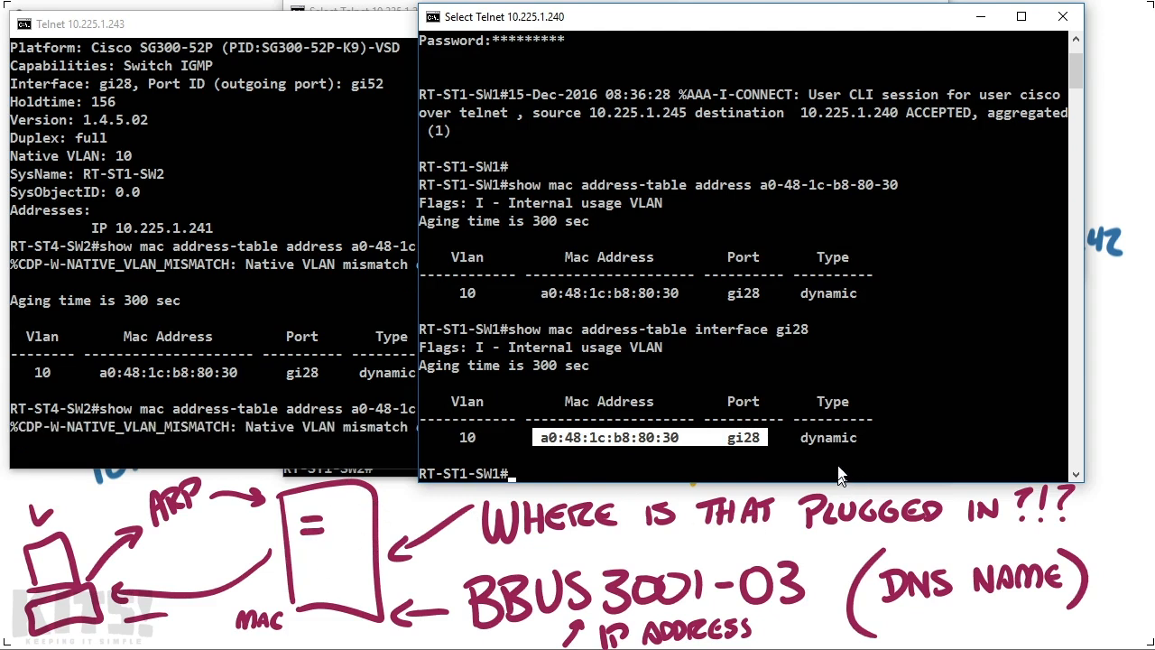
{"action": "mouse_move", "coordinate": [740, 440]}
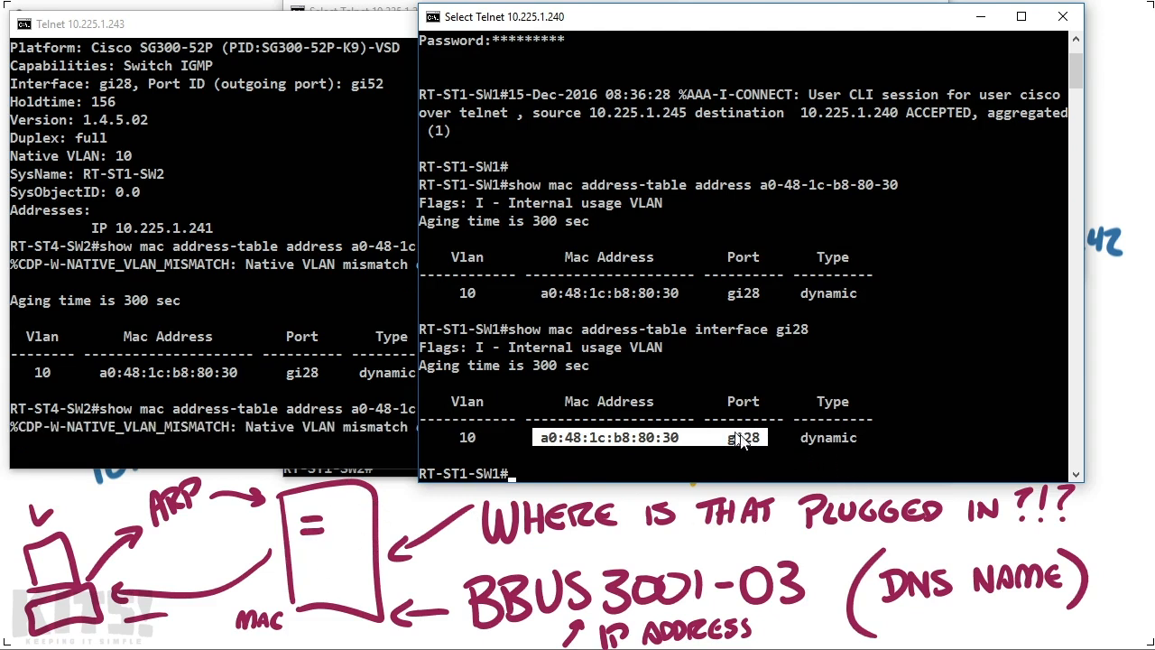
{"action": "mouse_move", "coordinate": [761, 373]}
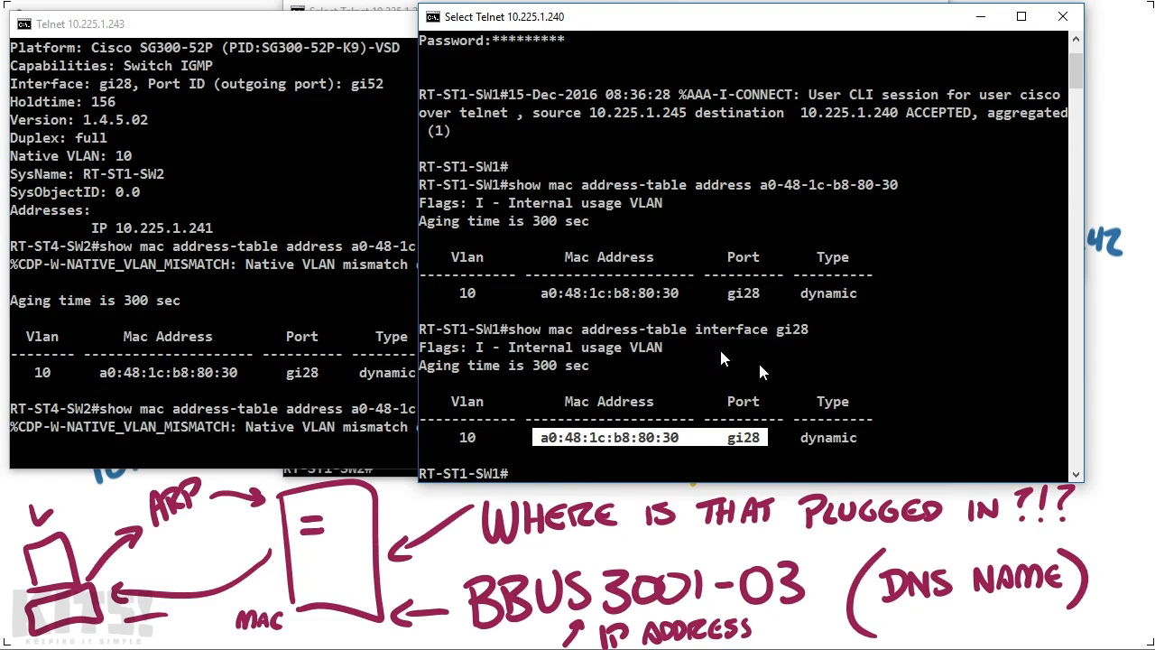
{"action": "mouse_move", "coordinate": [803, 382]}
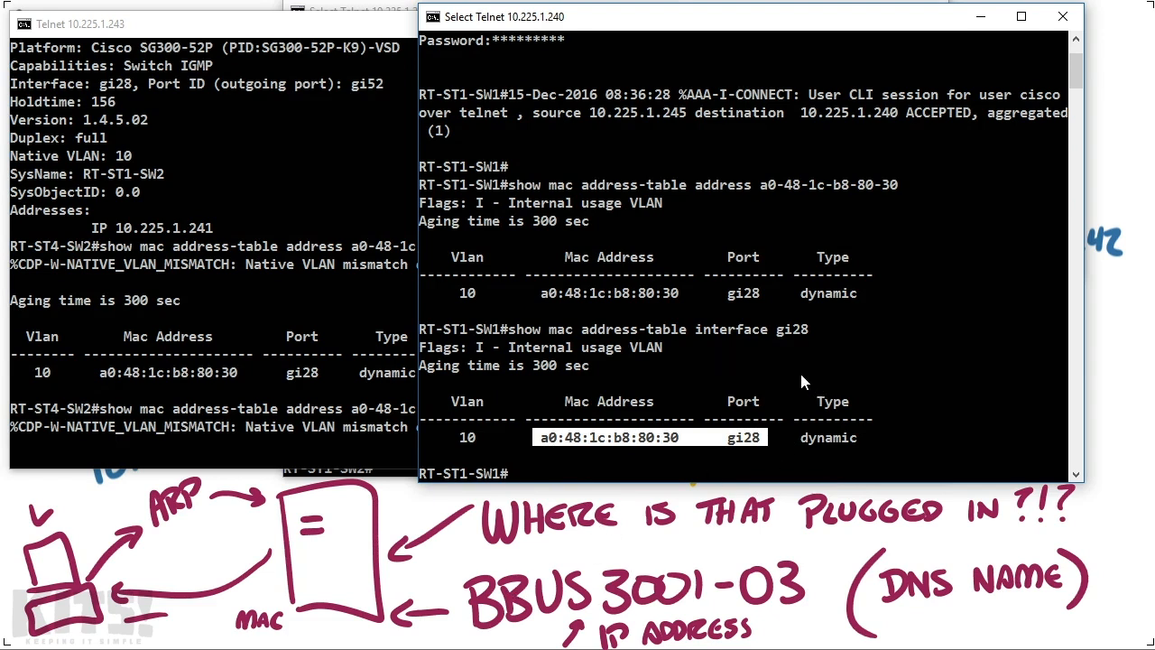